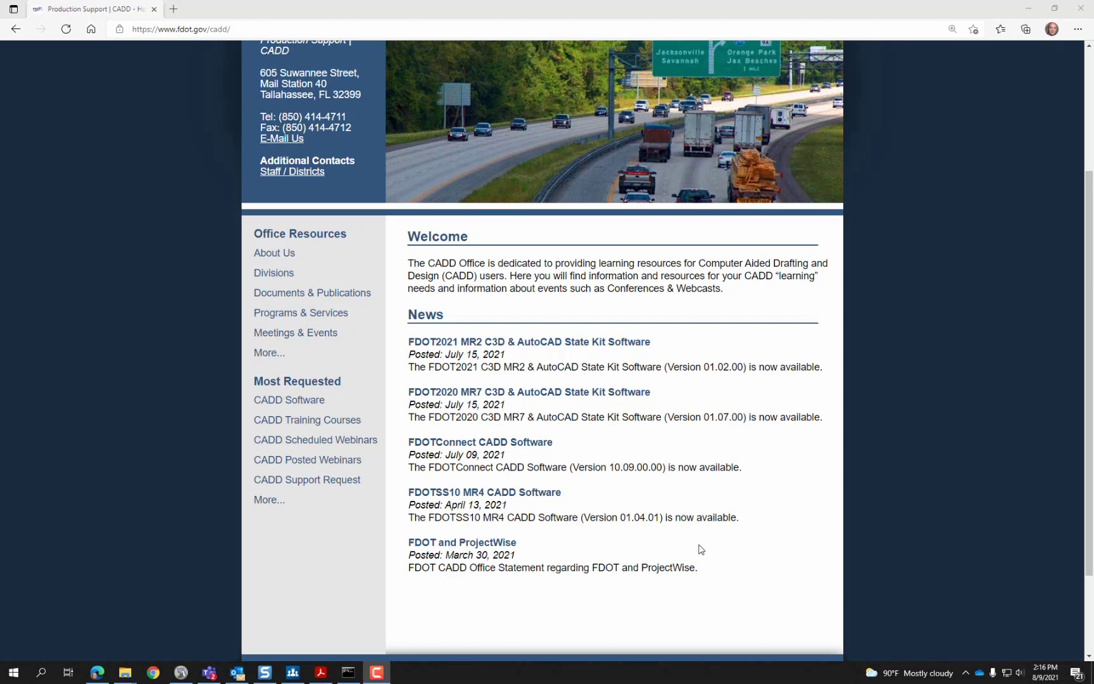
mouse_move(118, 326)
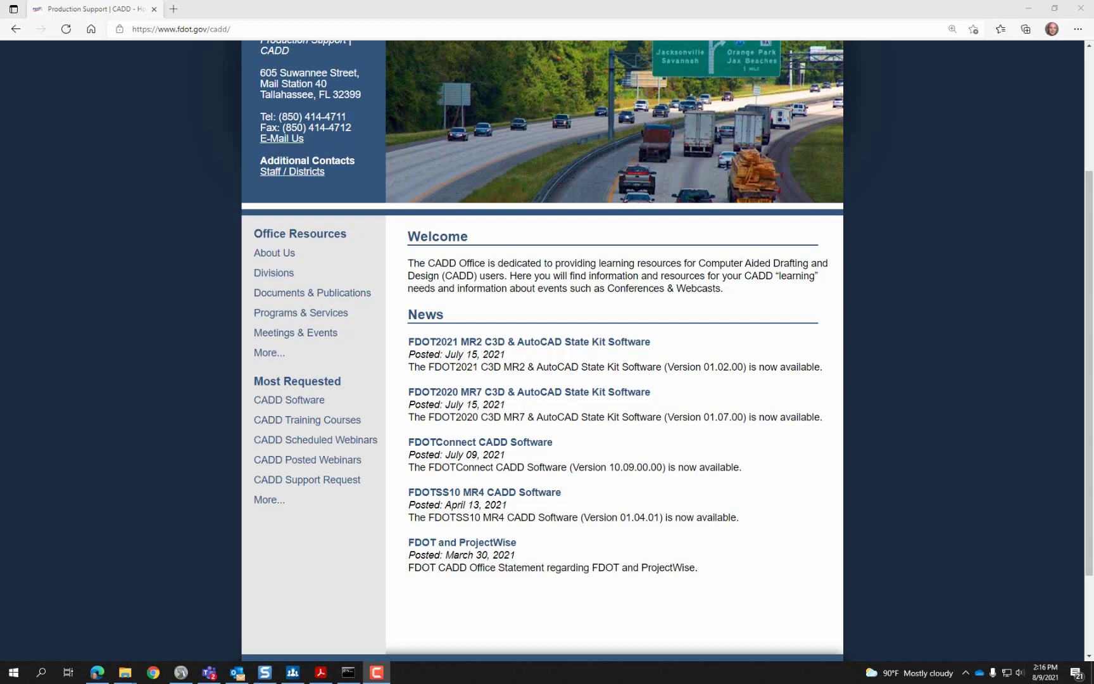
Step: Open File Explorer from the taskbar to reach the FDOT Connect shortcuts folder
click(124, 672)
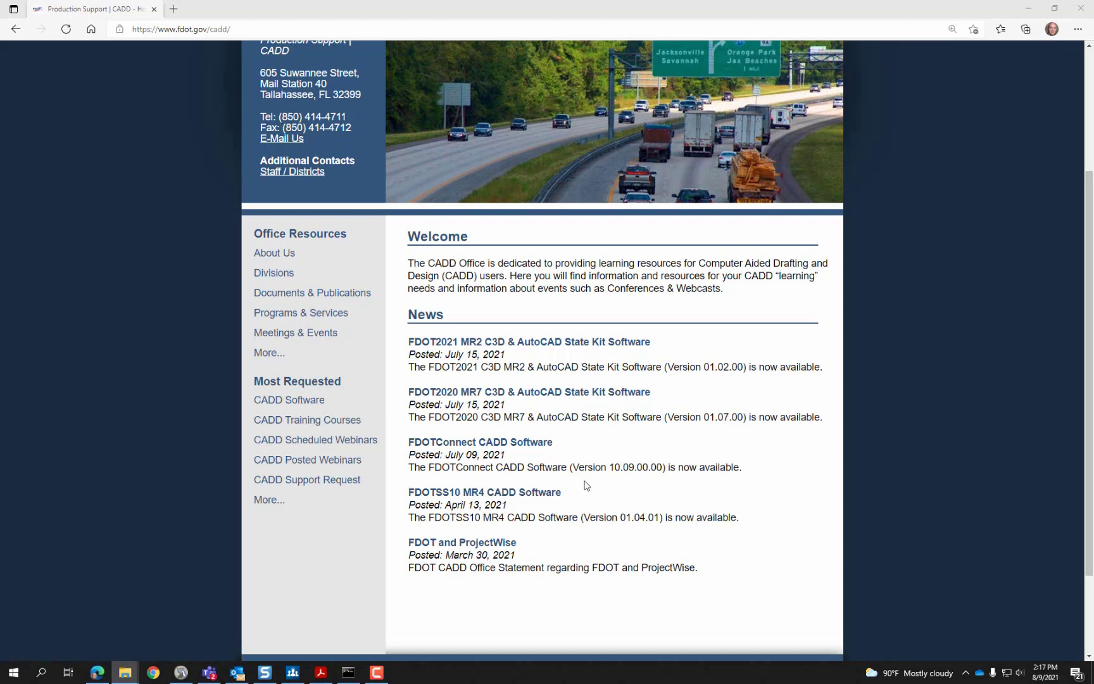
mouse_move(758, 479)
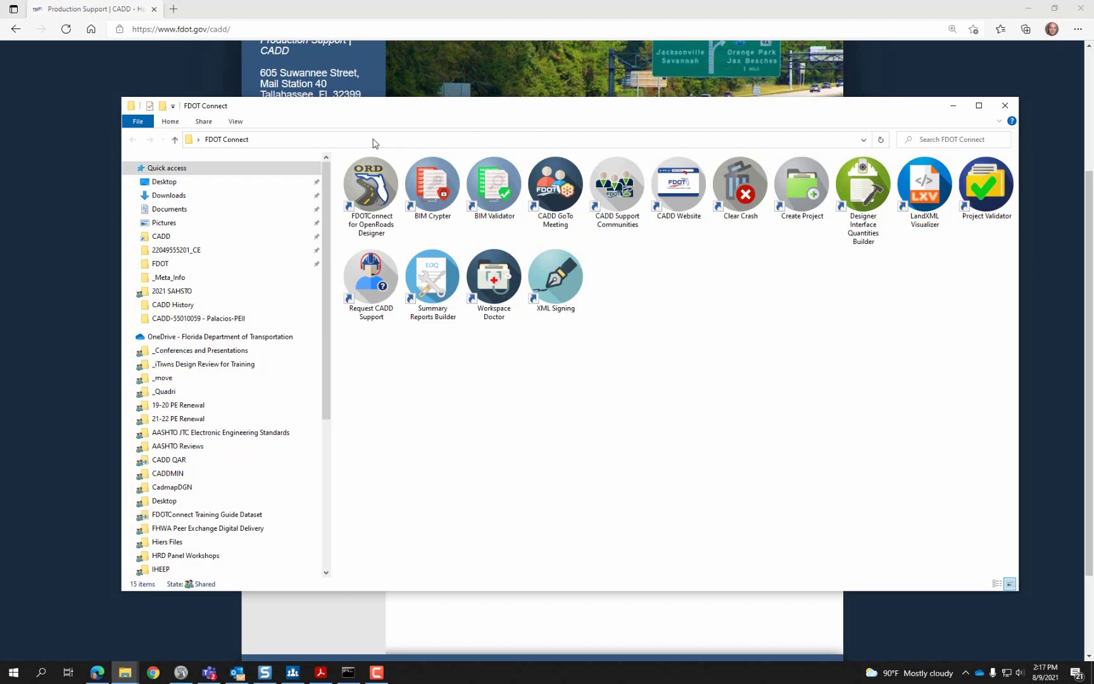
mouse_move(524, 235)
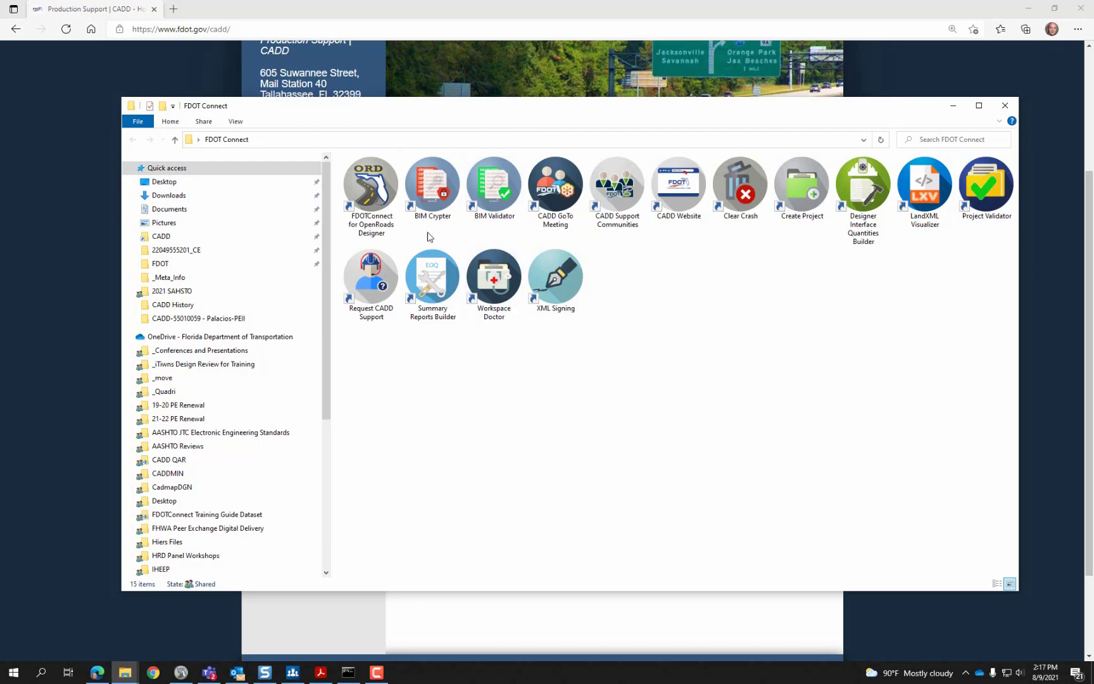
mouse_move(412, 234)
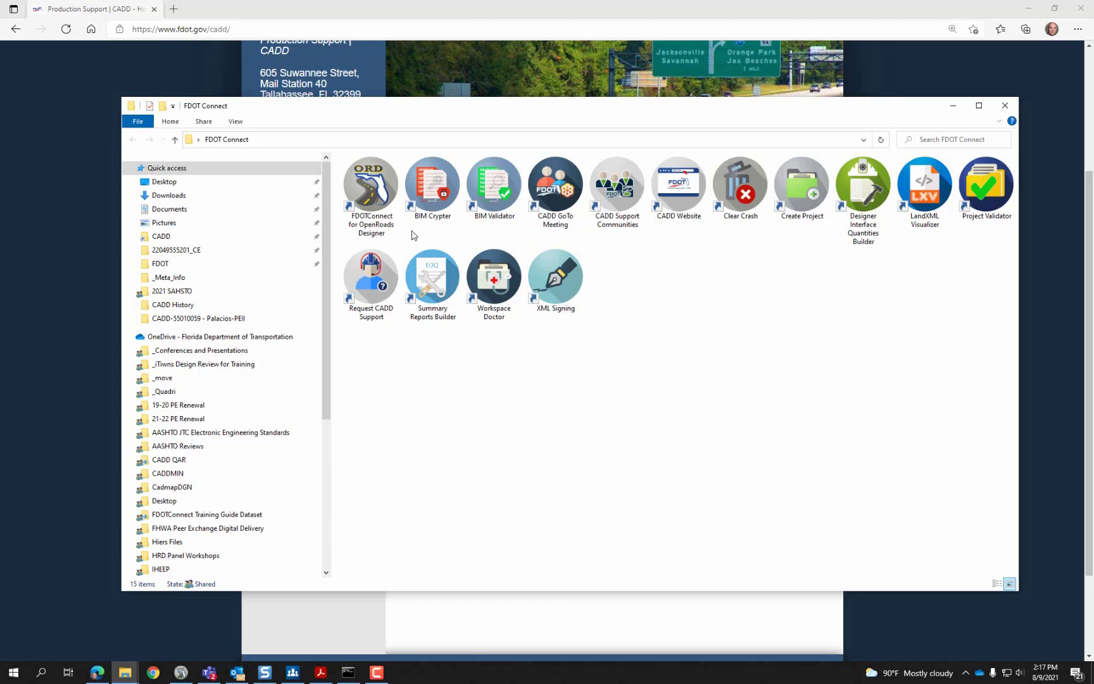
mouse_move(431, 186)
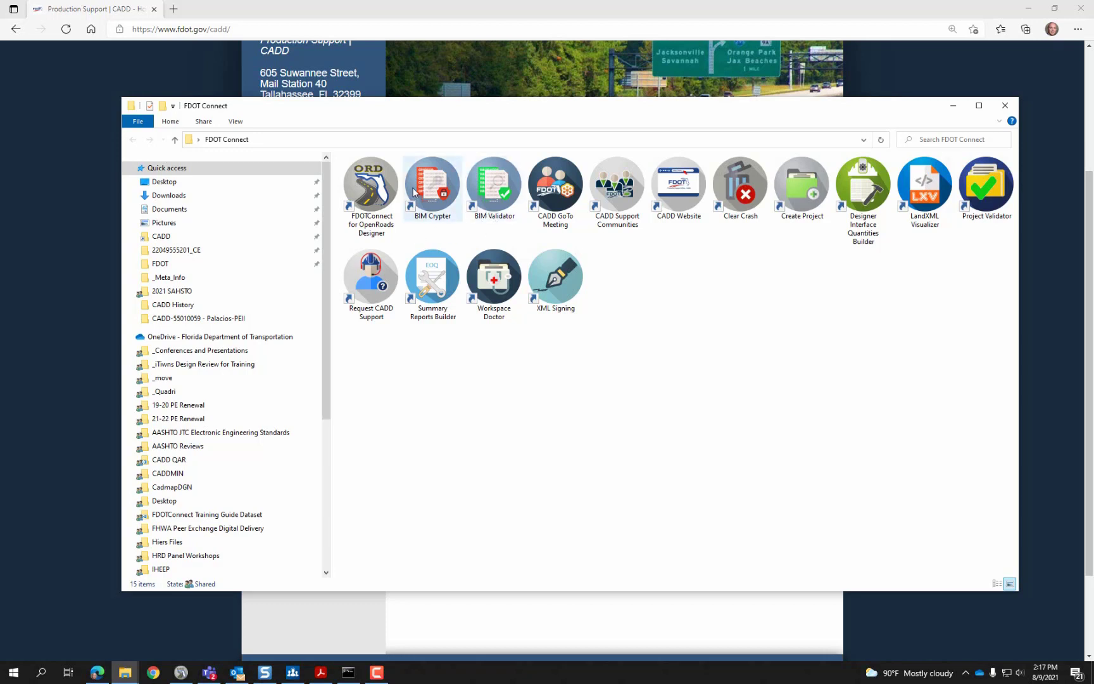
mouse_move(493, 186)
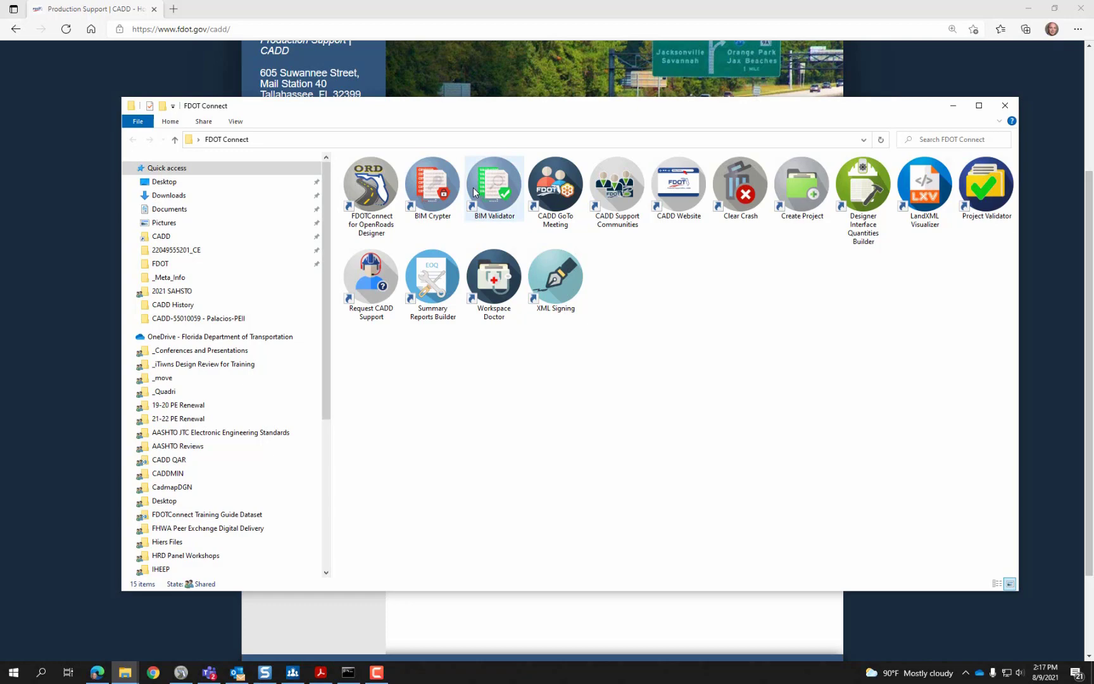
mouse_move(450, 462)
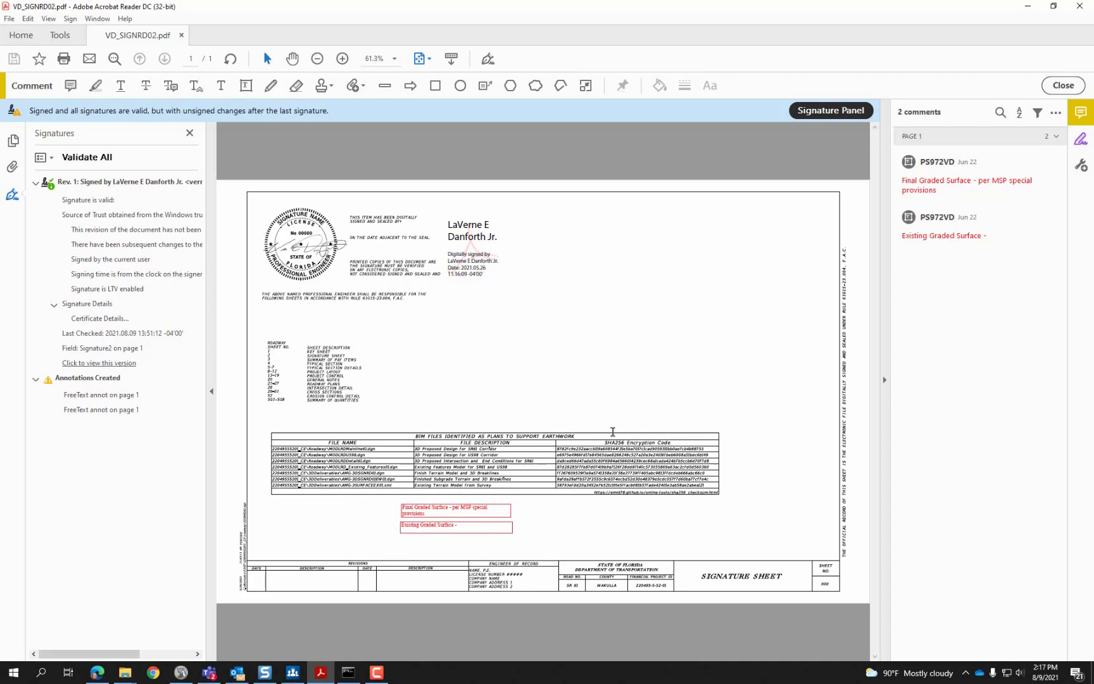
mouse_move(693, 574)
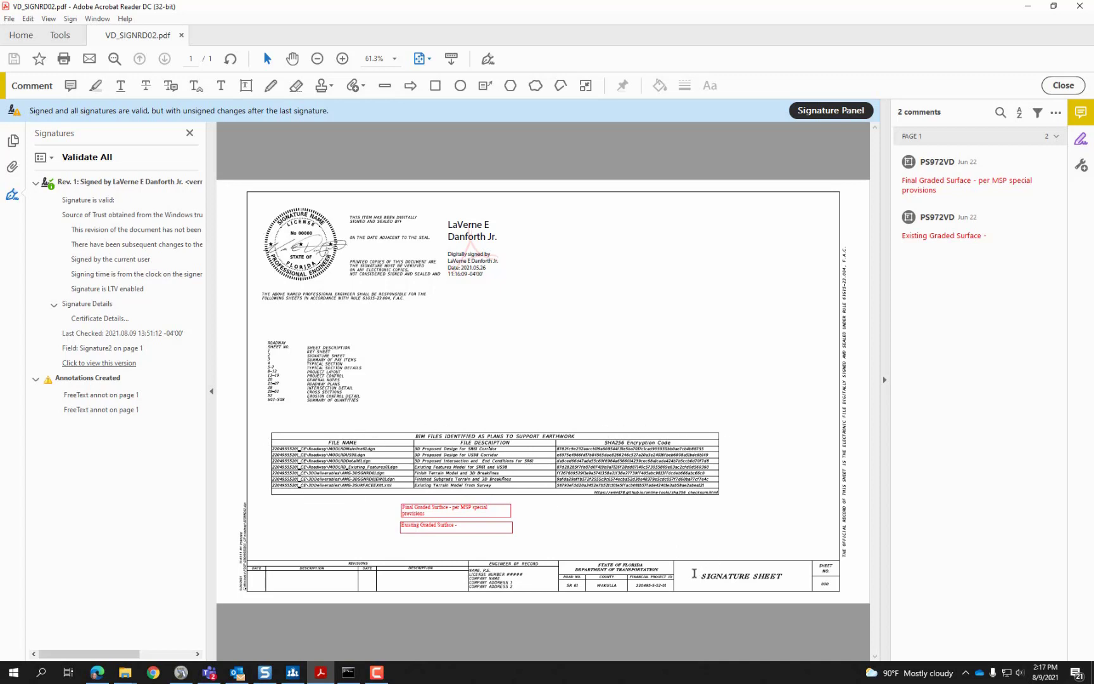
Step: Select the SIGNATURE SHEET title in VD_SIGNRD02.pdf to review the BIM file table
double_click(740, 576)
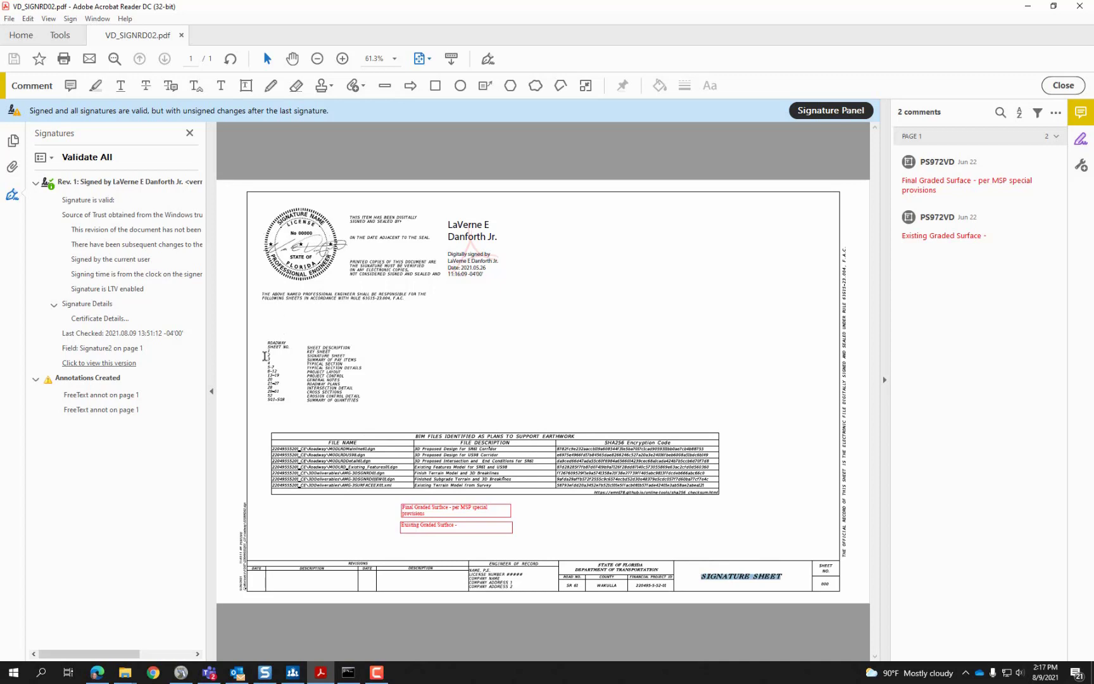
mouse_move(264, 341)
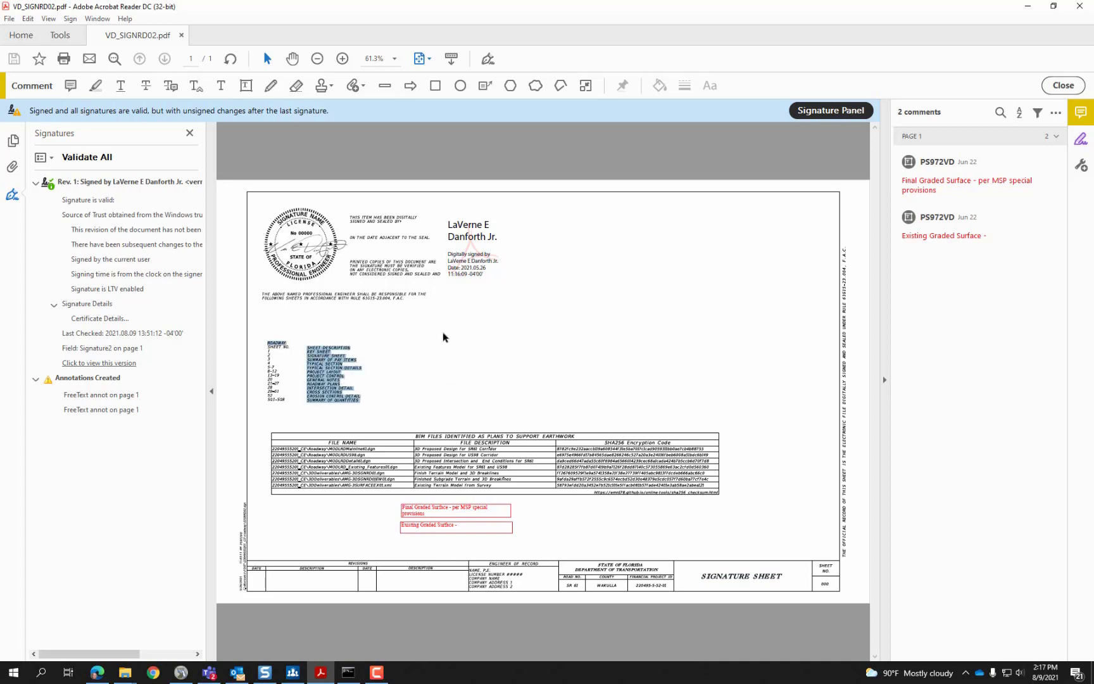
mouse_move(389, 274)
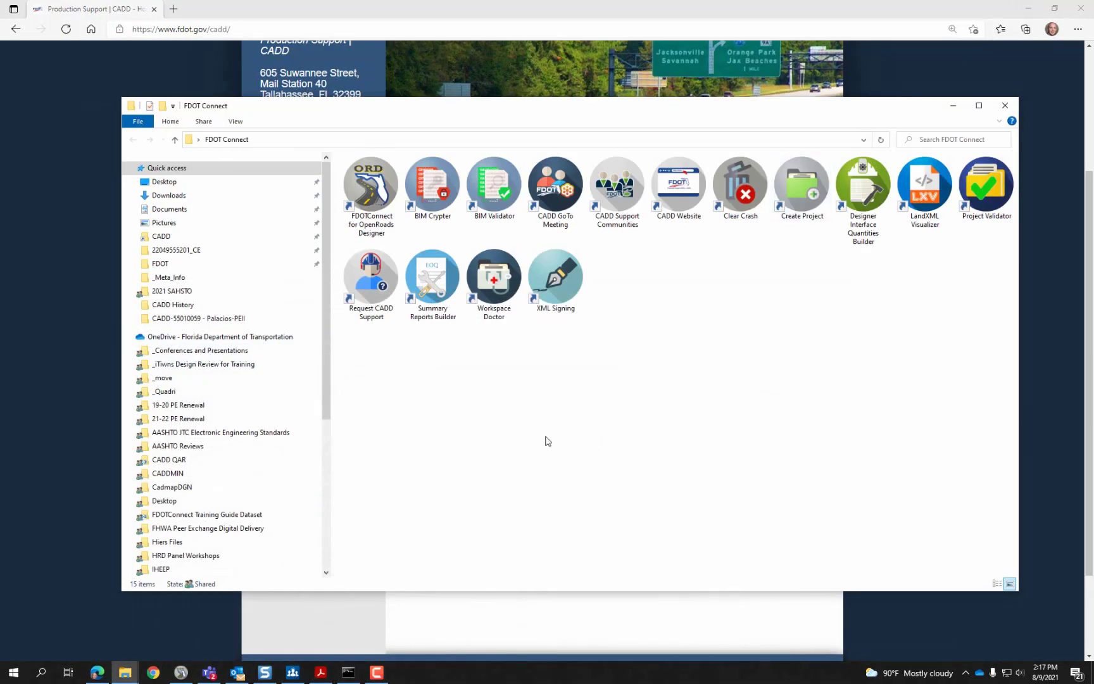
mouse_move(493, 435)
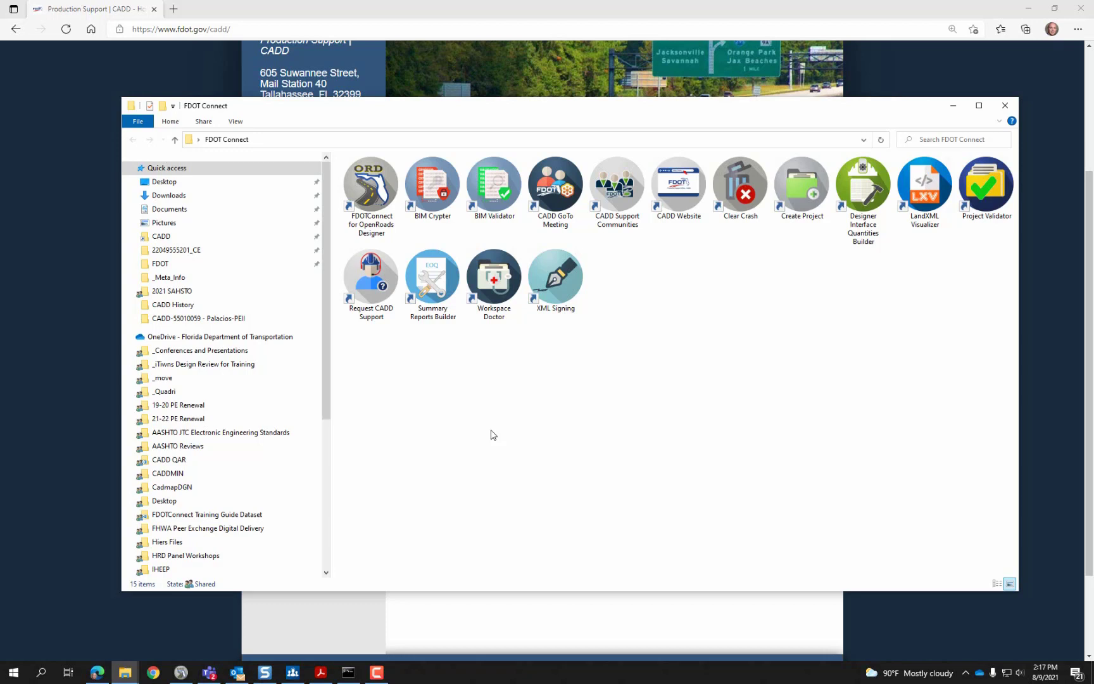
mouse_move(431, 185)
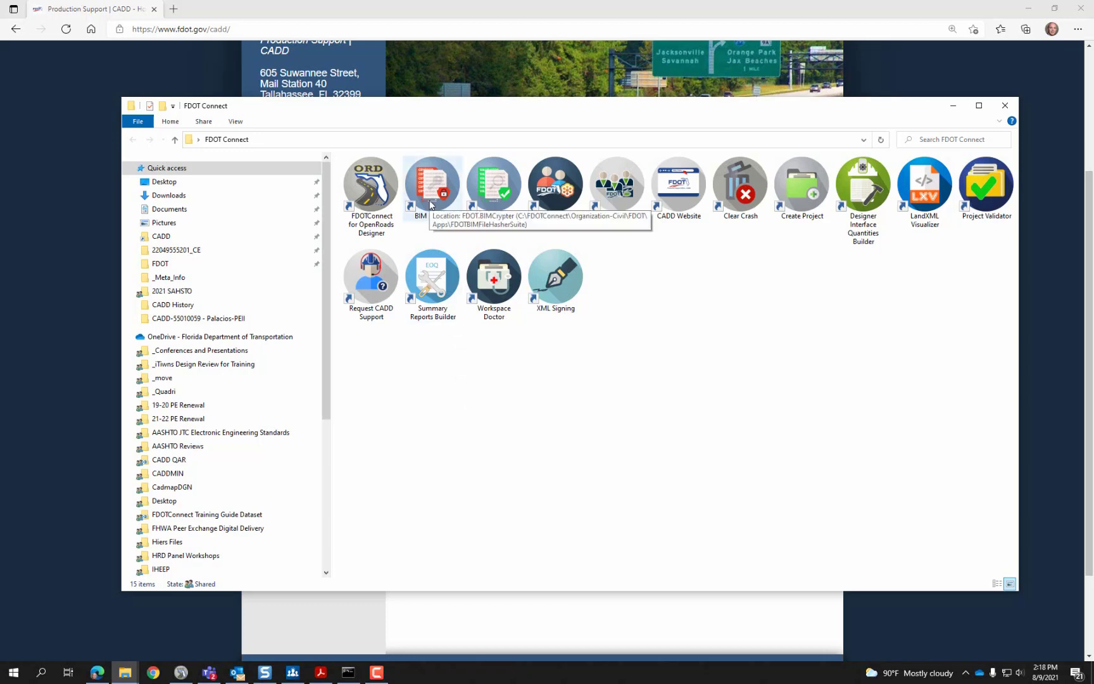
Step: Launch BIM Crypter from its shortcut in the FDOT Connect folder
click(432, 185)
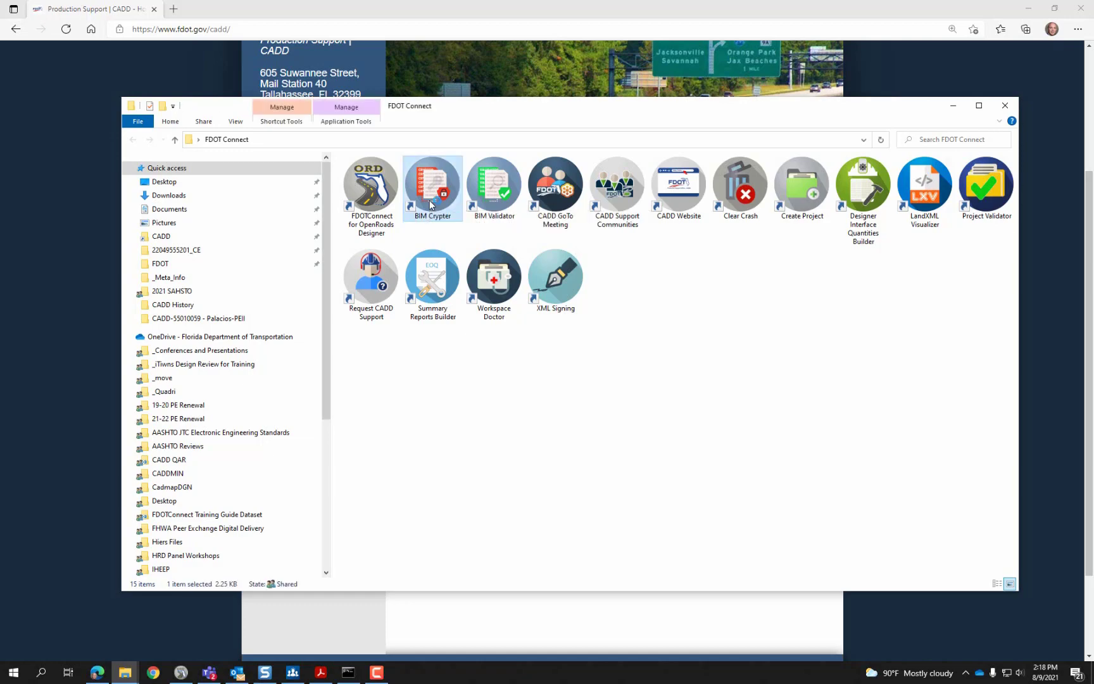
double_click(432, 187)
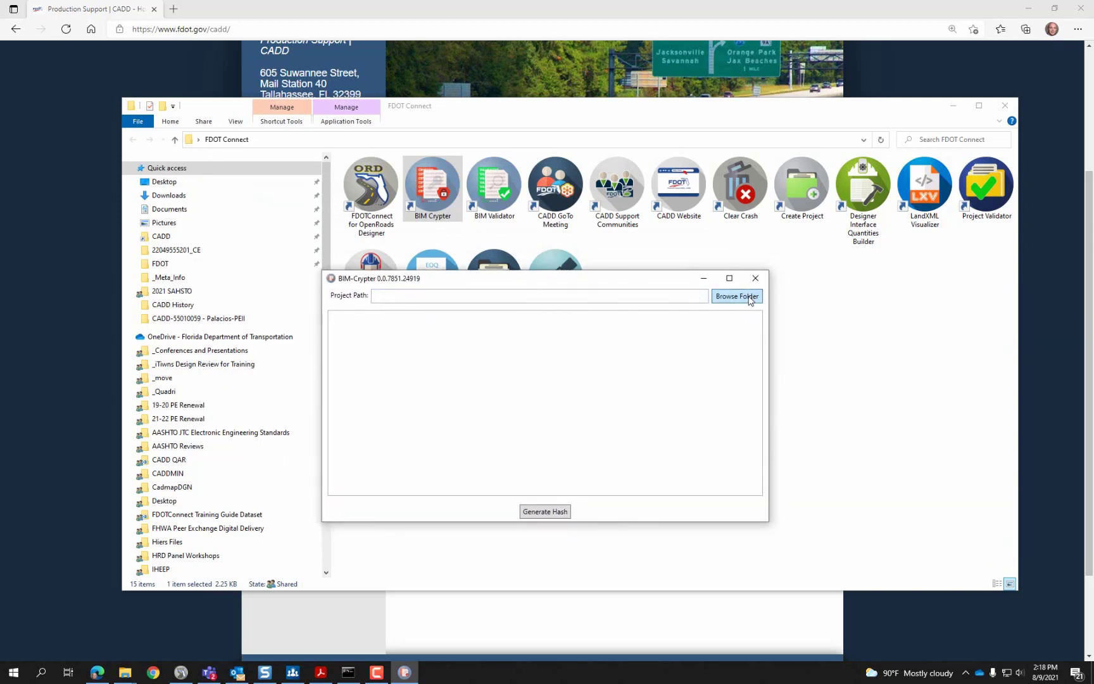
click(736, 296)
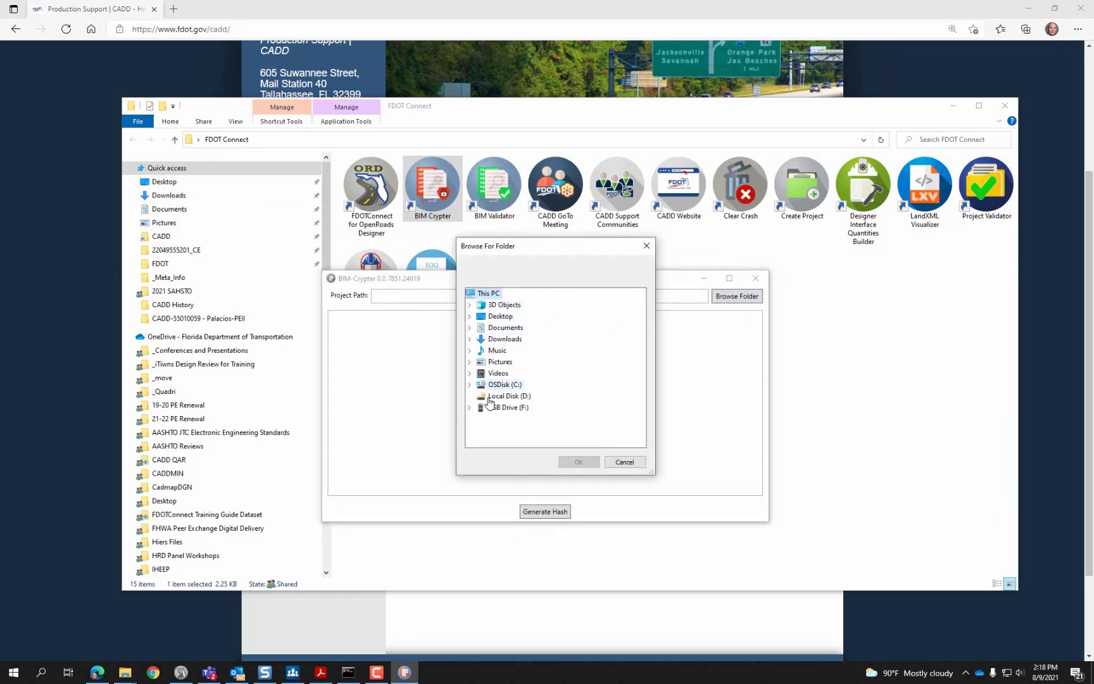
click(470, 385)
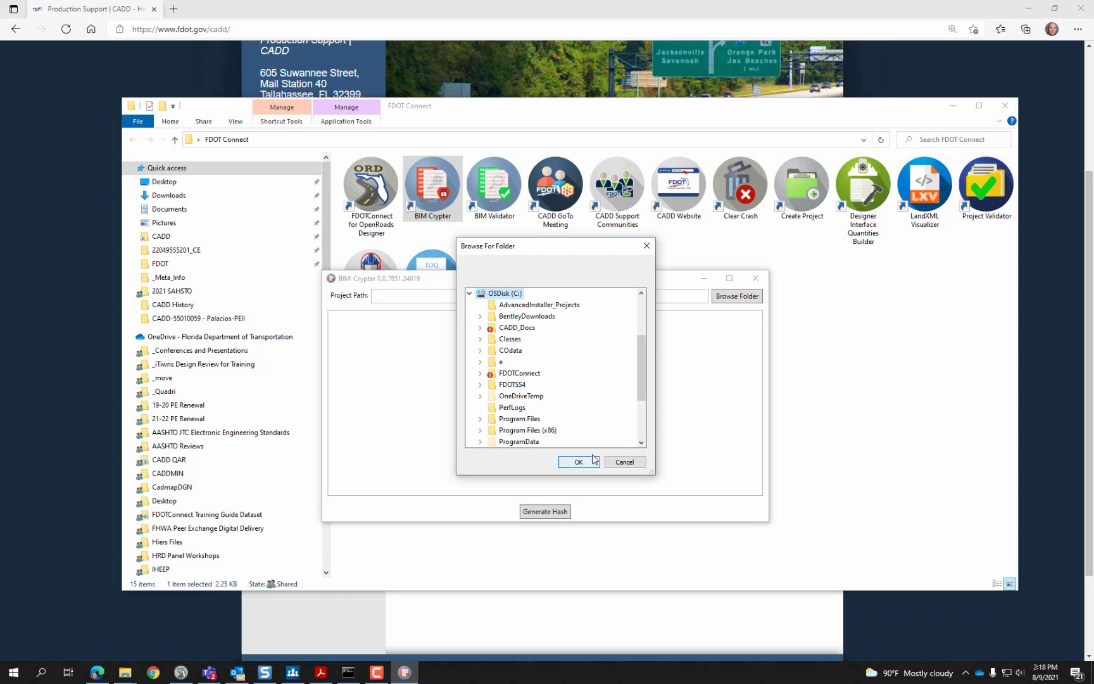
scroll(down, 3)
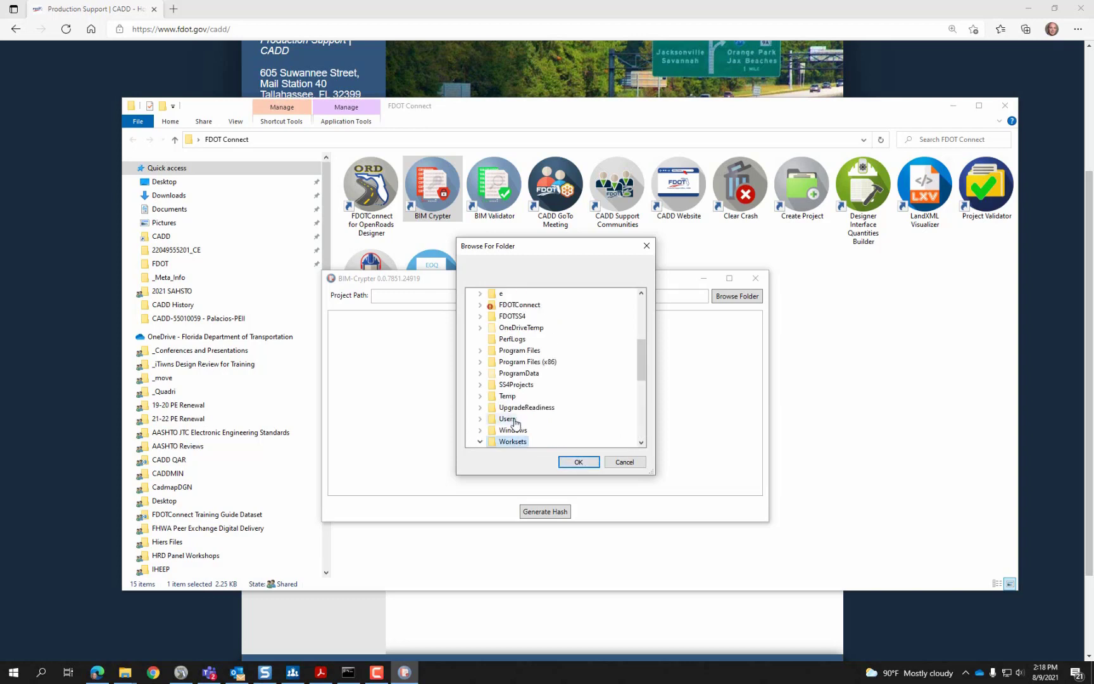
mouse_move(517, 346)
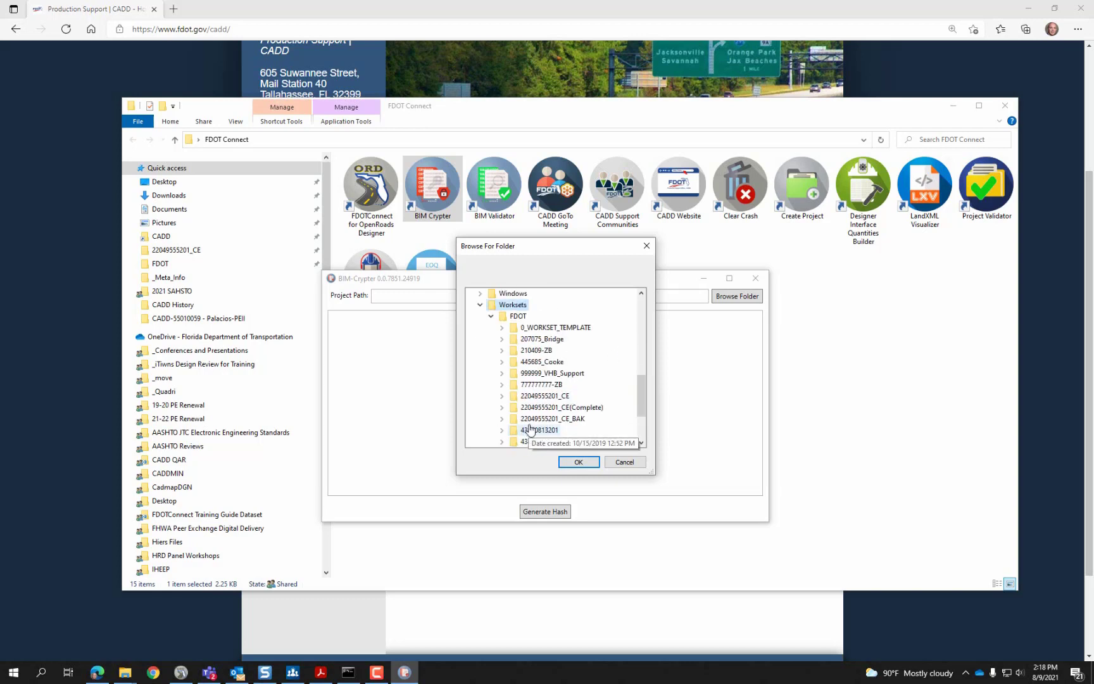
click(545, 396)
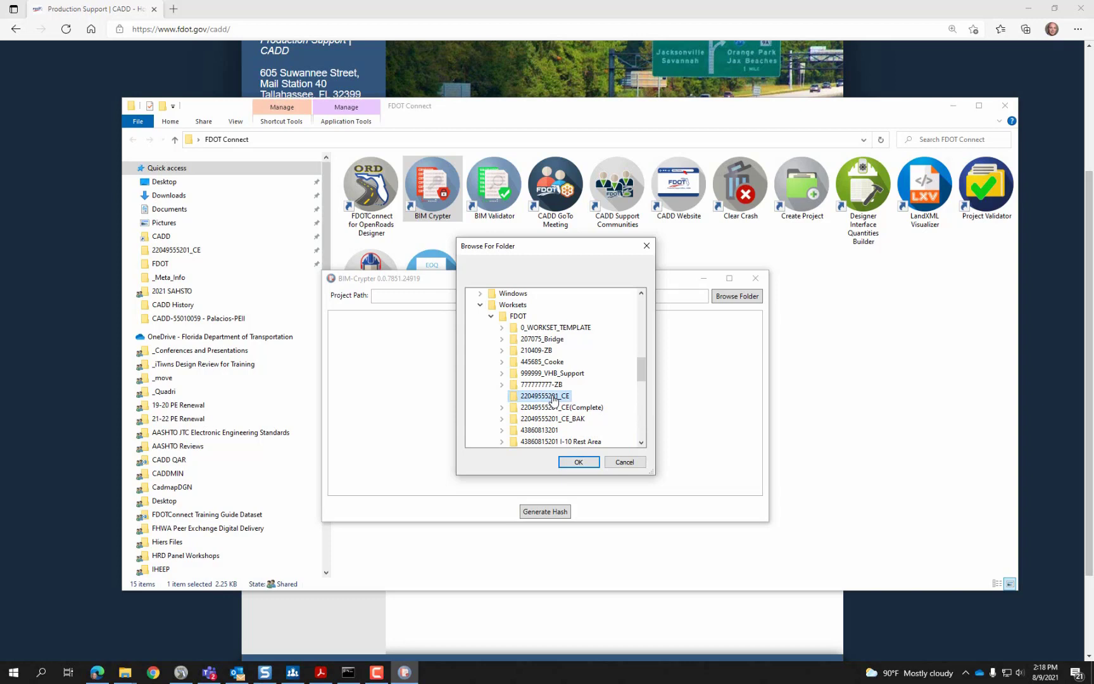
click(500, 396)
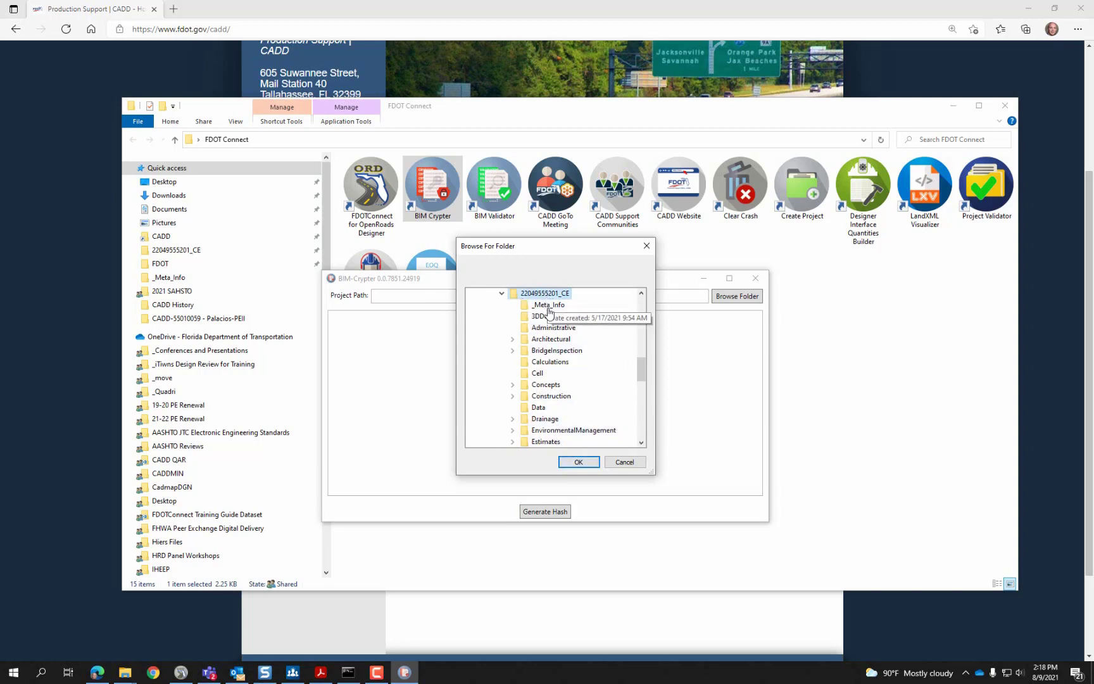
click(577, 462)
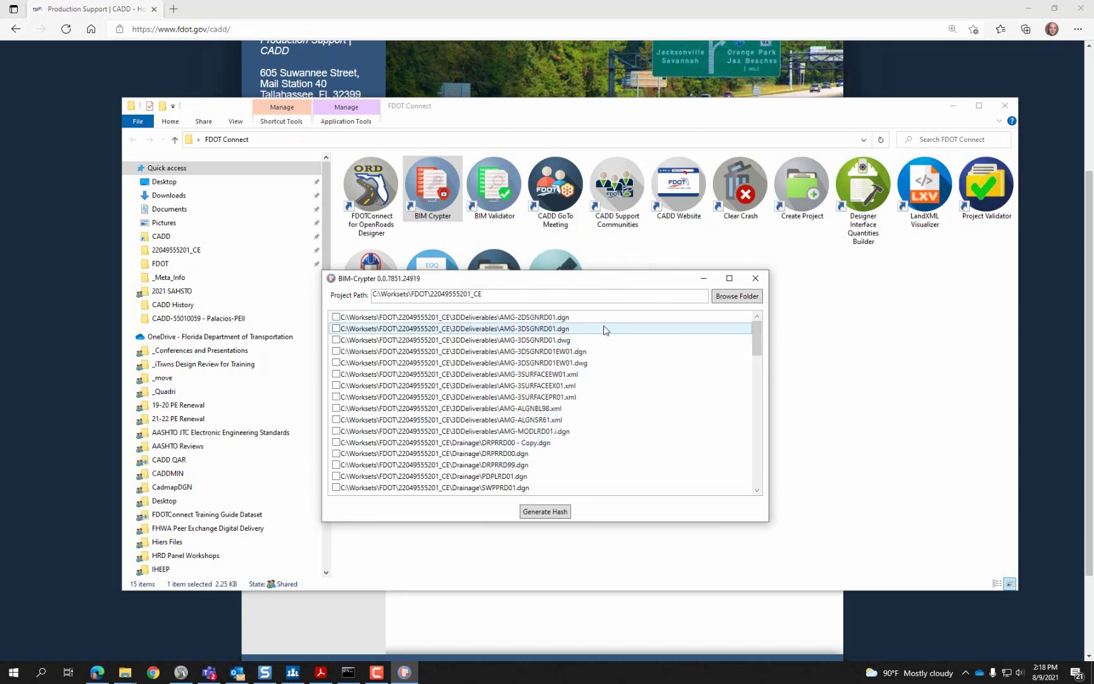
click(489, 375)
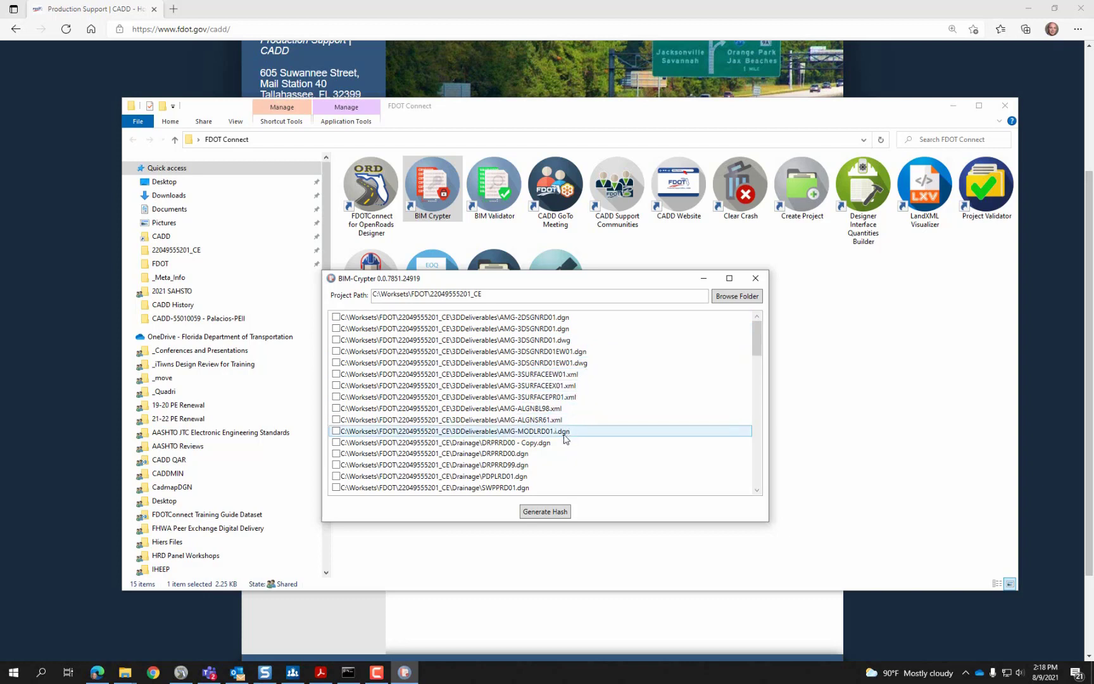
scroll(down, 3)
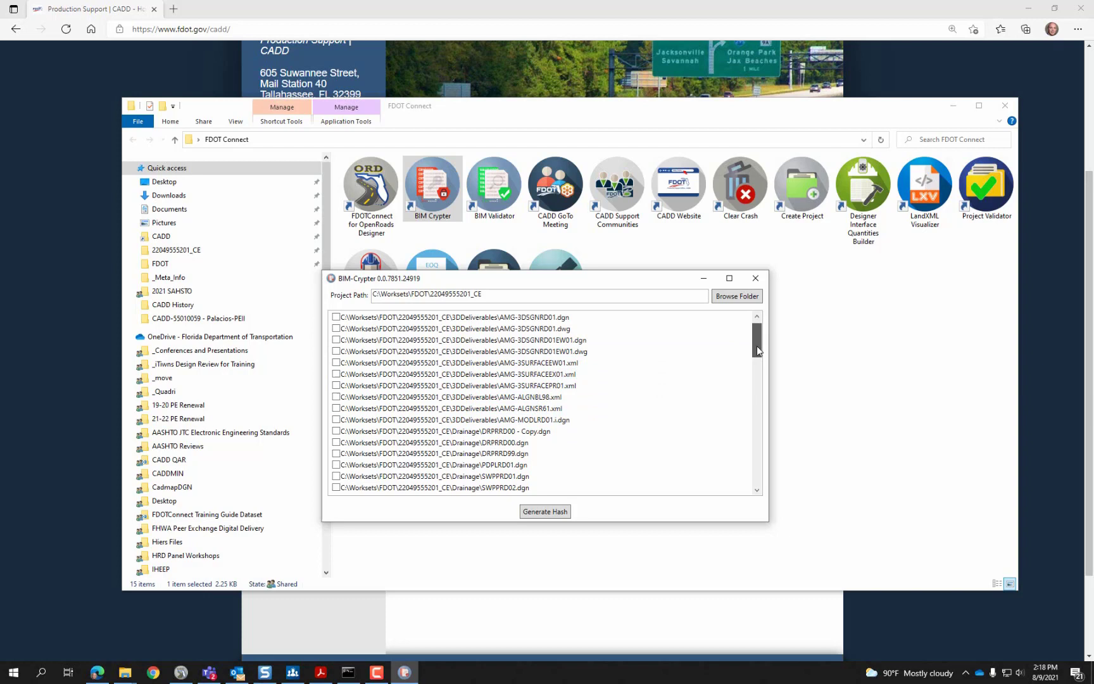
scroll(down, 3)
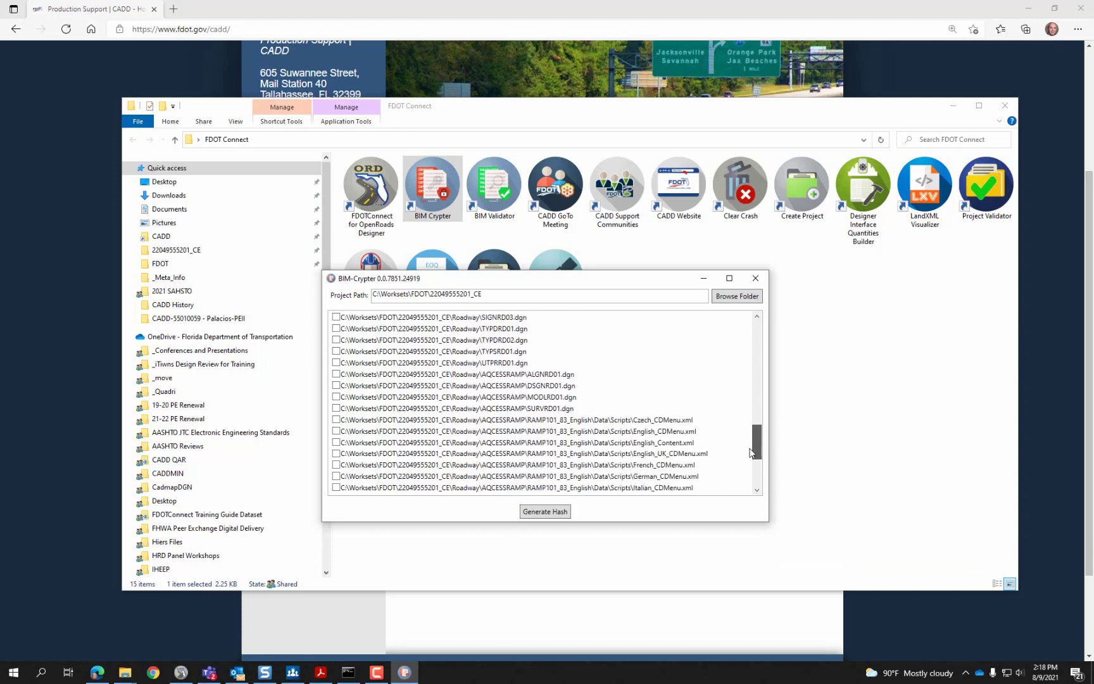
scroll(down, 3)
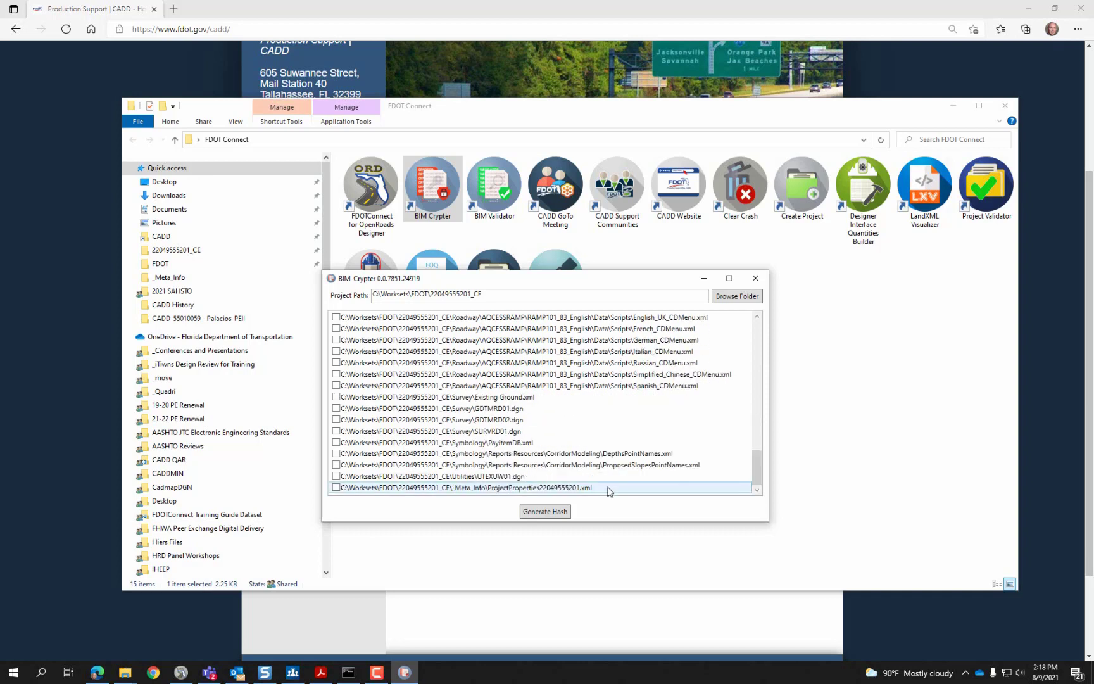
click(516, 351)
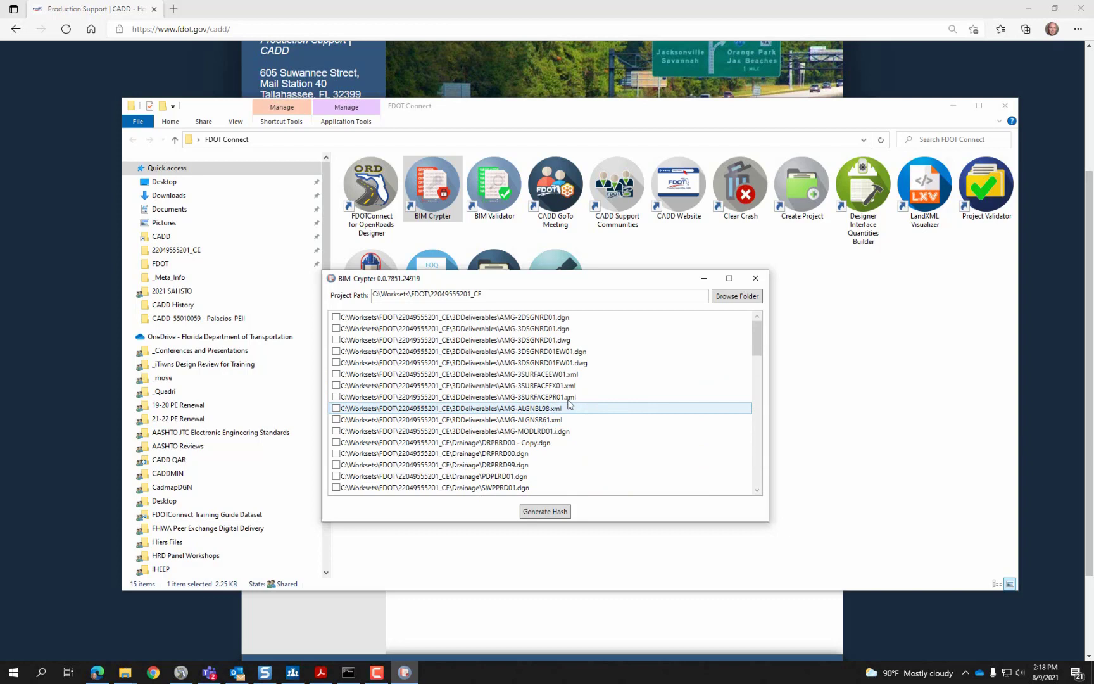
Step: Tick AMG-3DSGNRD01EW01.dgn, the three AMG-3SURFACE xml files, and AMG-ALGNBL98/ALGNSR61.xml
click(452, 317)
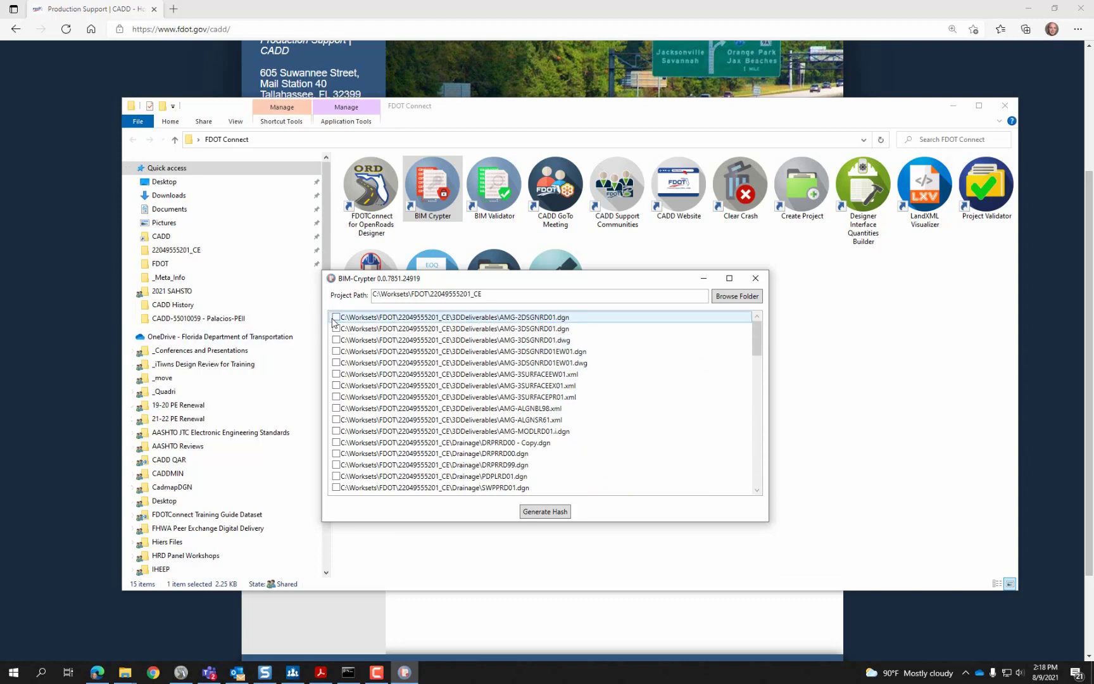
click(335, 316)
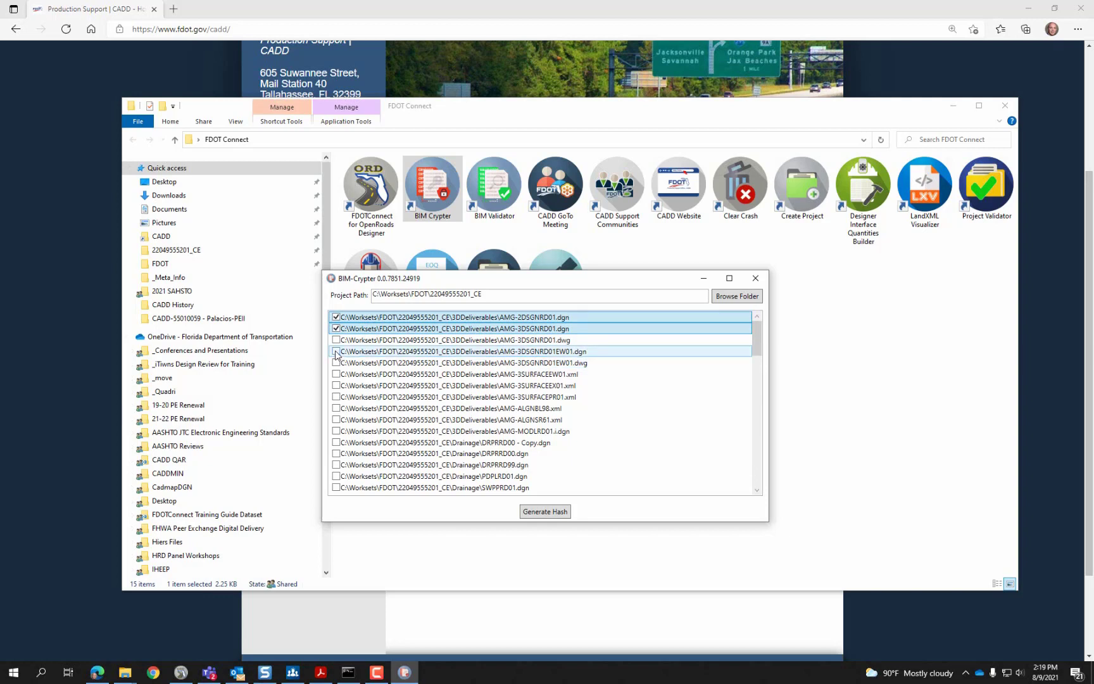
click(336, 351)
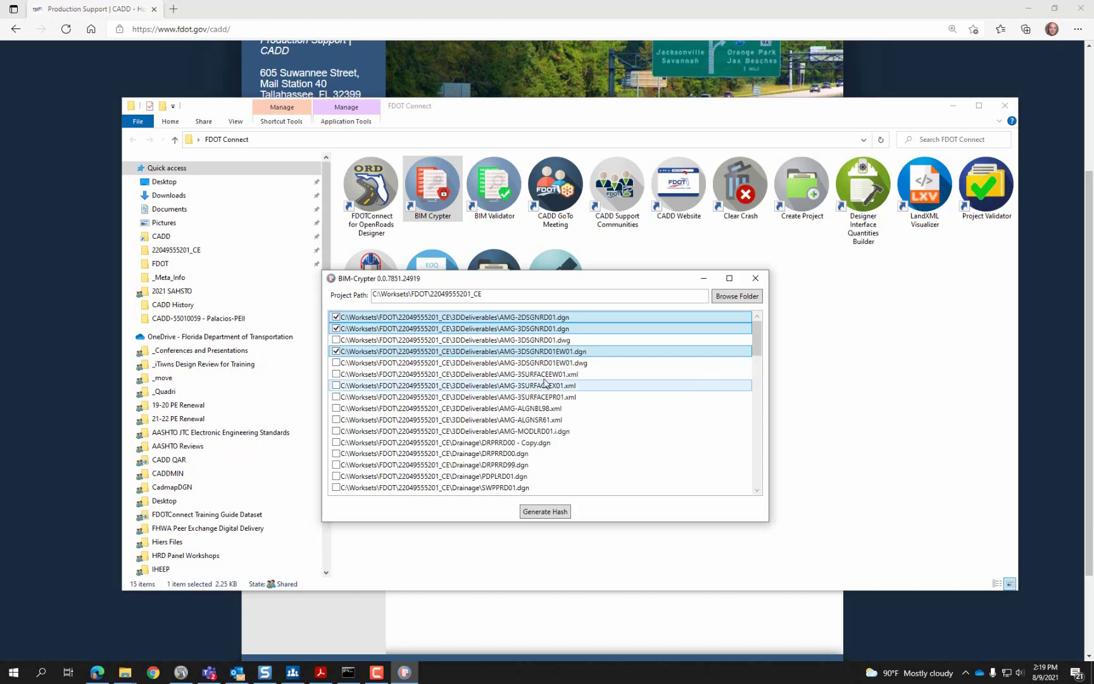
click(335, 374)
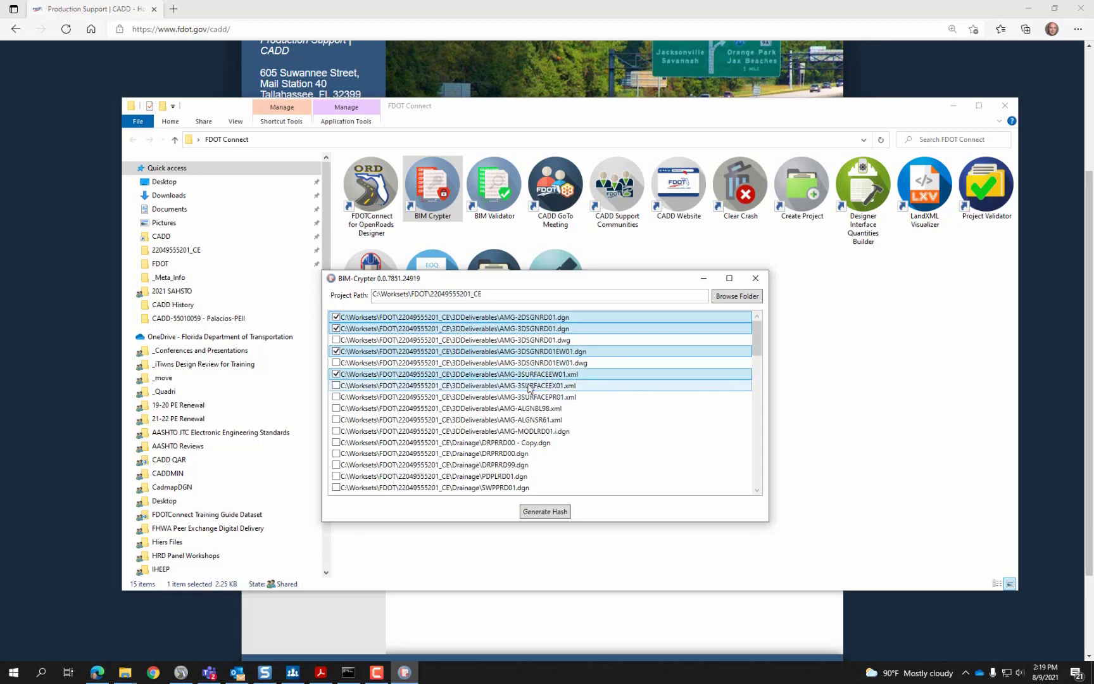
click(336, 385)
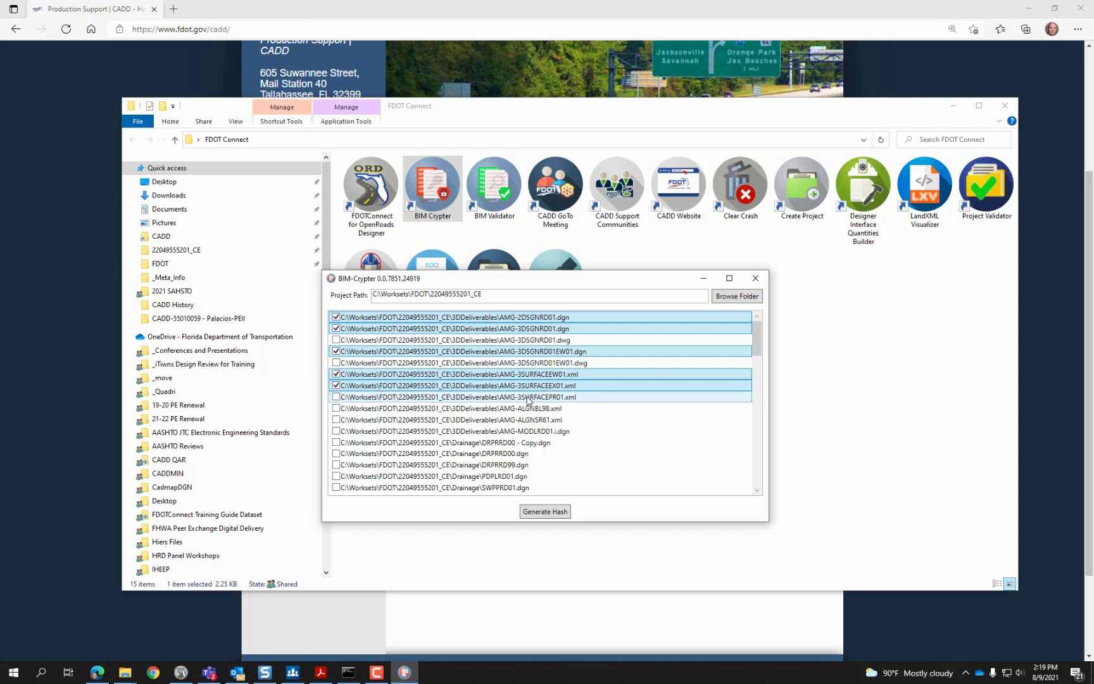
click(336, 397)
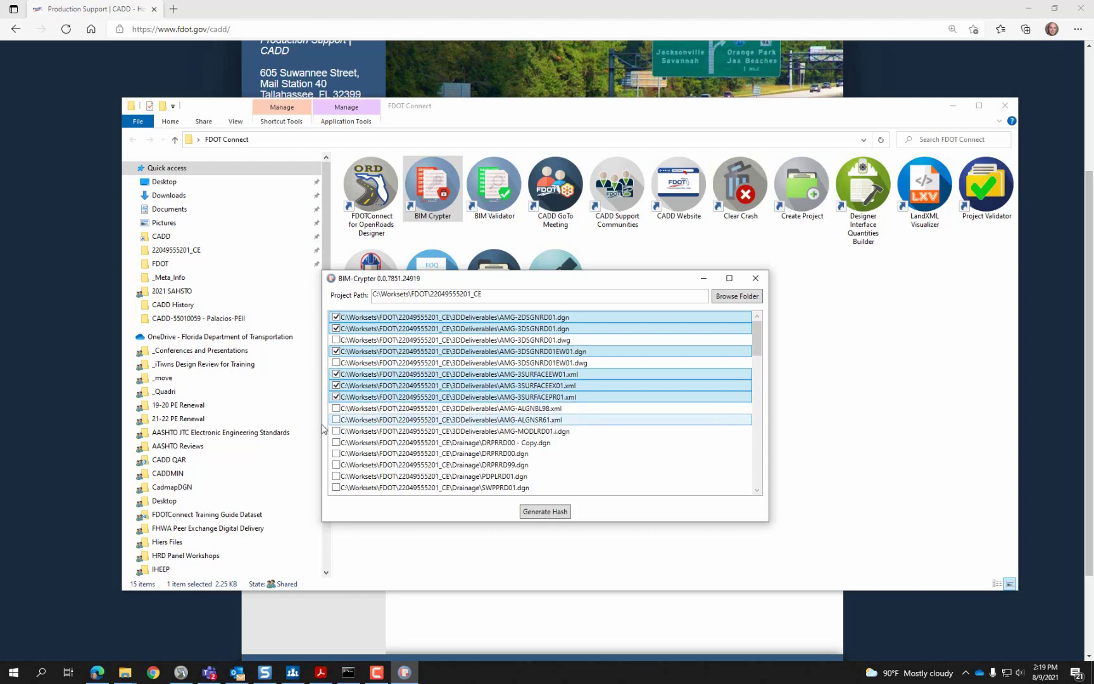
click(336, 408)
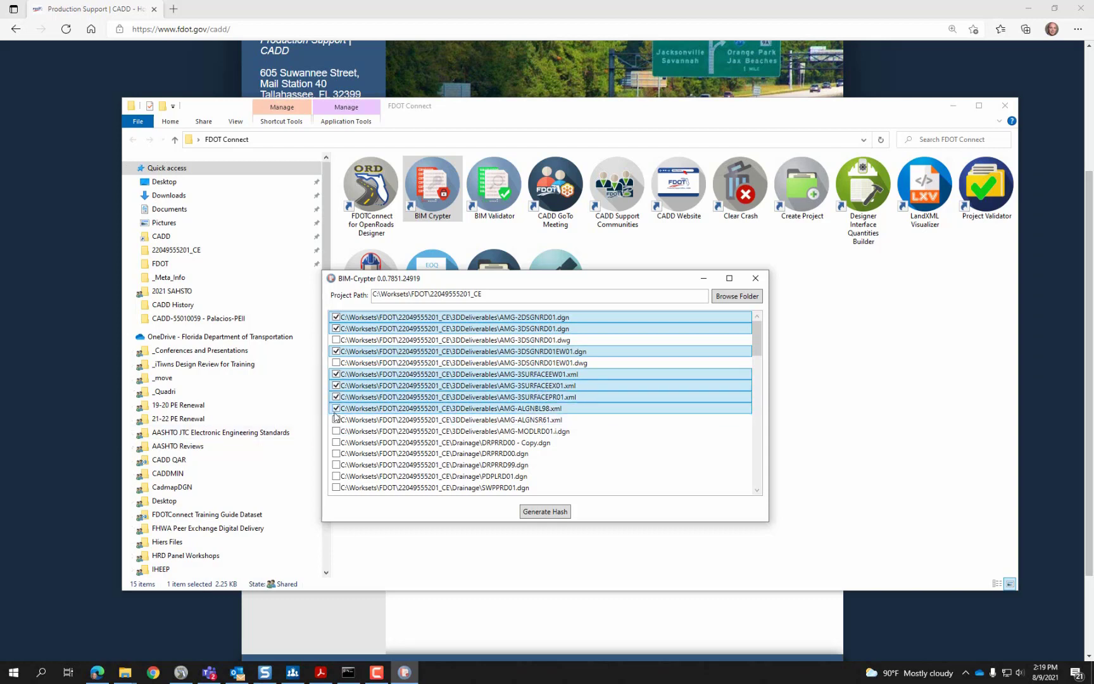
click(336, 420)
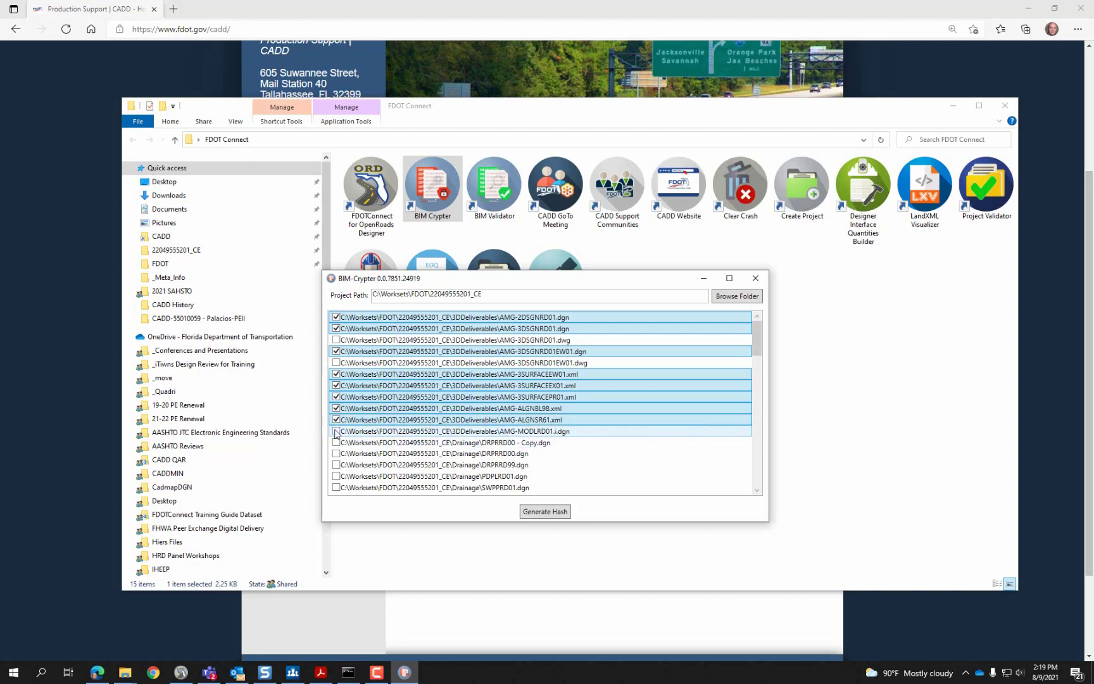
Step: Tick DRPRRD00.dgn, PDPLRD01.dgn and MODLRDMaster01.dgn further down the list
click(336, 431)
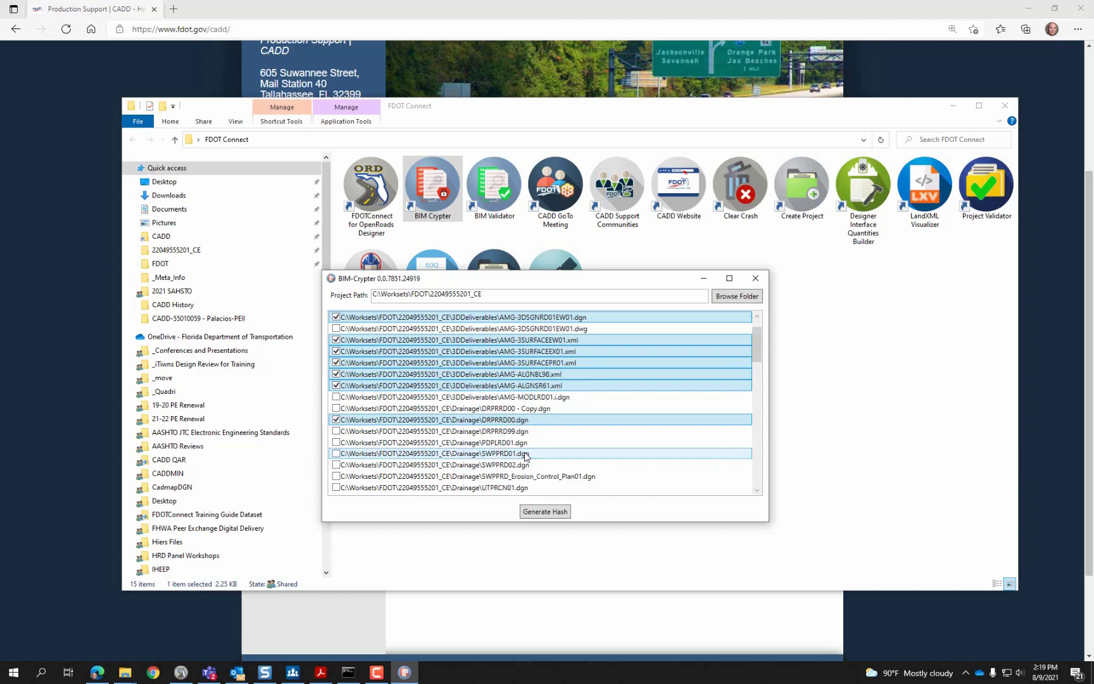
scroll(down, 3)
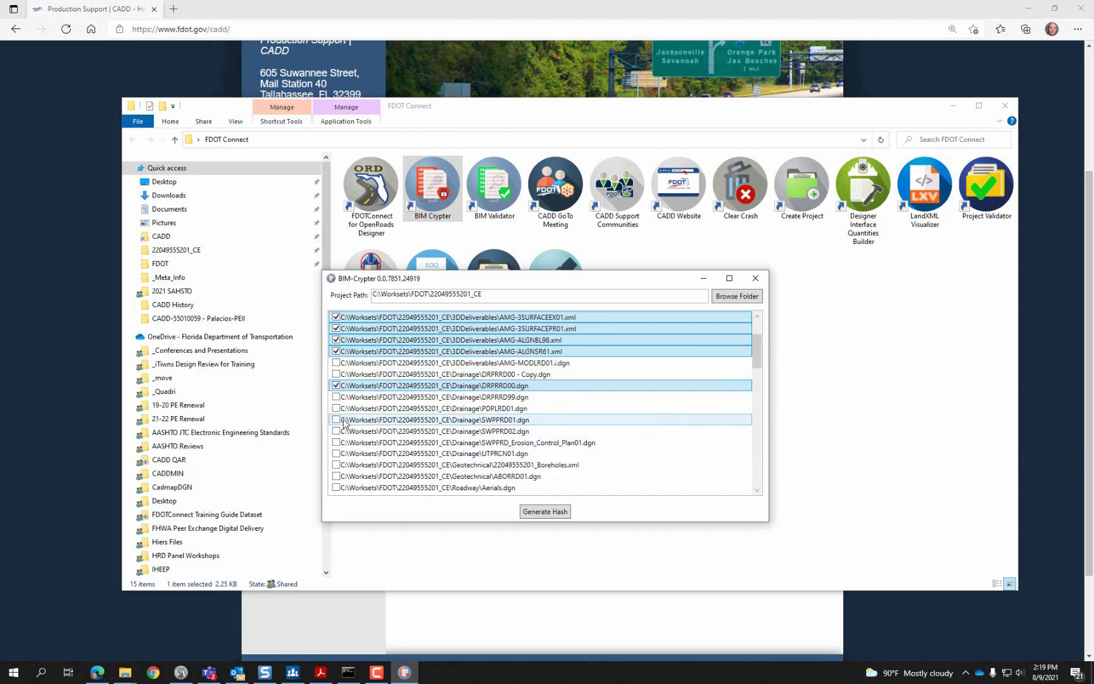
click(336, 409)
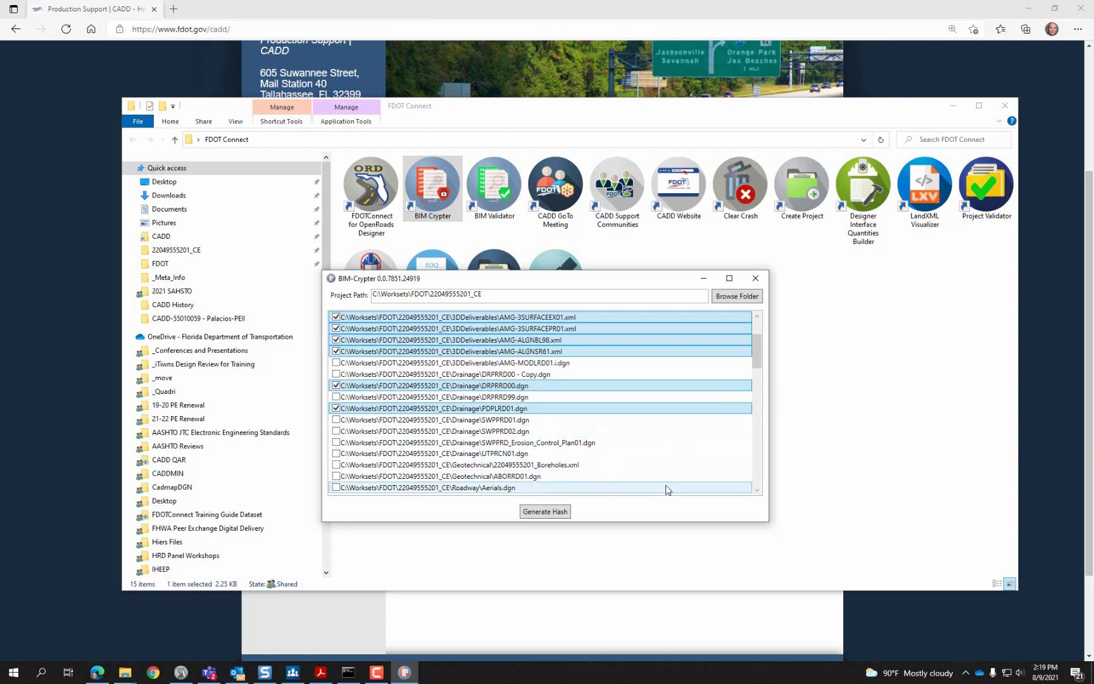
scroll(down, 3)
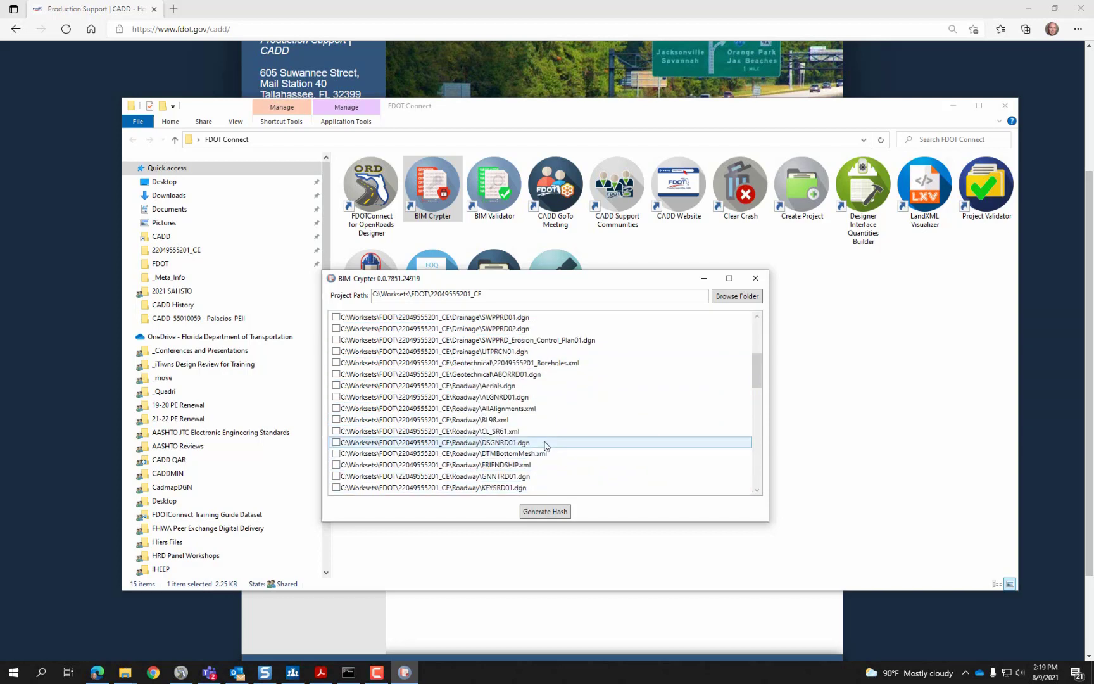
scroll(down, 3)
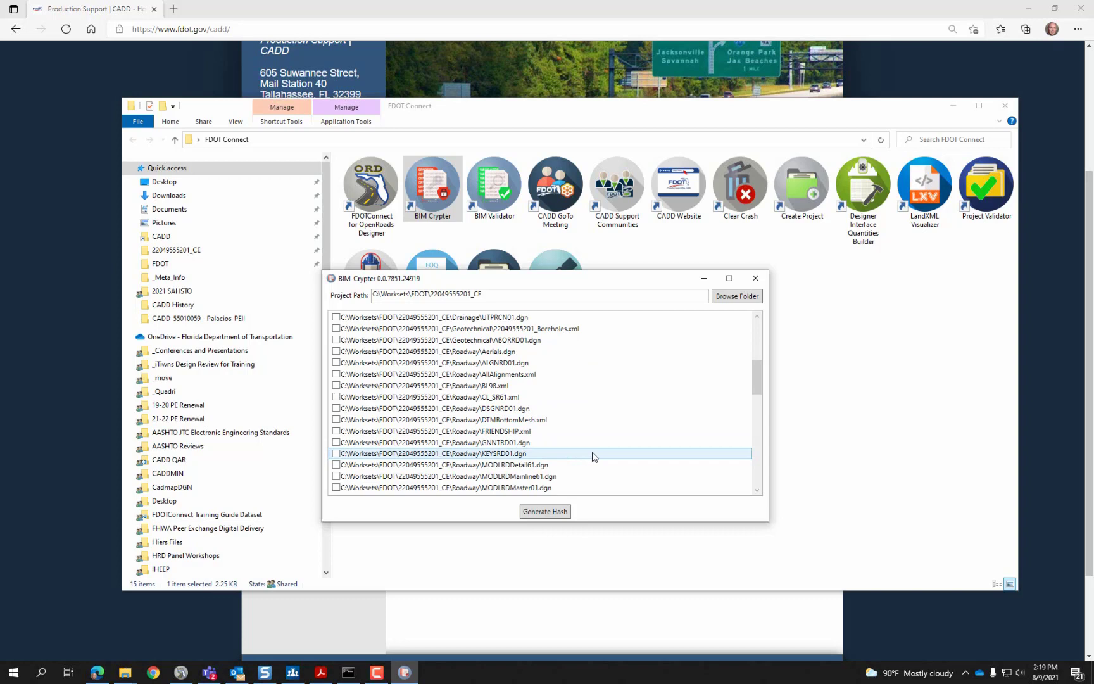
scroll(down, 3)
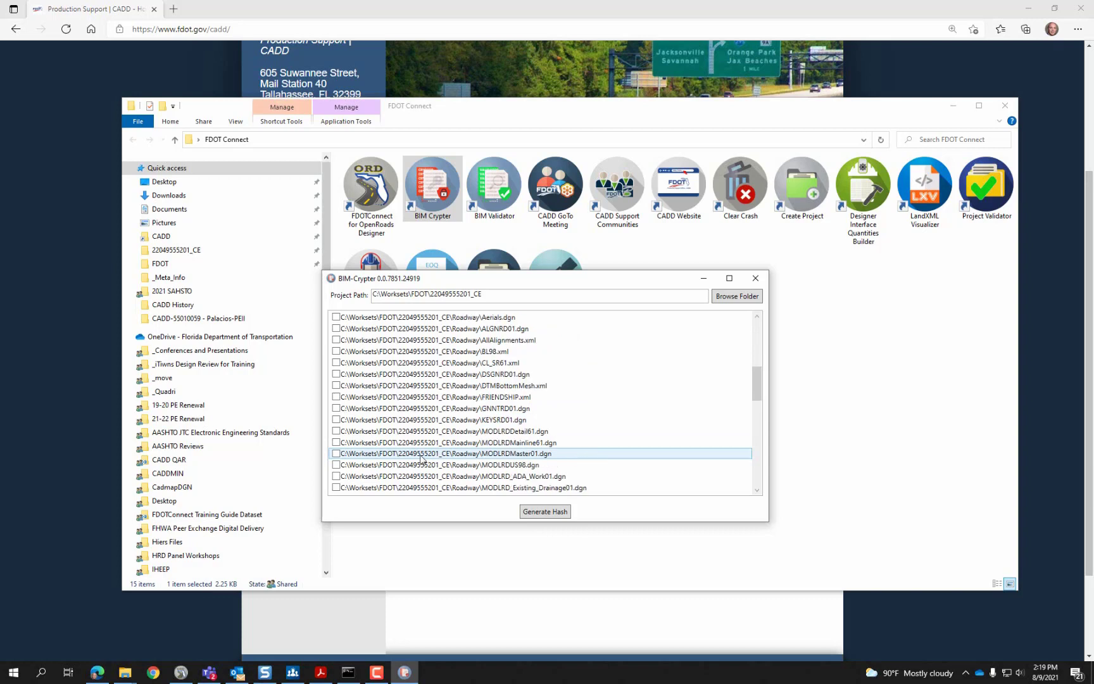
click(336, 453)
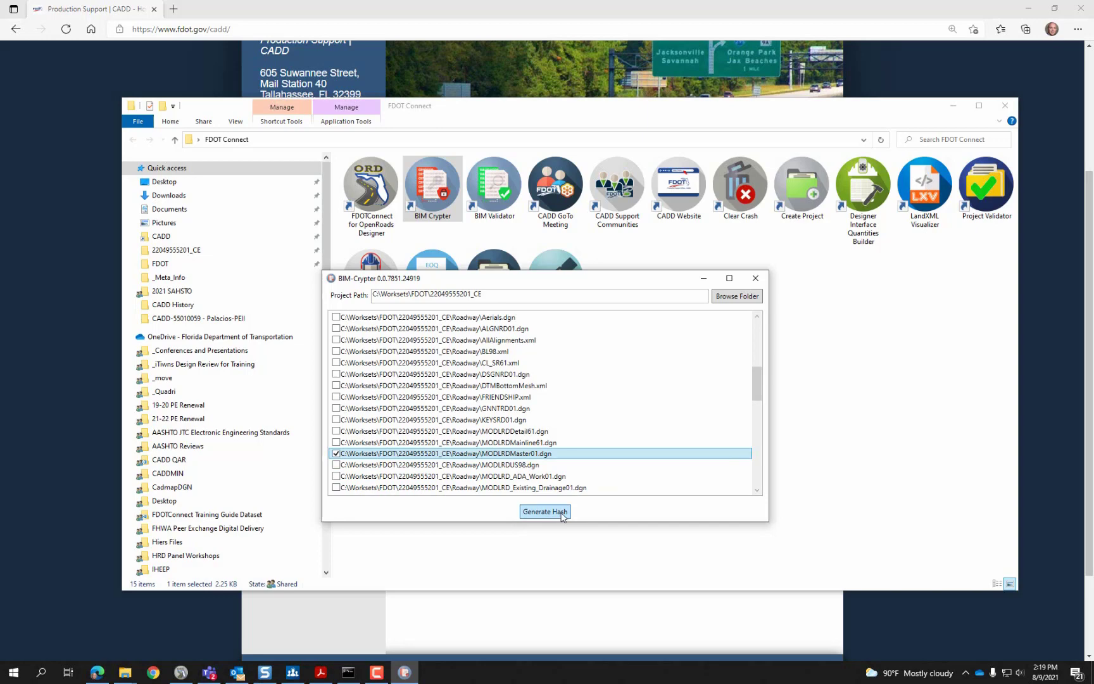
Step: Generate hashes and save them over Contract_BIM_Files.xlsx in _Meta_Info
click(545, 512)
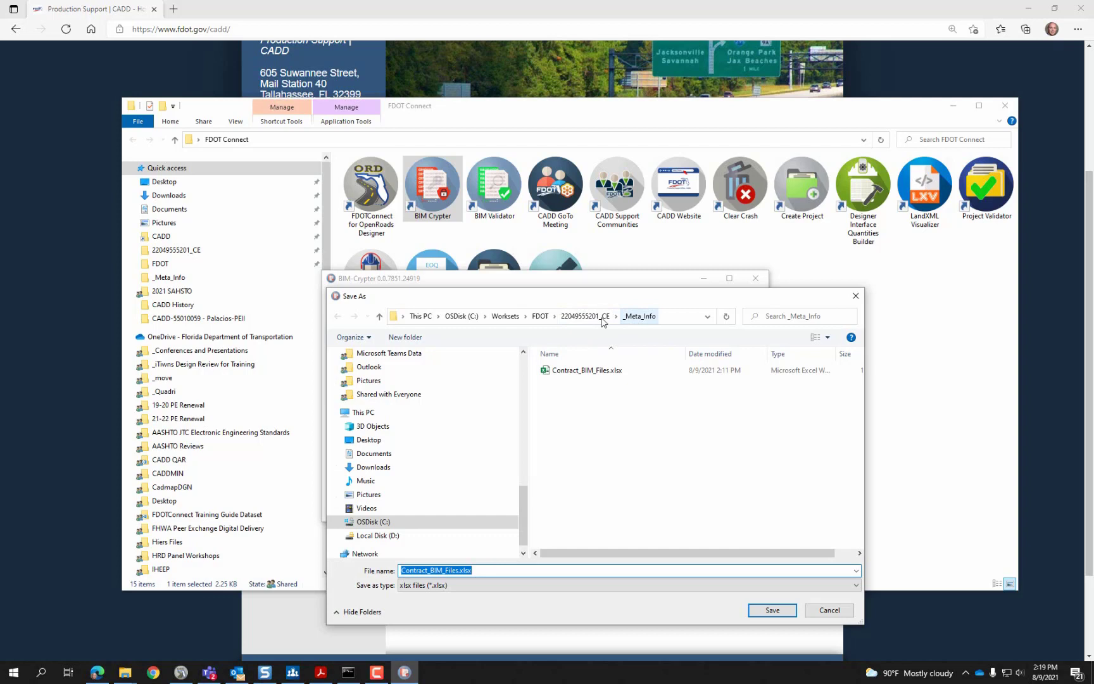
click(587, 370)
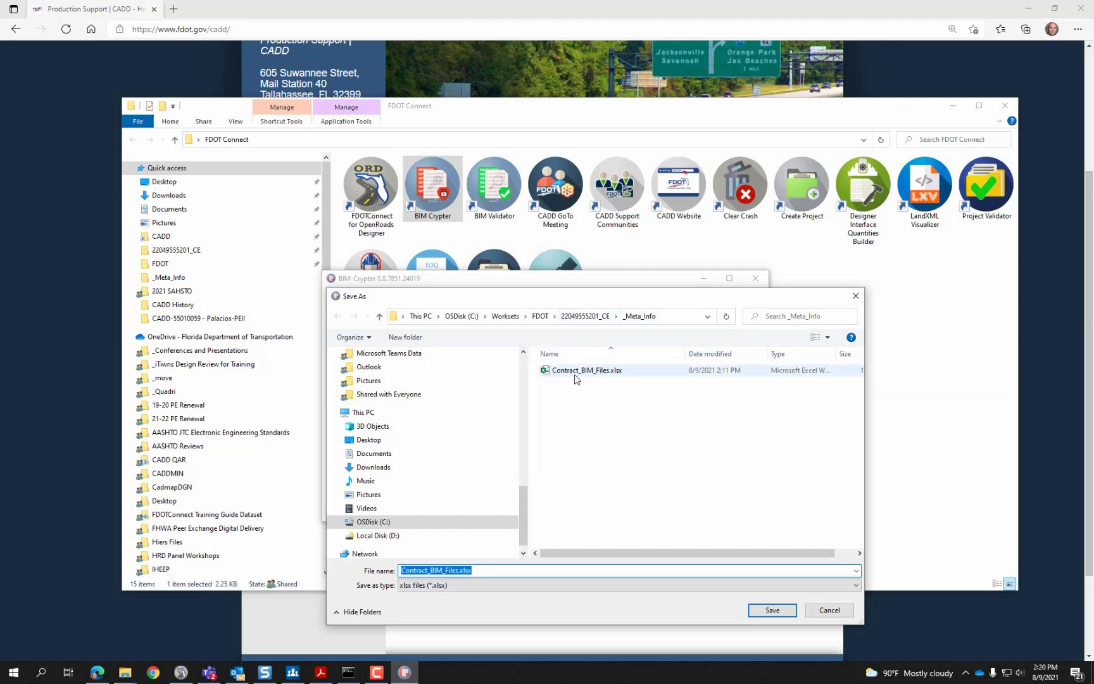
click(586, 370)
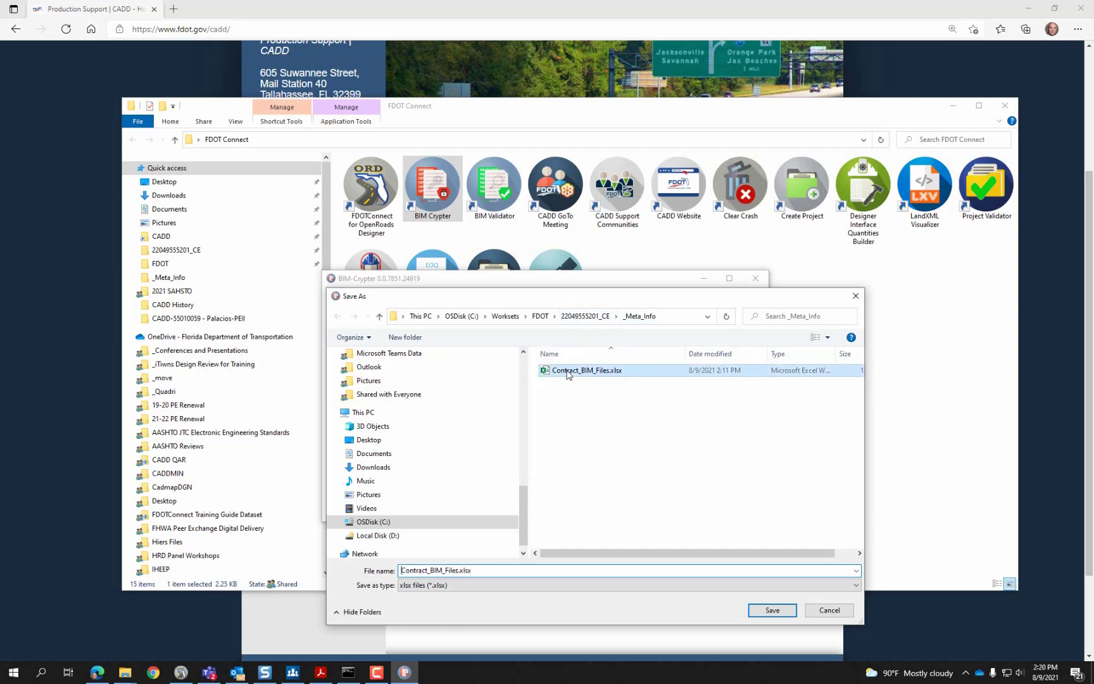
mouse_move(586, 370)
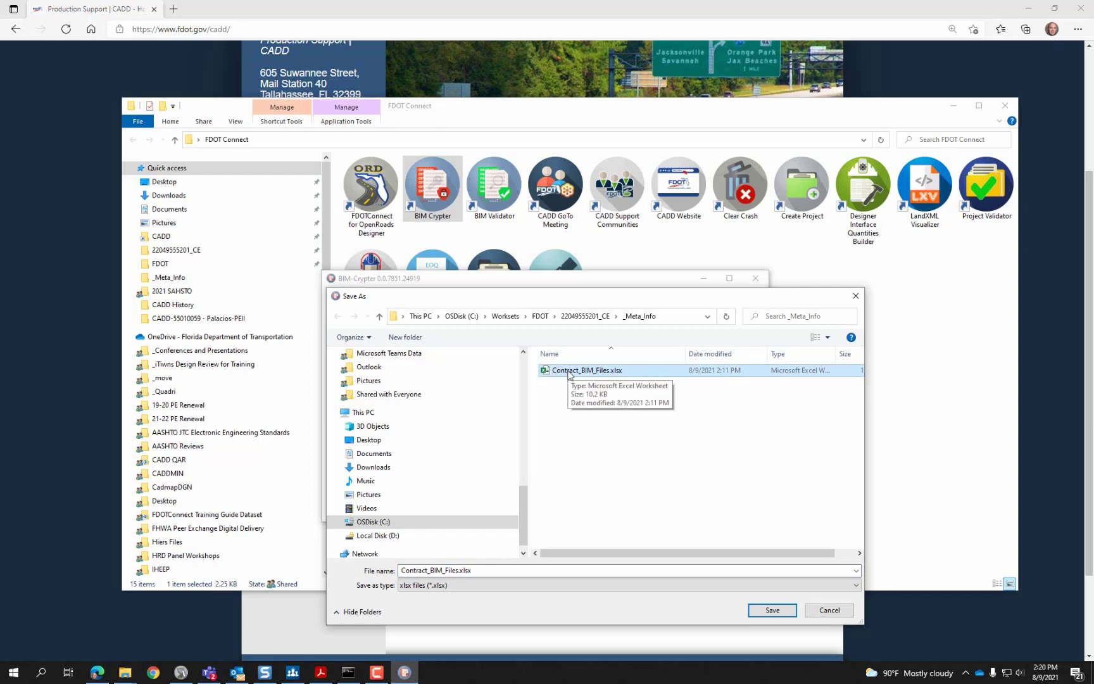
click(771, 610)
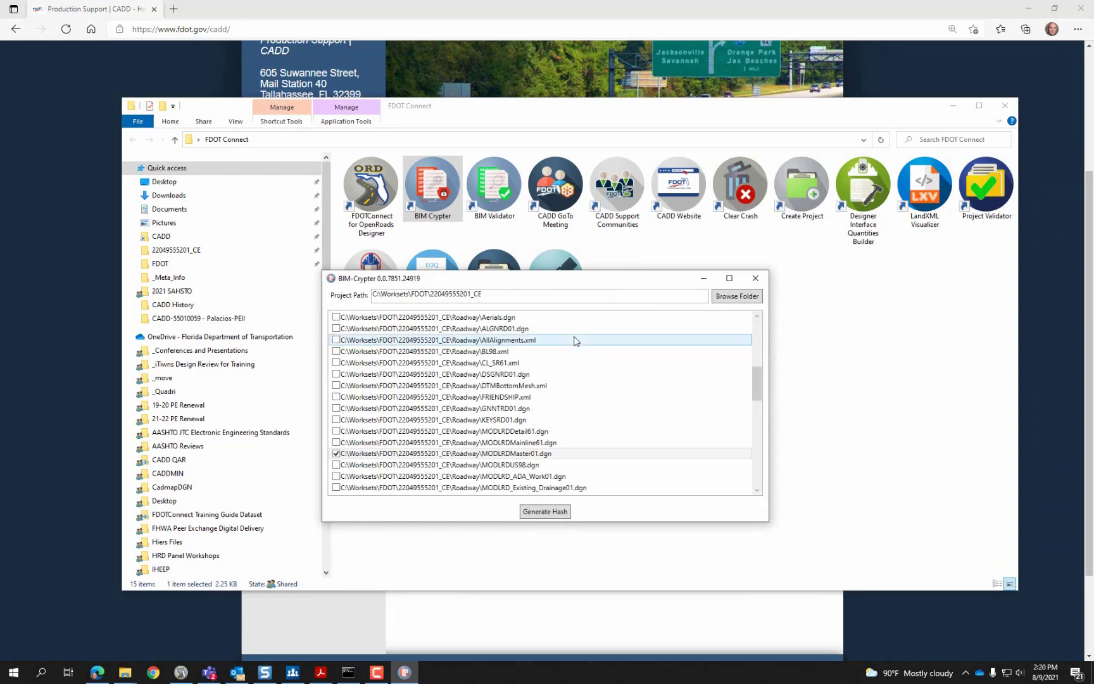
Step: Open Contract_BIM_Files.xlsx in Excel and inspect the first file's SHA256 code
click(431, 673)
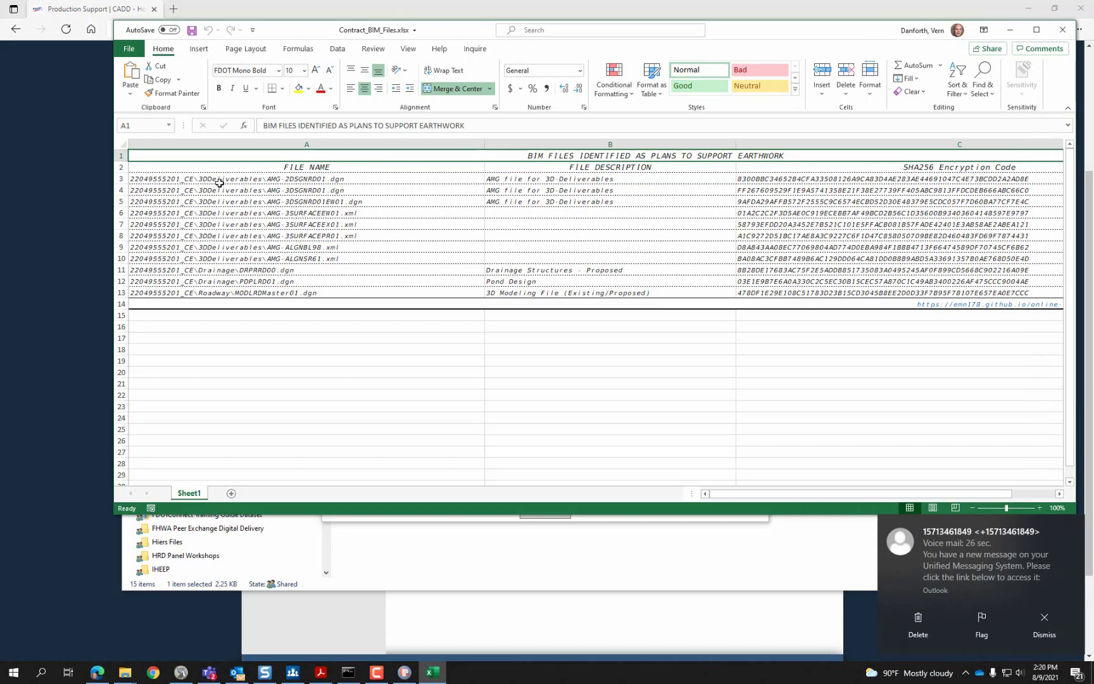
click(224, 179)
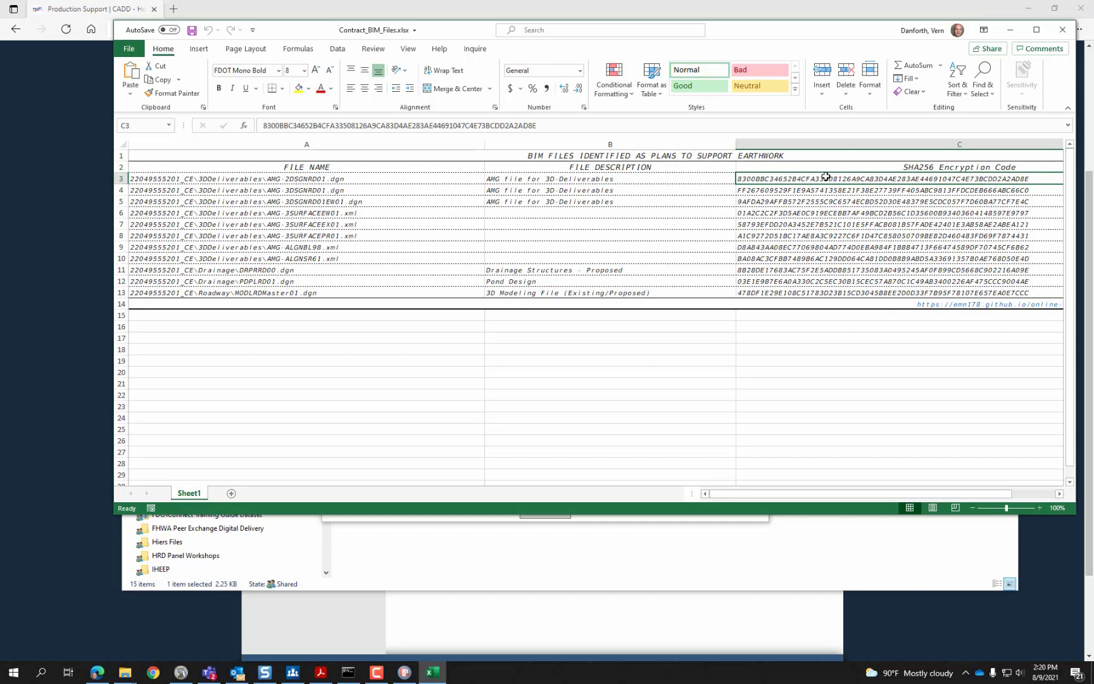
mouse_move(817, 179)
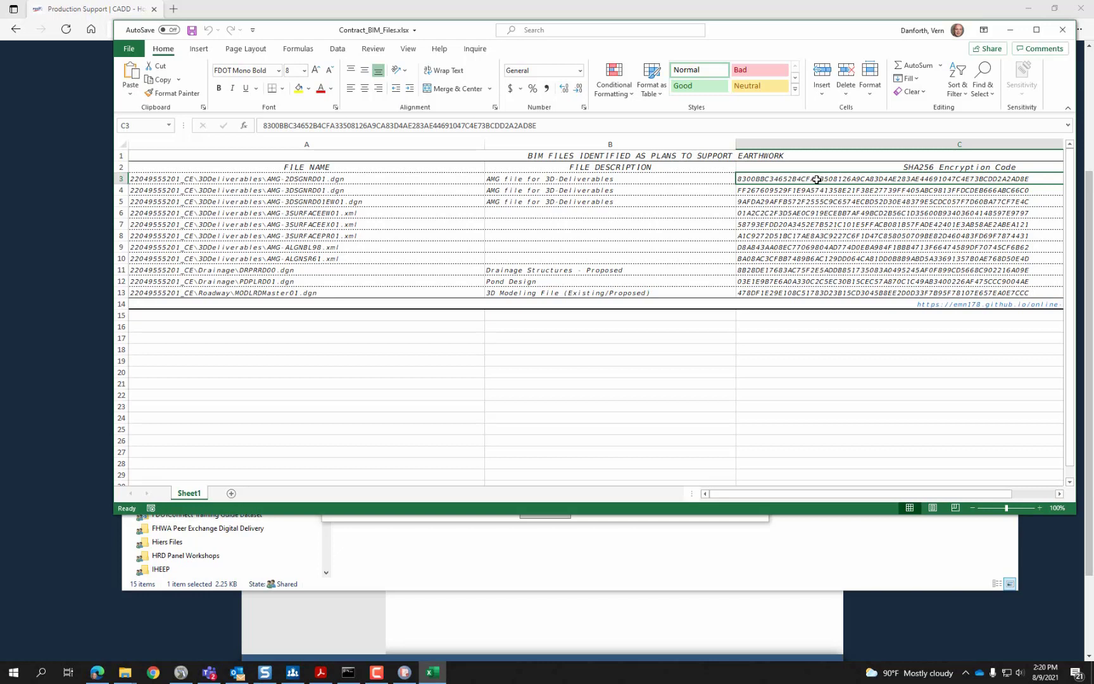
click(958, 189)
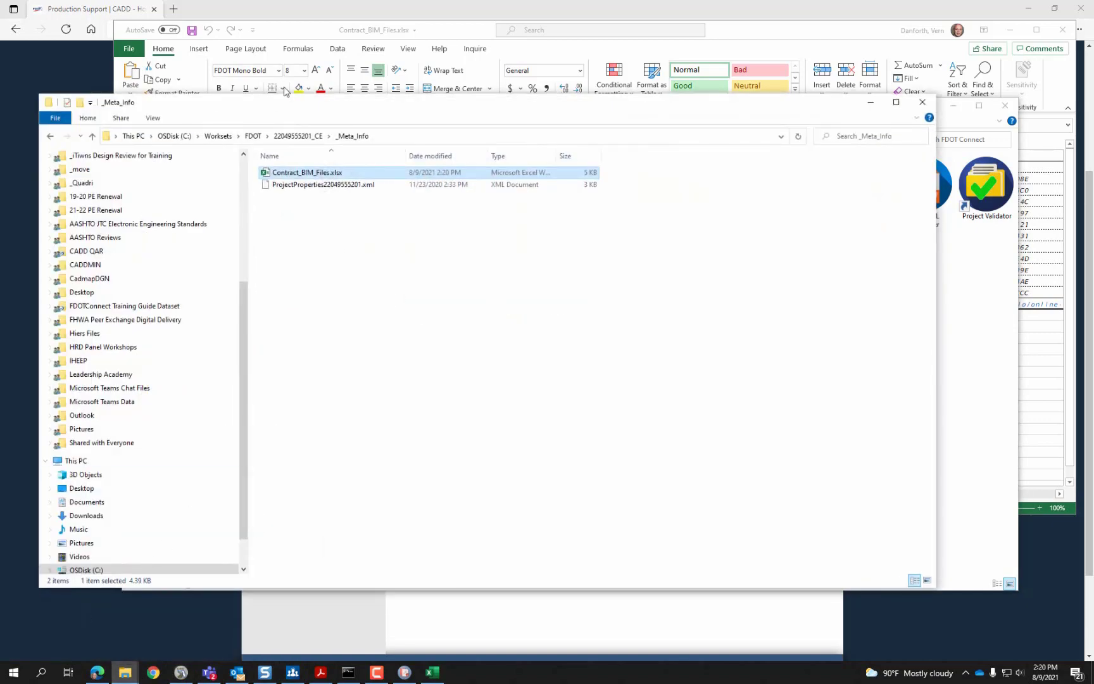
Step: Open 3DDeliverables and check AMG-2DSGNRD01.dgn and AMG-ALGNBL98.xml Properties for Read-only
click(91, 136)
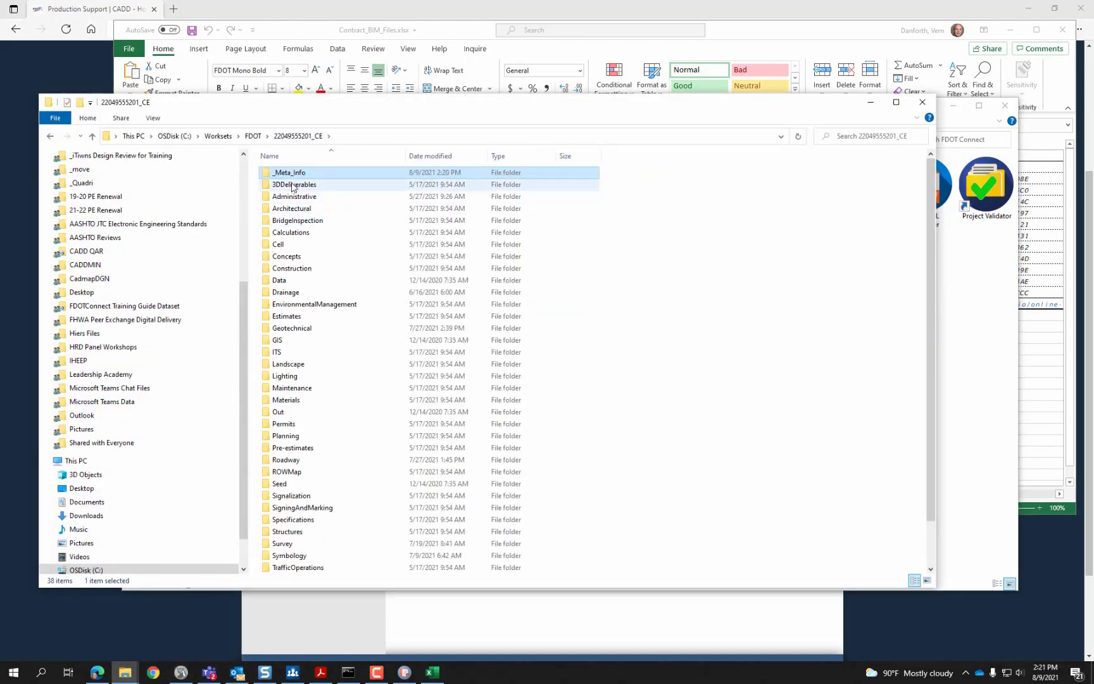
double_click(294, 184)
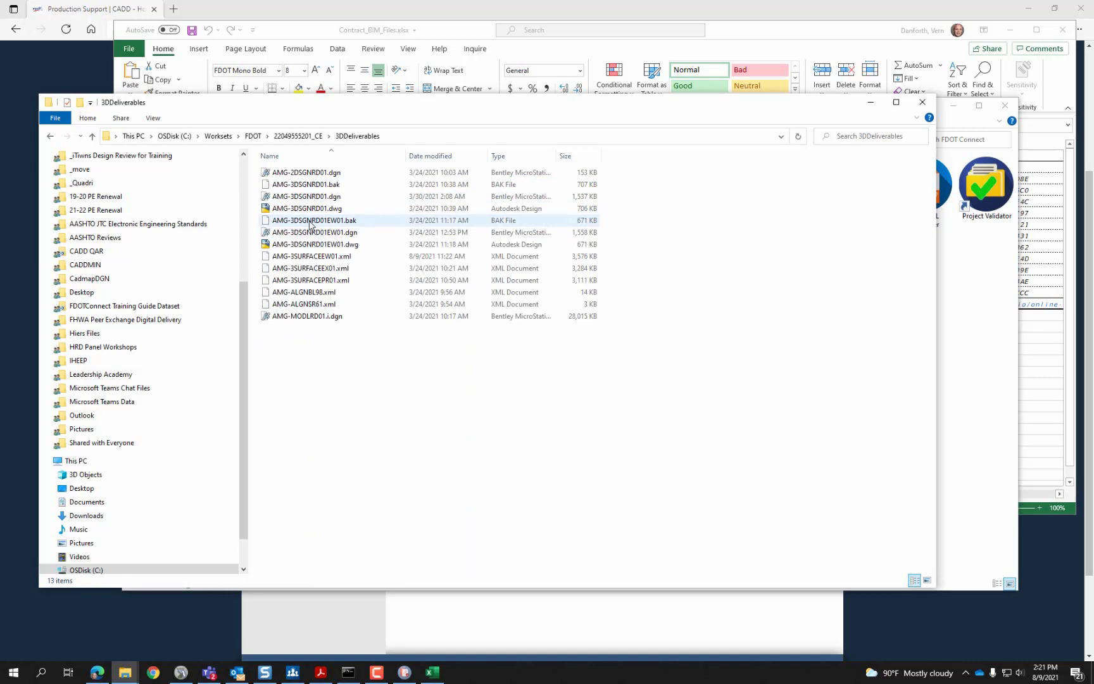
right_click(306, 172)
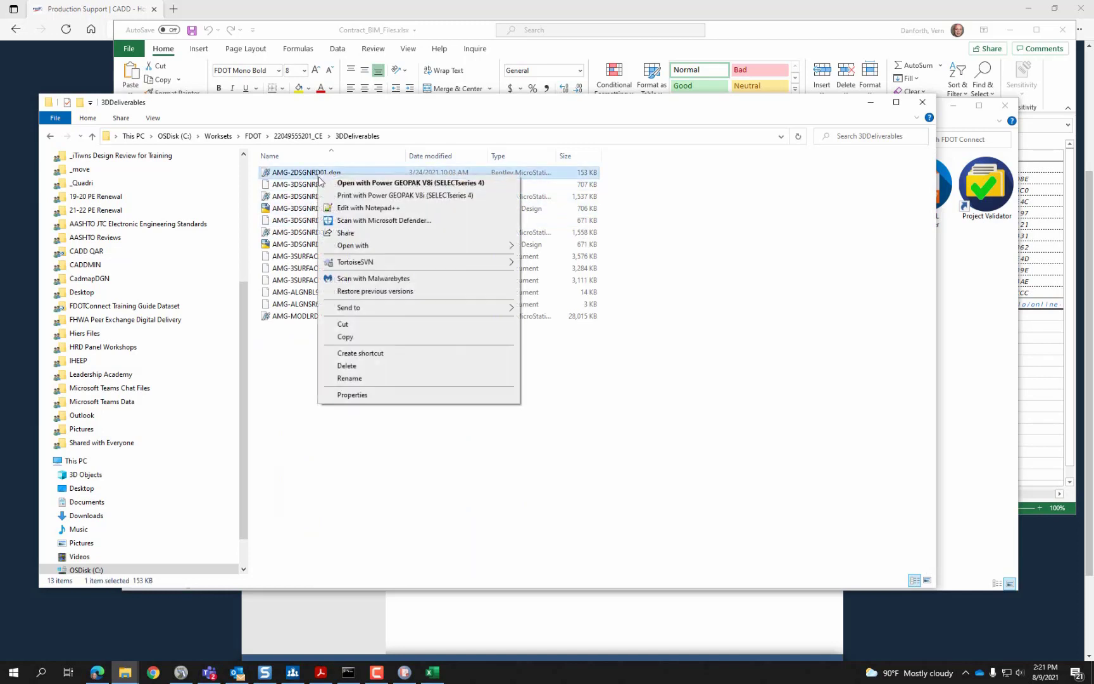
click(352, 394)
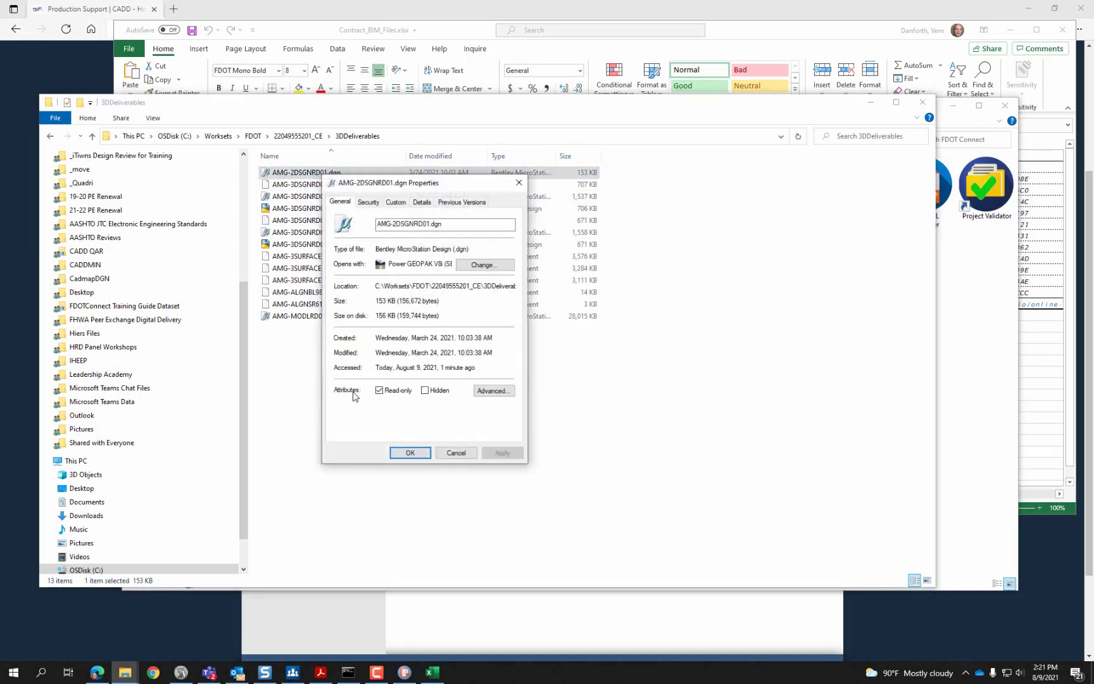
mouse_move(385, 403)
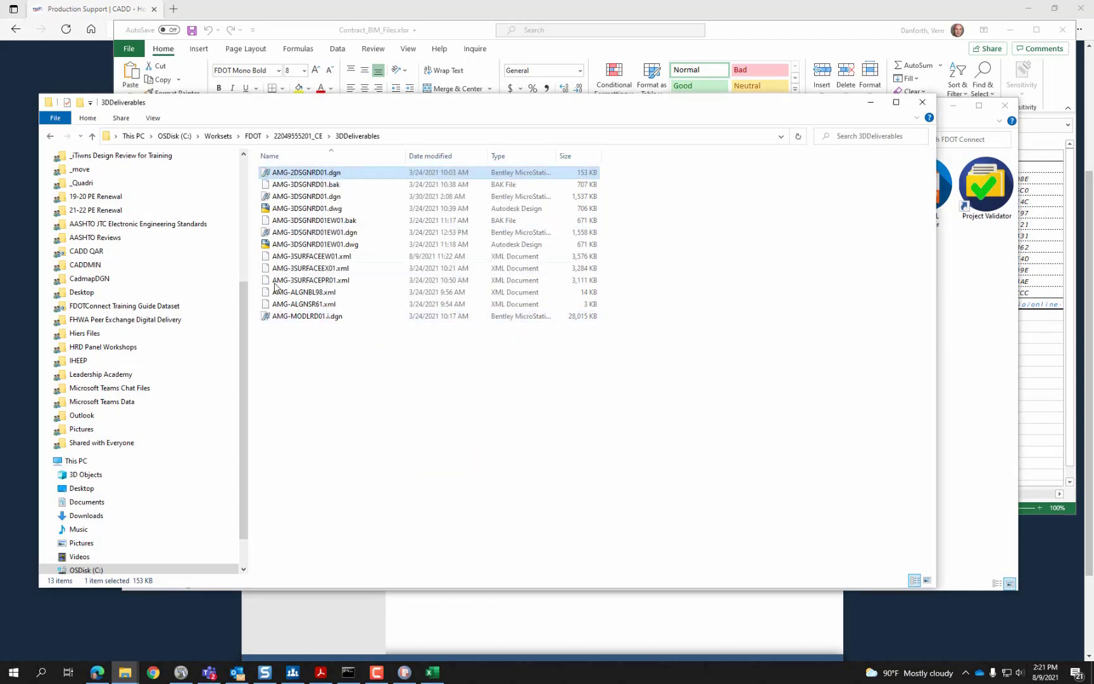
right_click(301, 292)
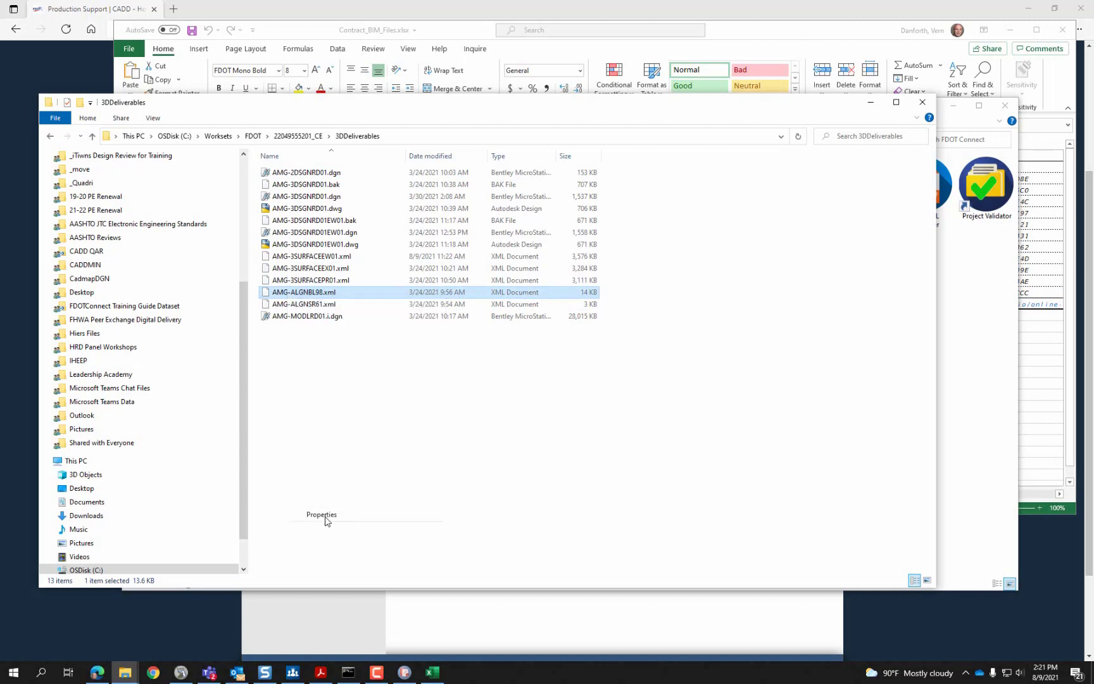
click(320, 514)
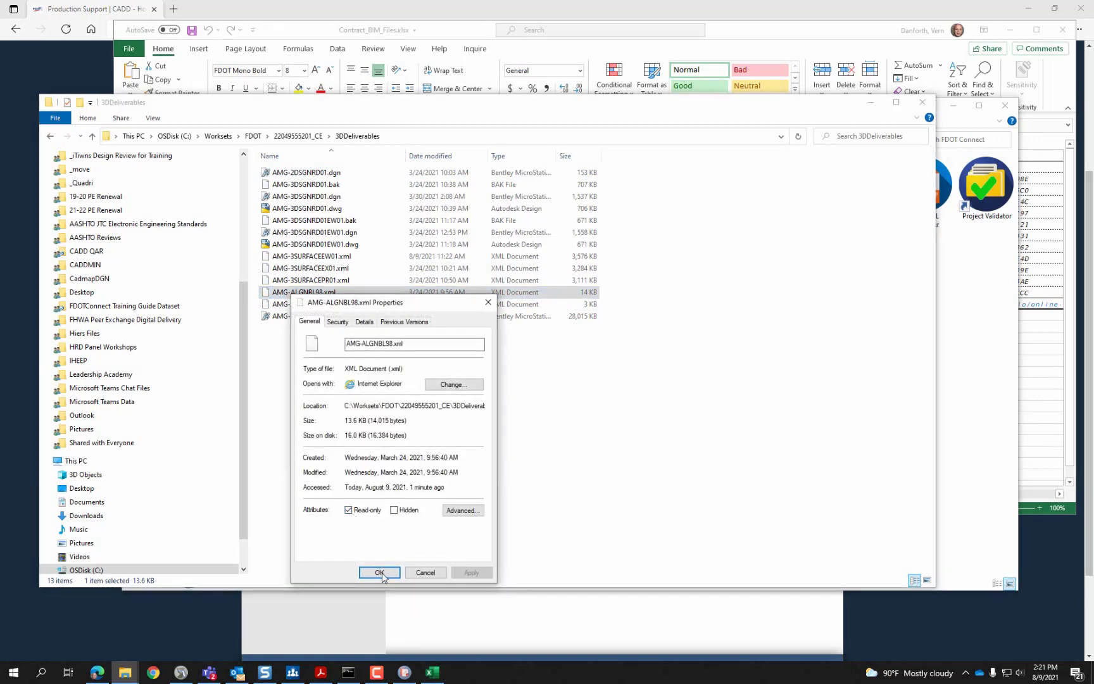
click(379, 573)
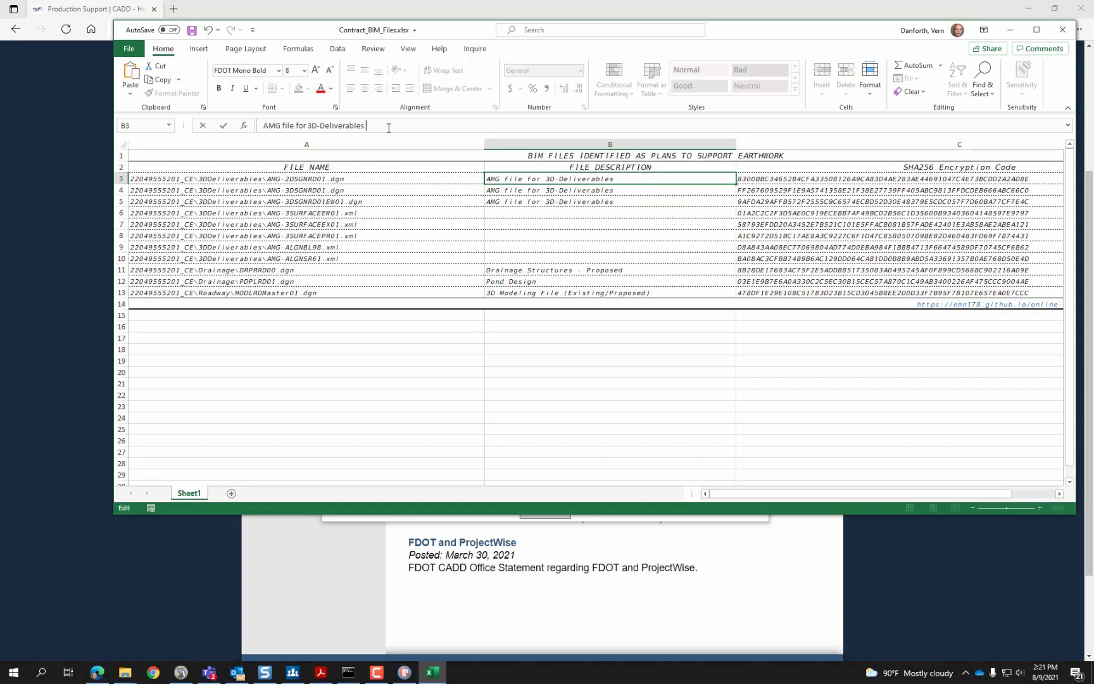
Step: Extend the first file descriptions to end with 'for 2D Lines' and 'for 3D Lines'
text(for 2)
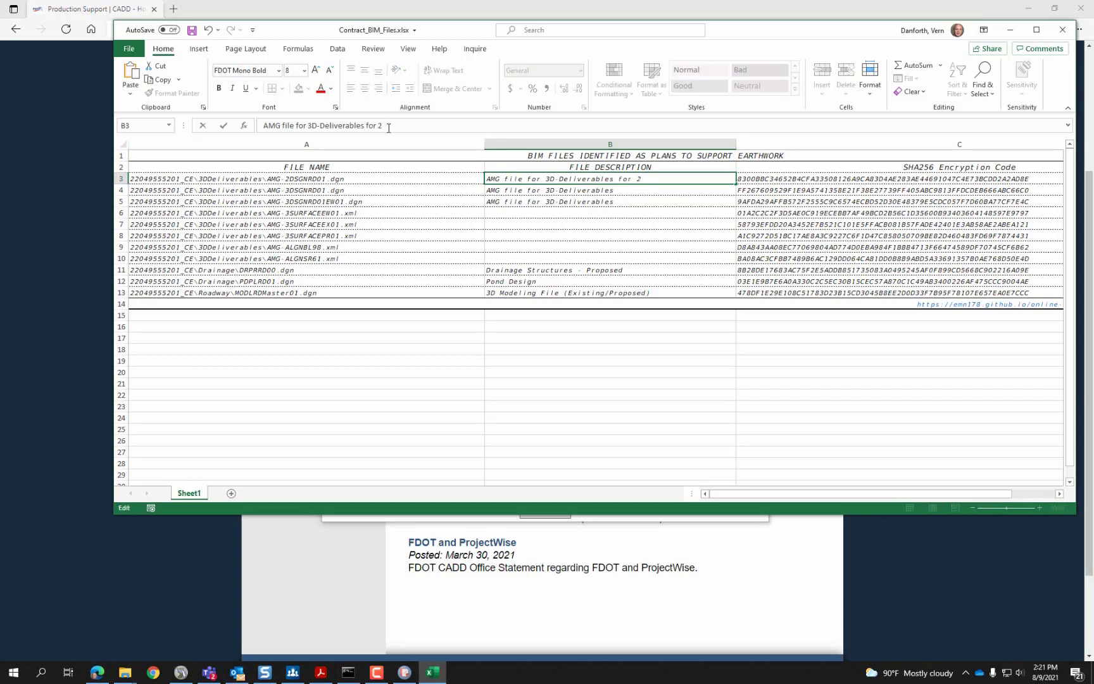
text(D Li)
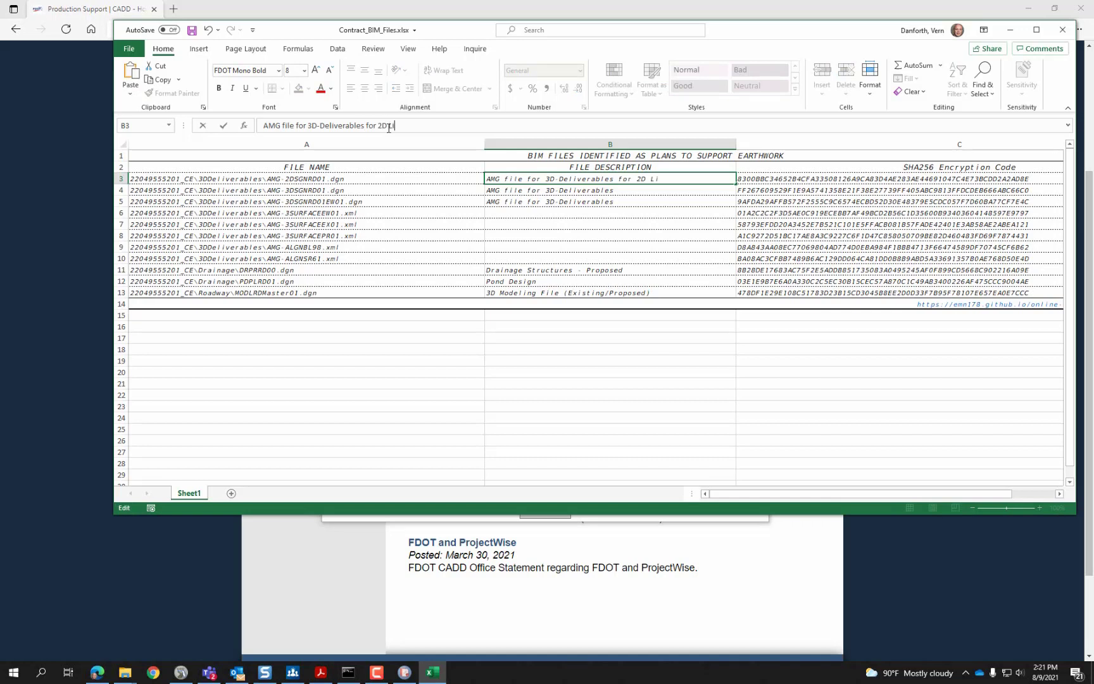
text(nework)
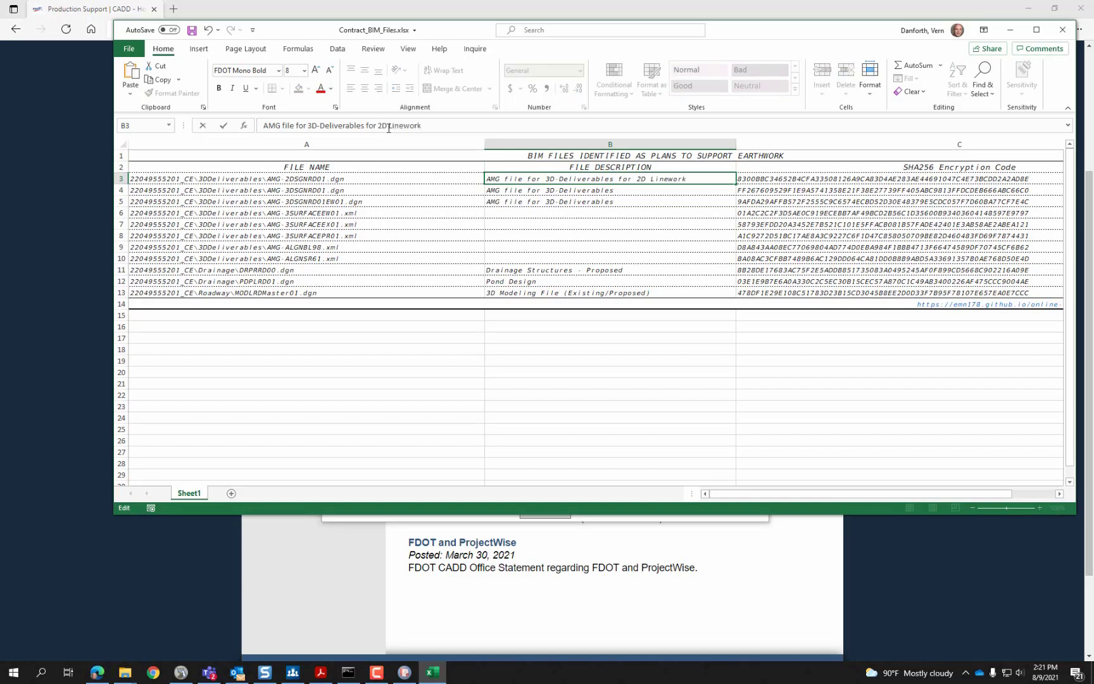
key(Backspace)
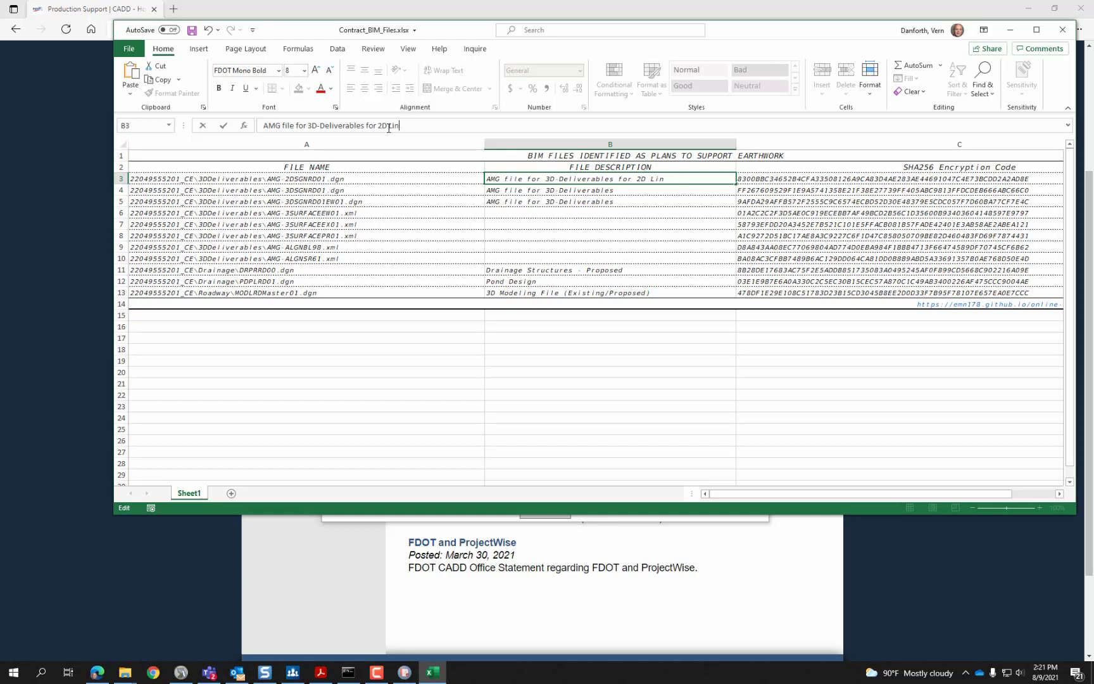
text(es)
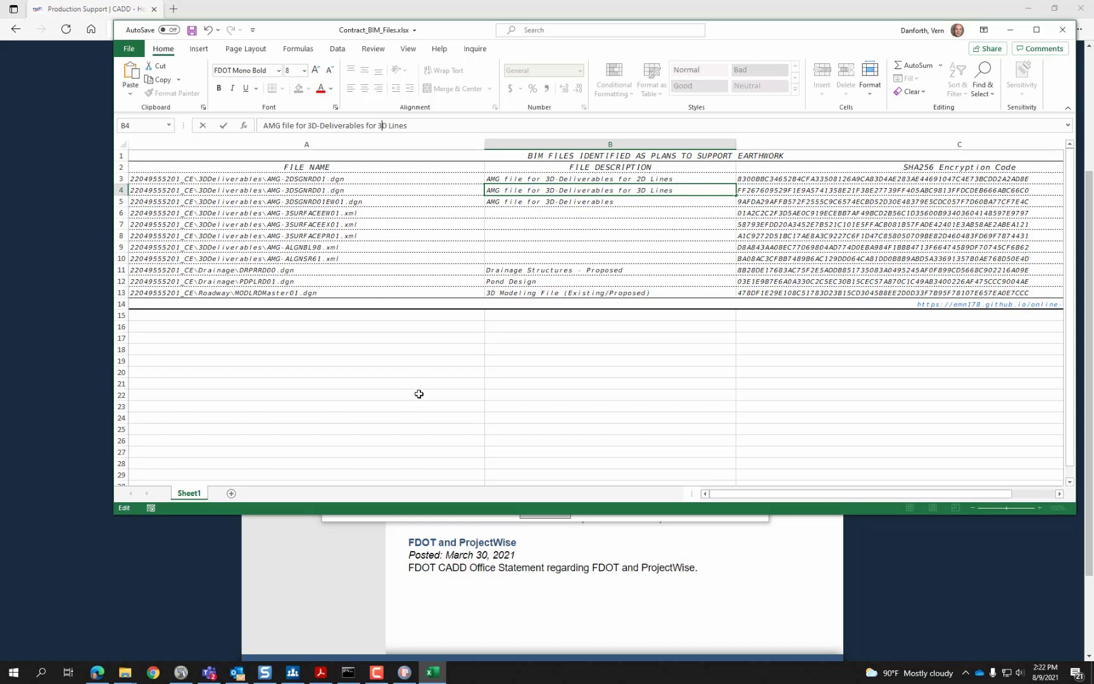
mouse_move(365, 349)
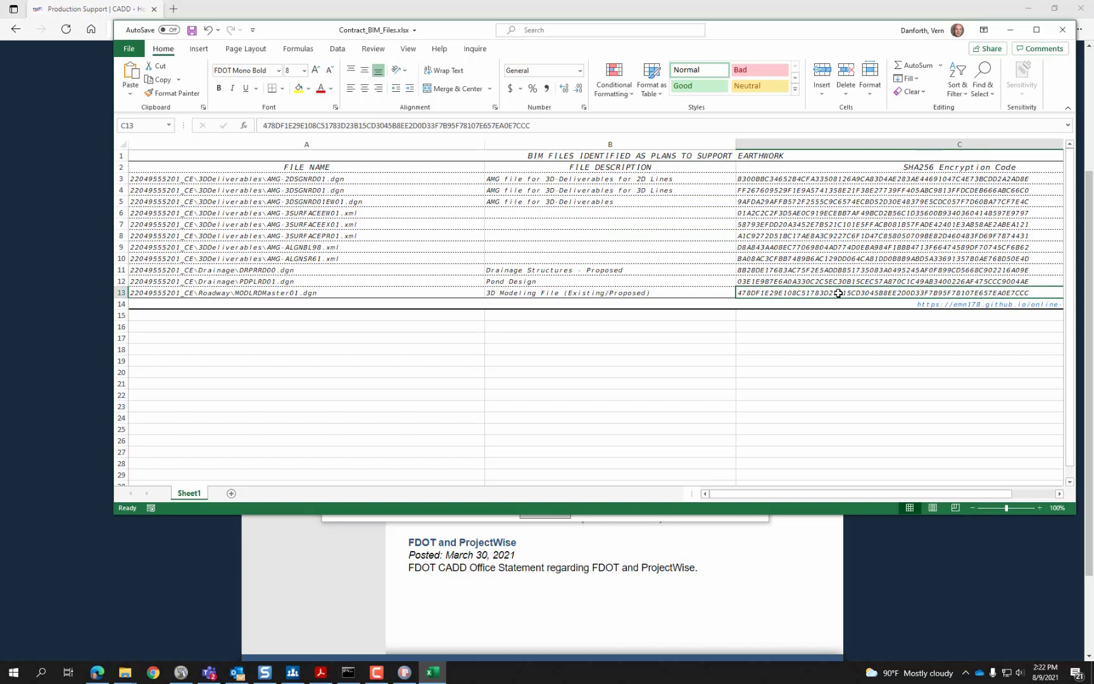
mouse_move(860, 307)
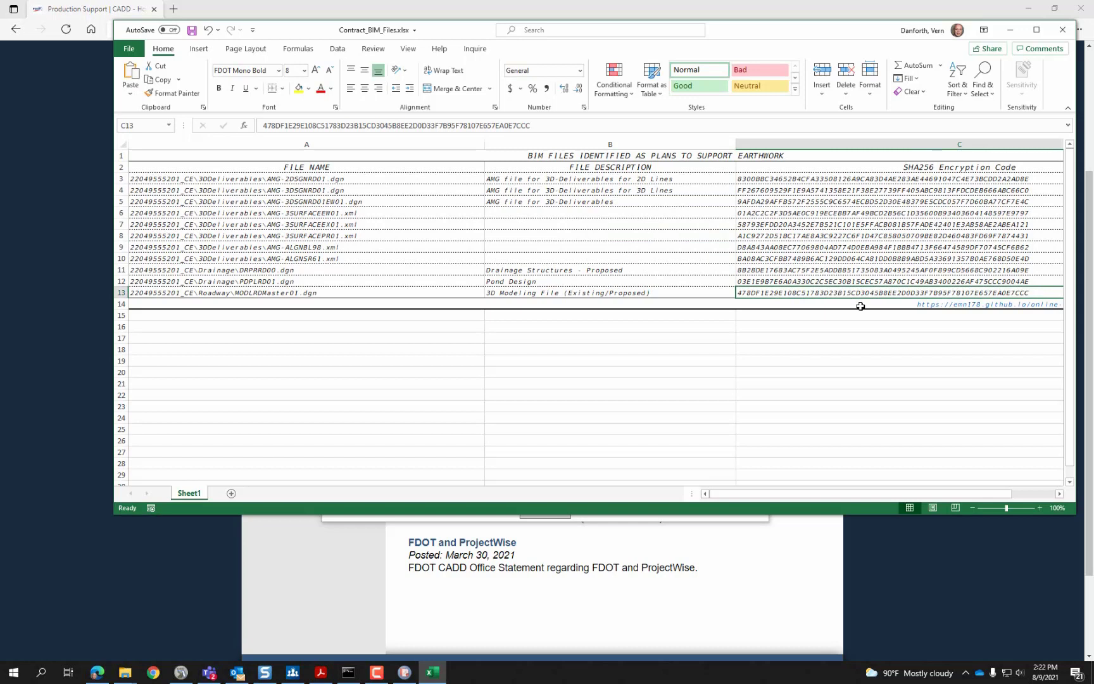
mouse_move(969, 311)
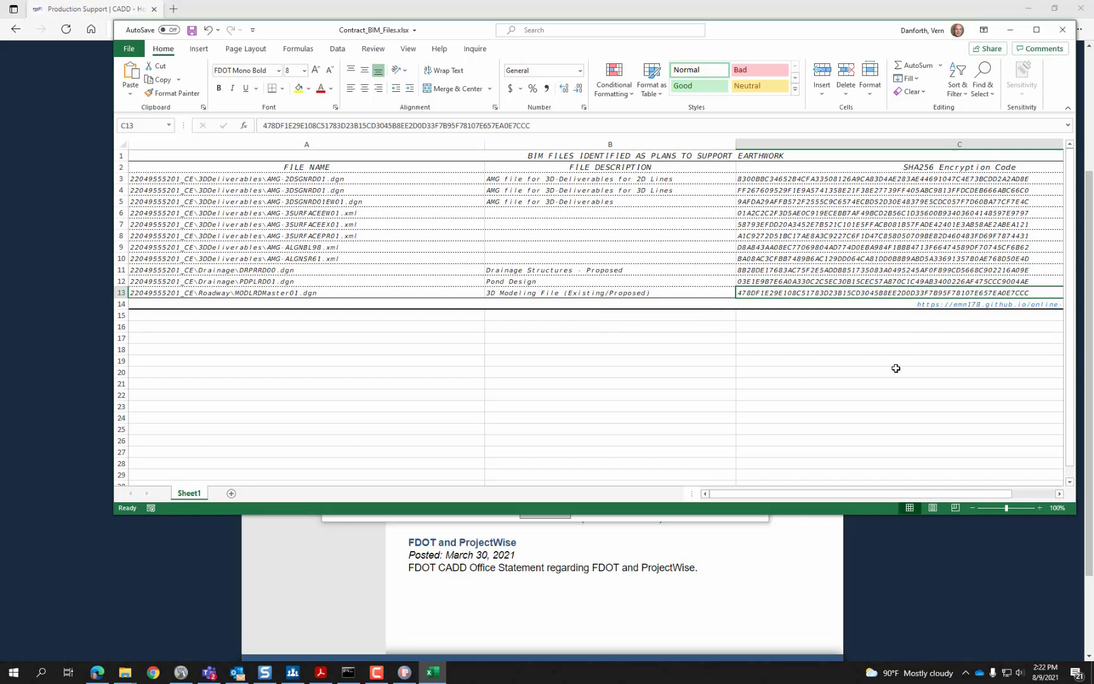
mouse_move(895, 366)
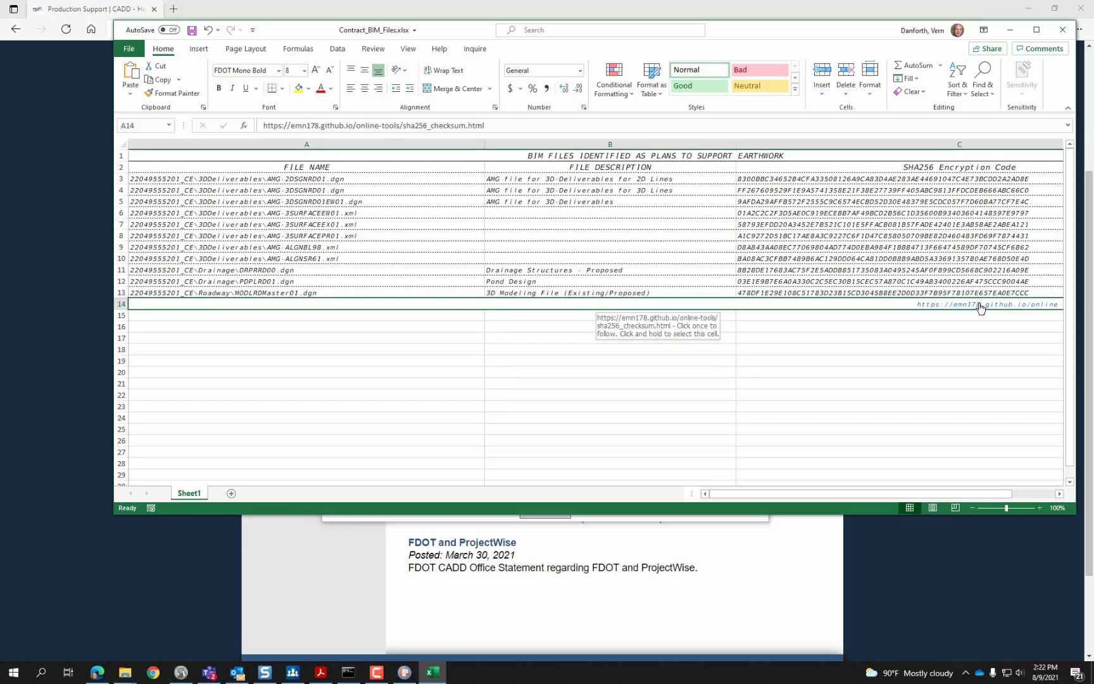
Step: Follow the emn178 SHA256 checksum tool link in row 14
click(454, 89)
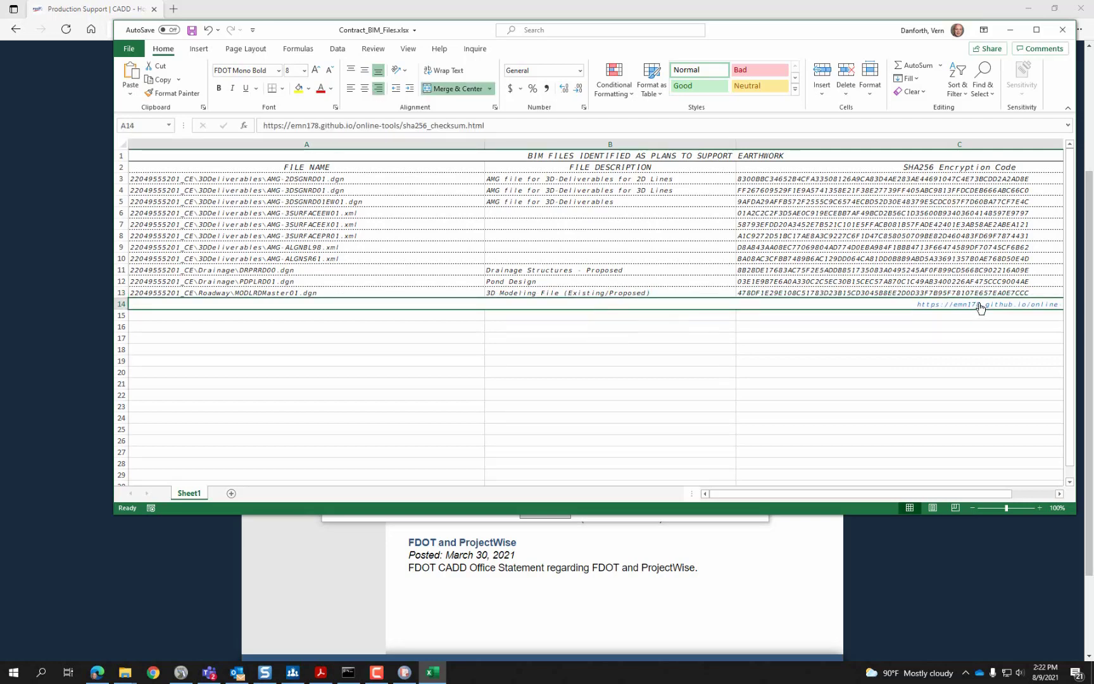
click(980, 308)
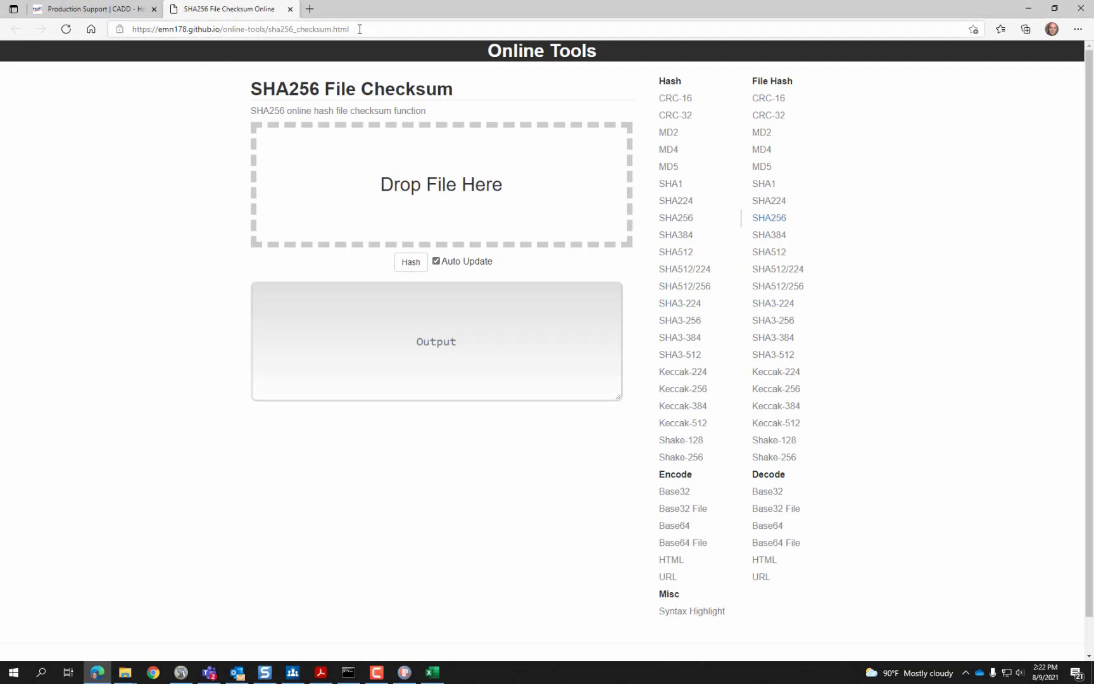
mouse_move(310, 443)
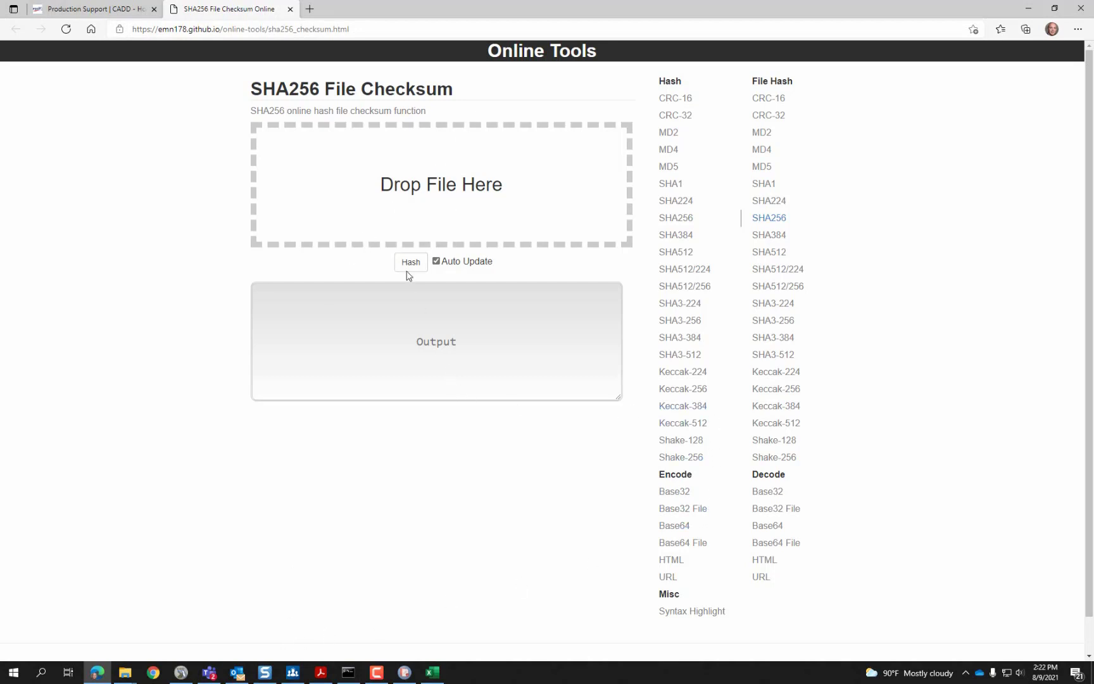
Step: Hash AMG-ALGNBL98.xml in the online tool and return to Contract_BIM_Files in Excel
double_click(306, 89)
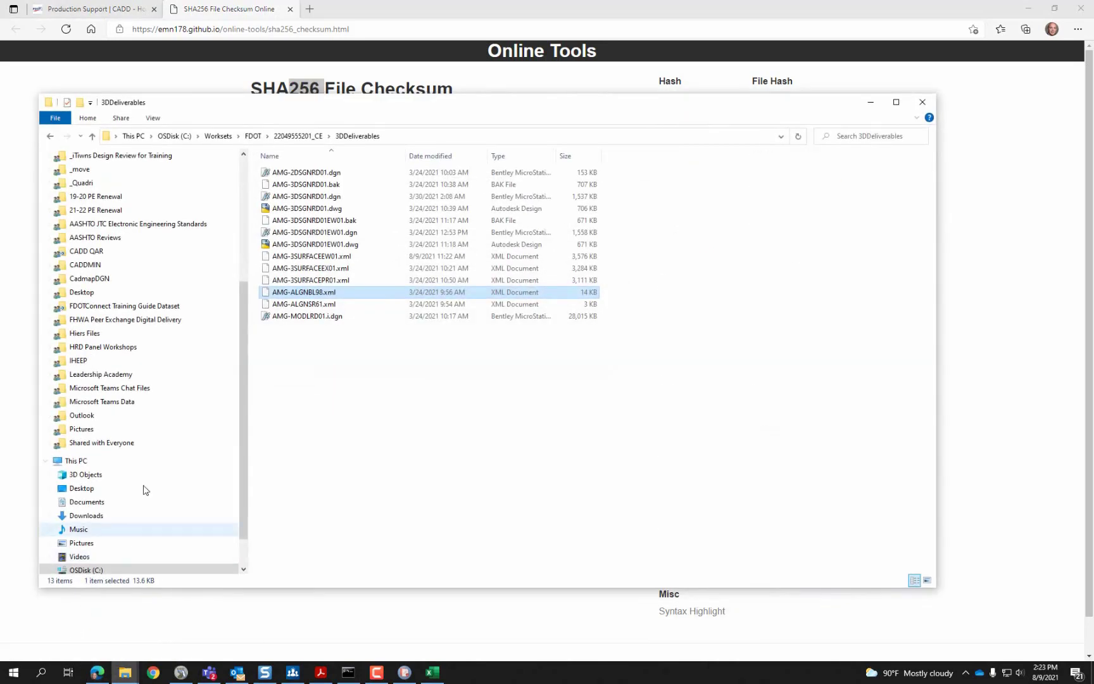
mouse_move(398, 116)
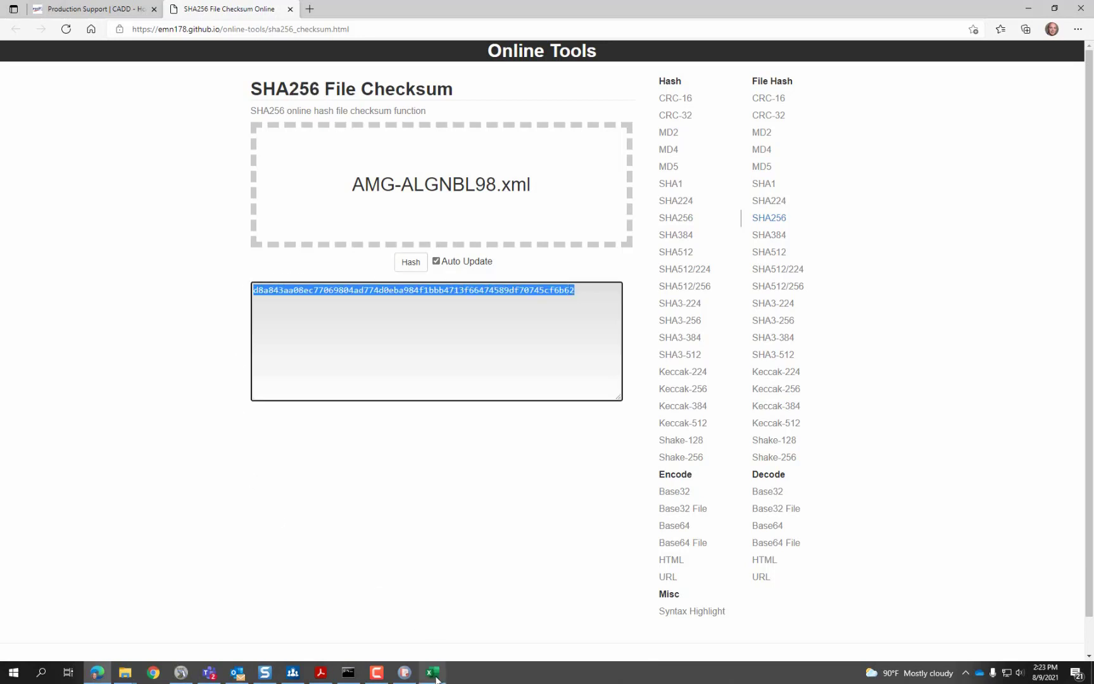
click(431, 673)
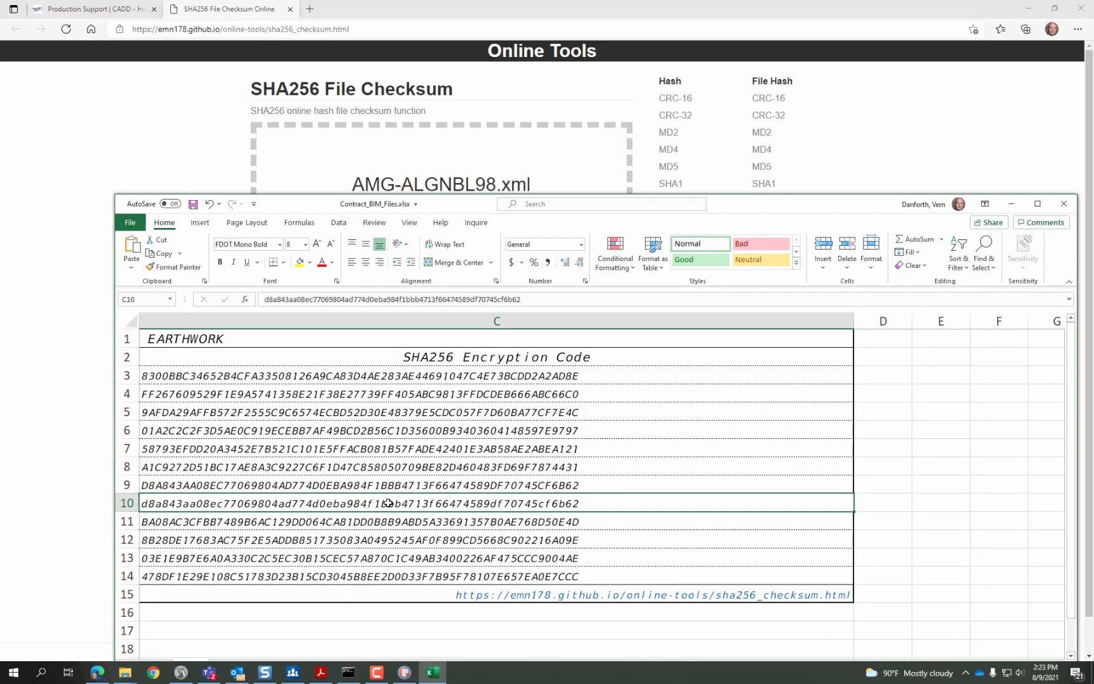
mouse_move(444, 485)
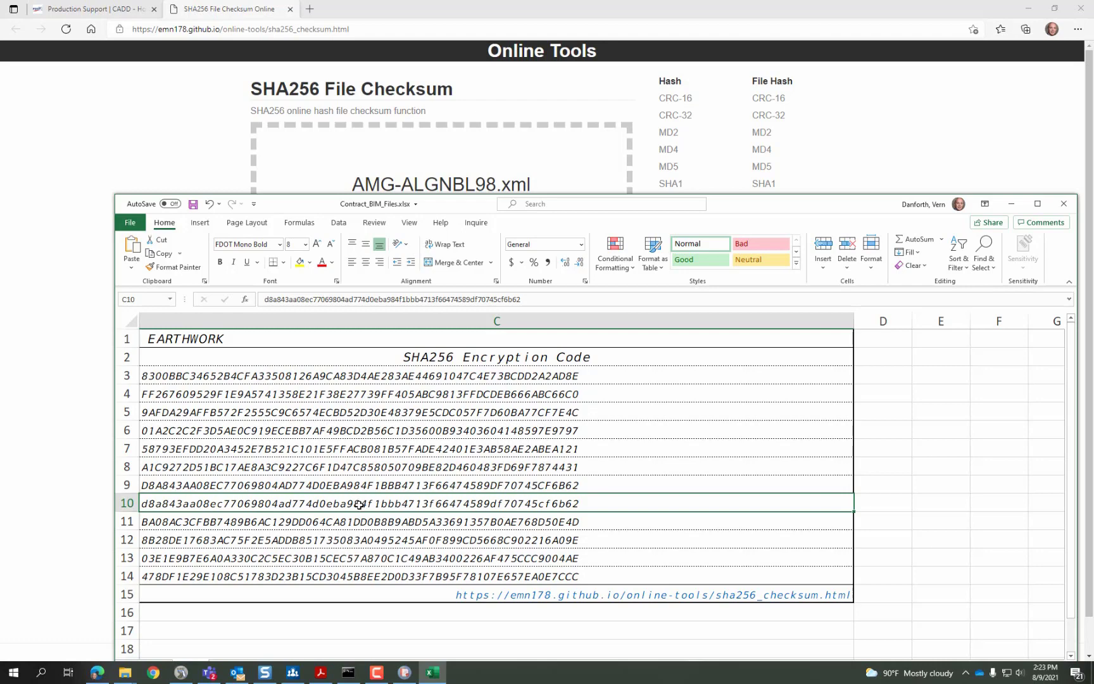
mouse_move(274, 504)
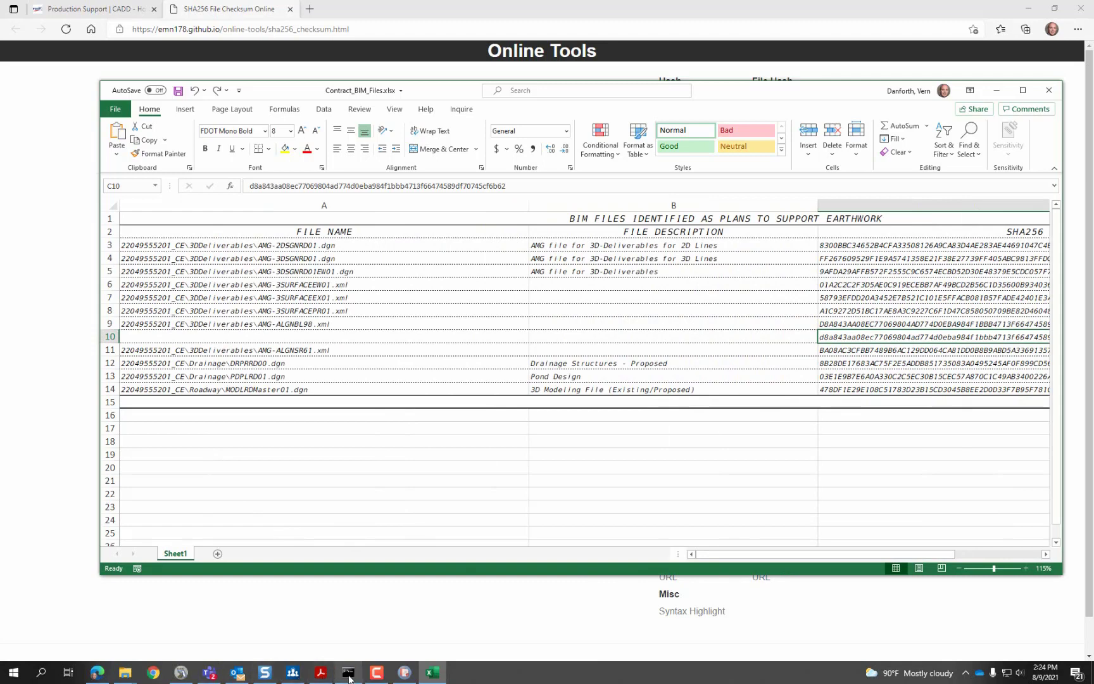
Step: Retry the certUtil SHA256 hash of Contract_BIM_Files.xlsx, then close Excel to release the file
click(347, 672)
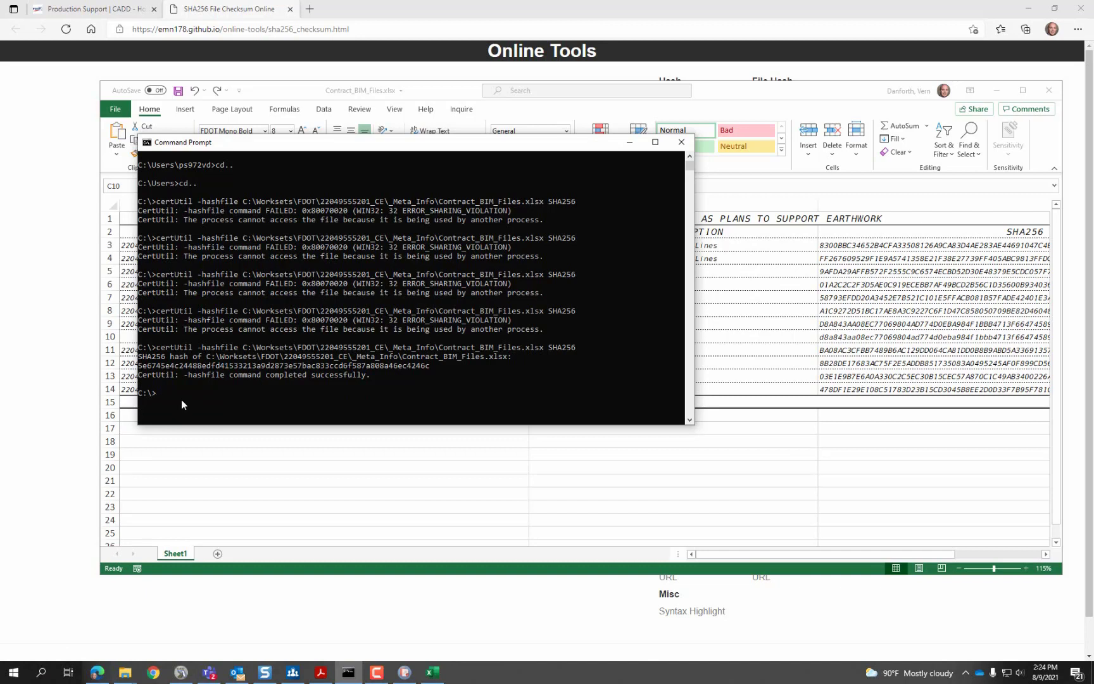
text(certUtil -hashfile C:\Worksets\FDOT\22049555201_CE\_Meta_Info\Contract_BIM_Files.xlsx SHA256)
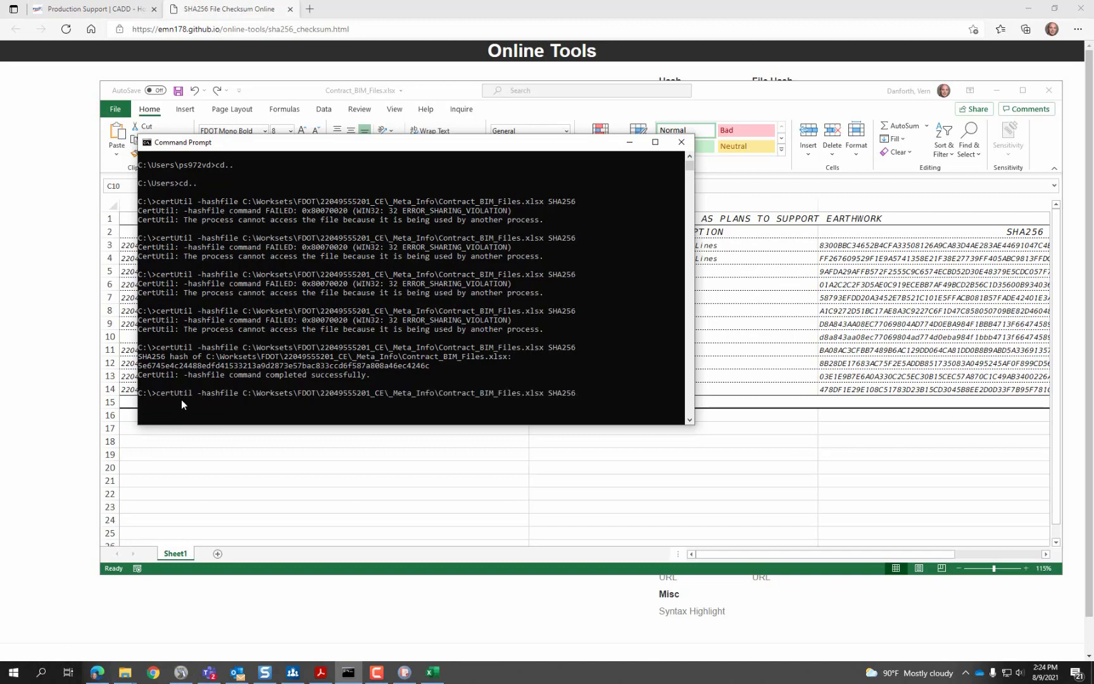
mouse_move(167, 401)
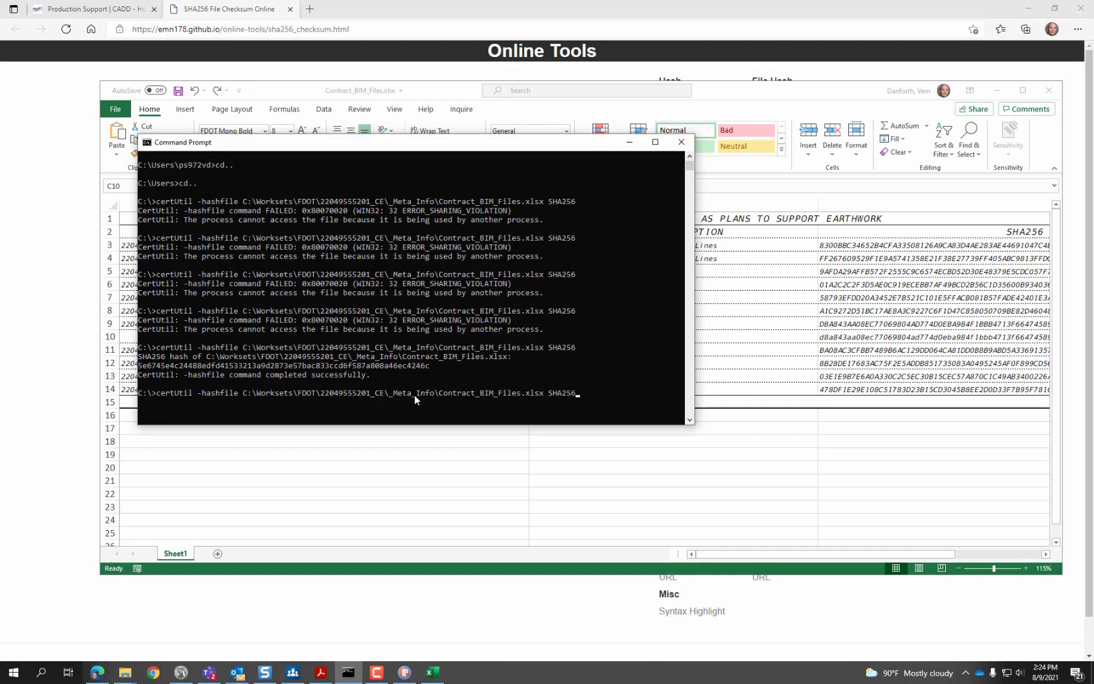
mouse_move(543, 402)
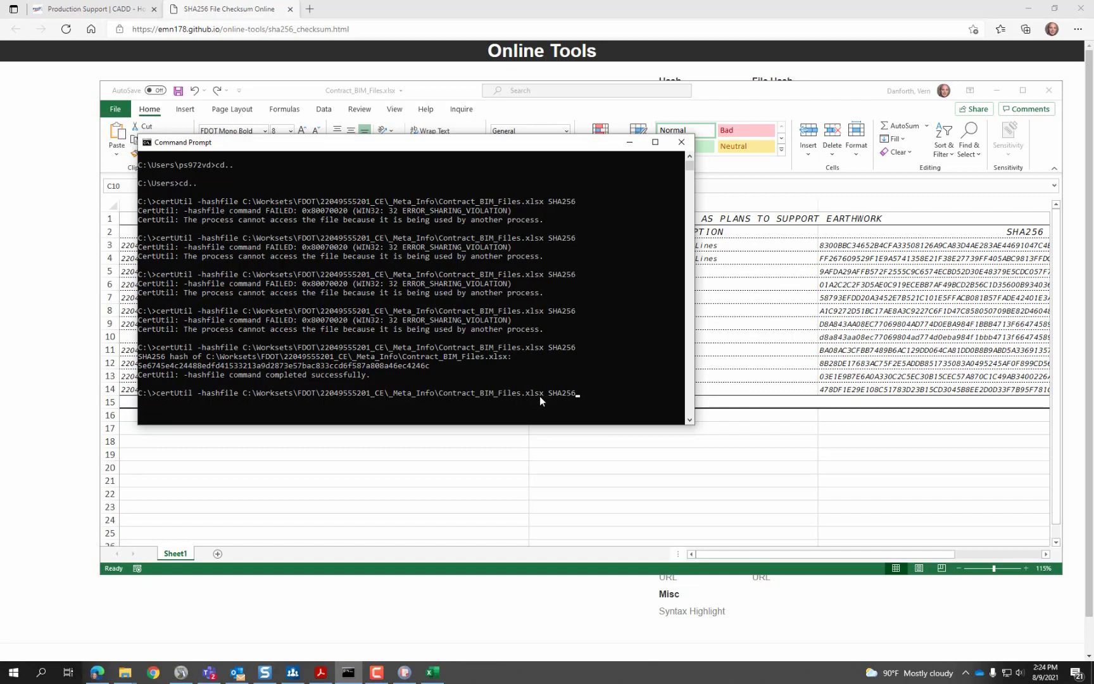
mouse_move(576, 400)
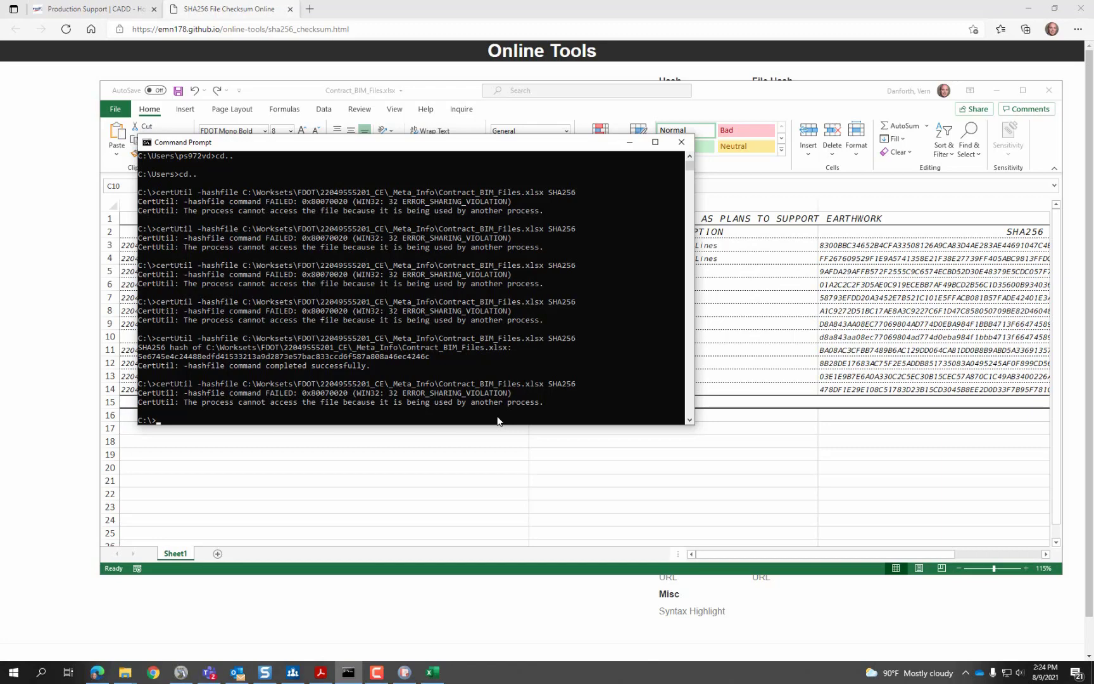
mouse_move(621, 262)
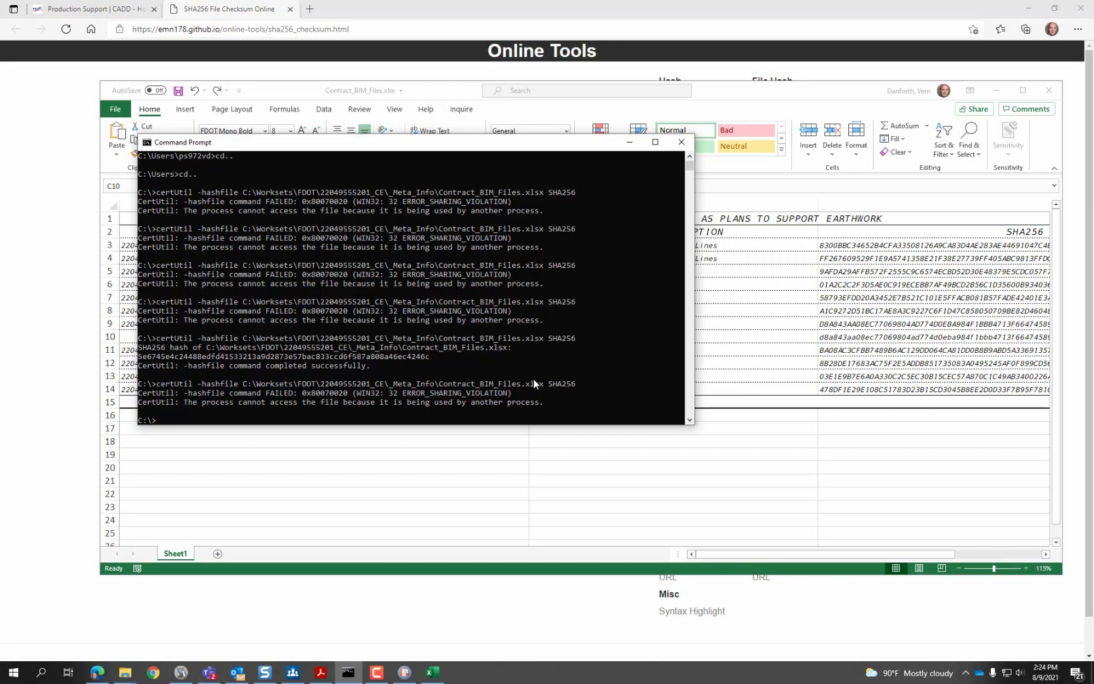
click(1046, 91)
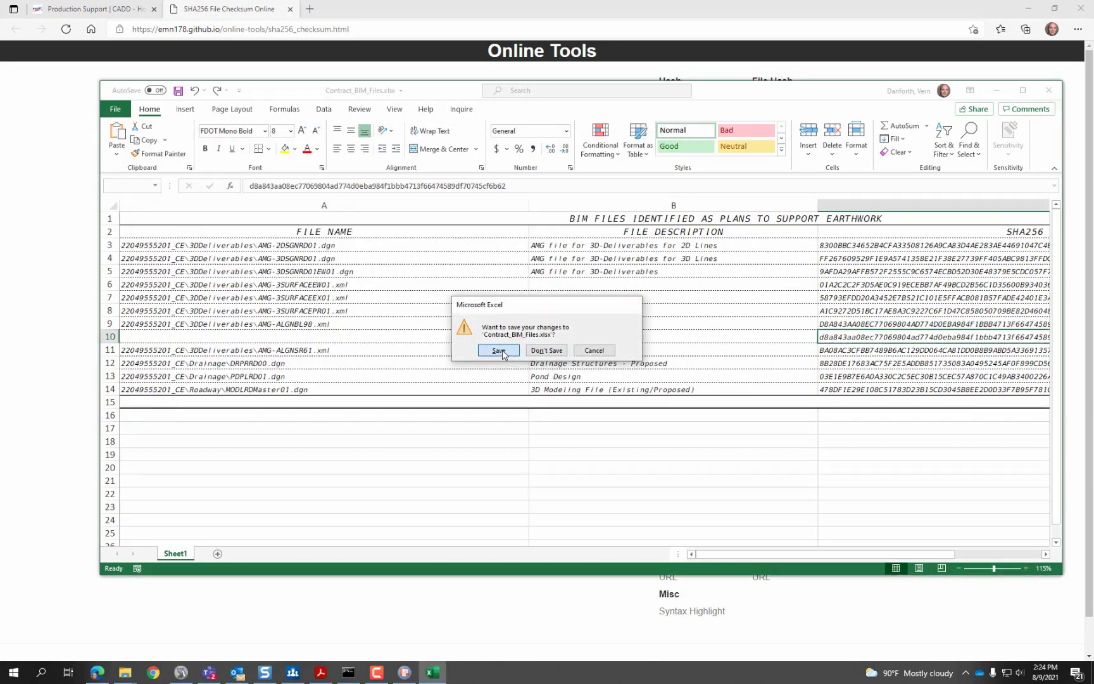
Step: Save the Contract_BIM_Files.xlsx changes in Excel's save prompt
click(546, 349)
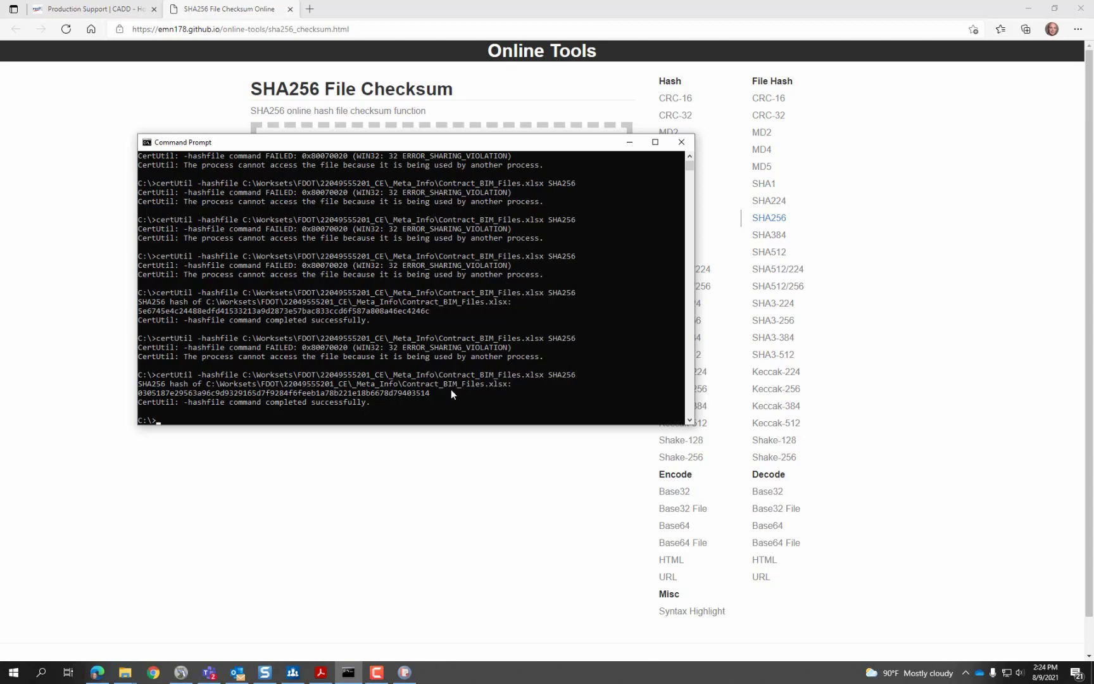
mouse_move(456, 389)
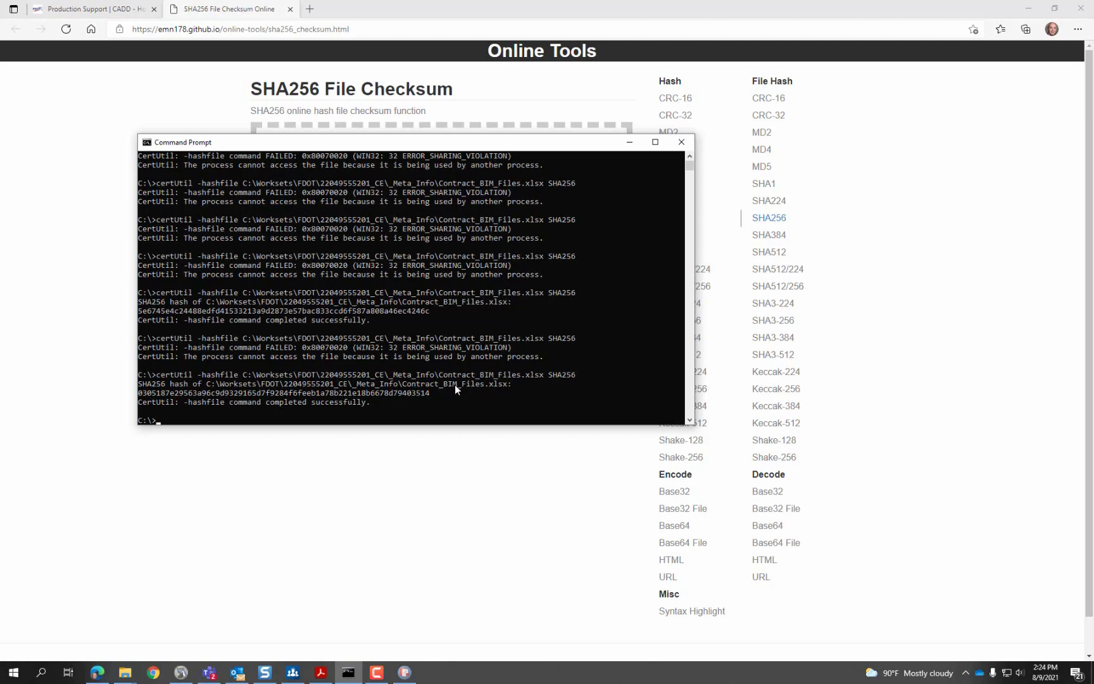
mouse_move(264, 419)
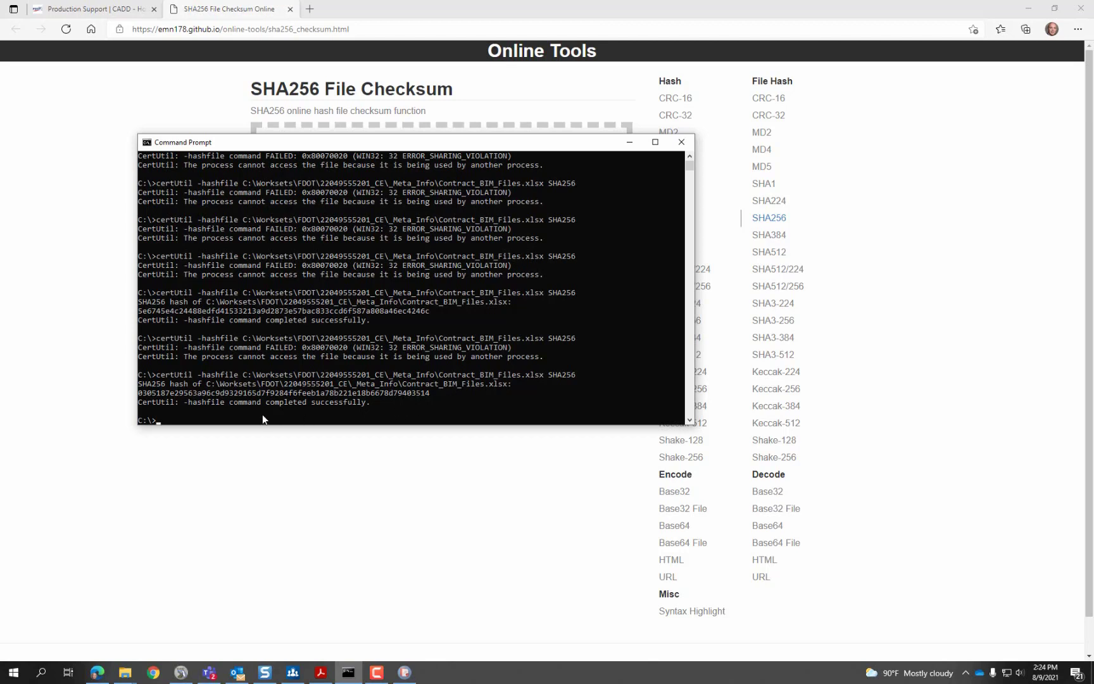
mouse_move(358, 398)
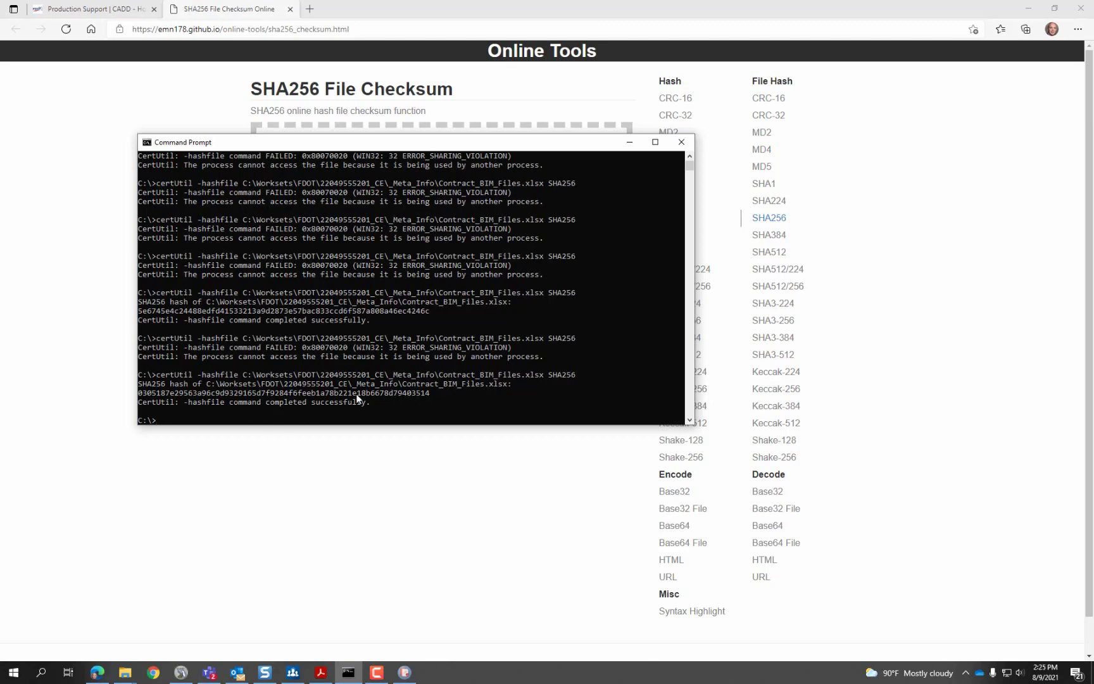
mouse_move(252, 635)
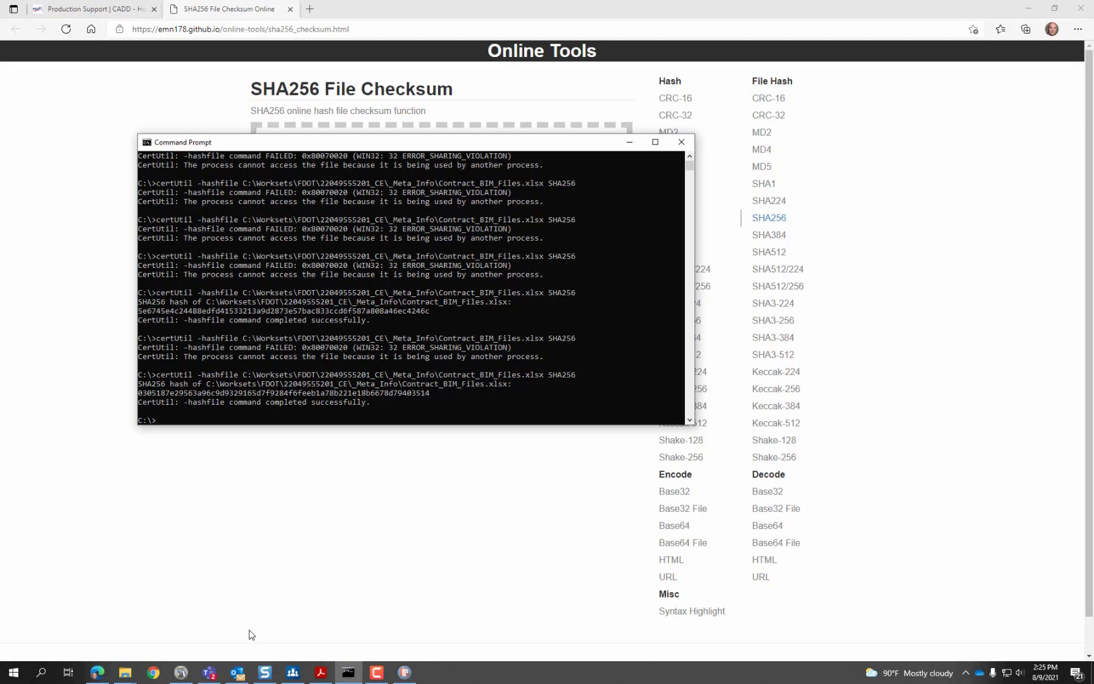
mouse_move(160, 666)
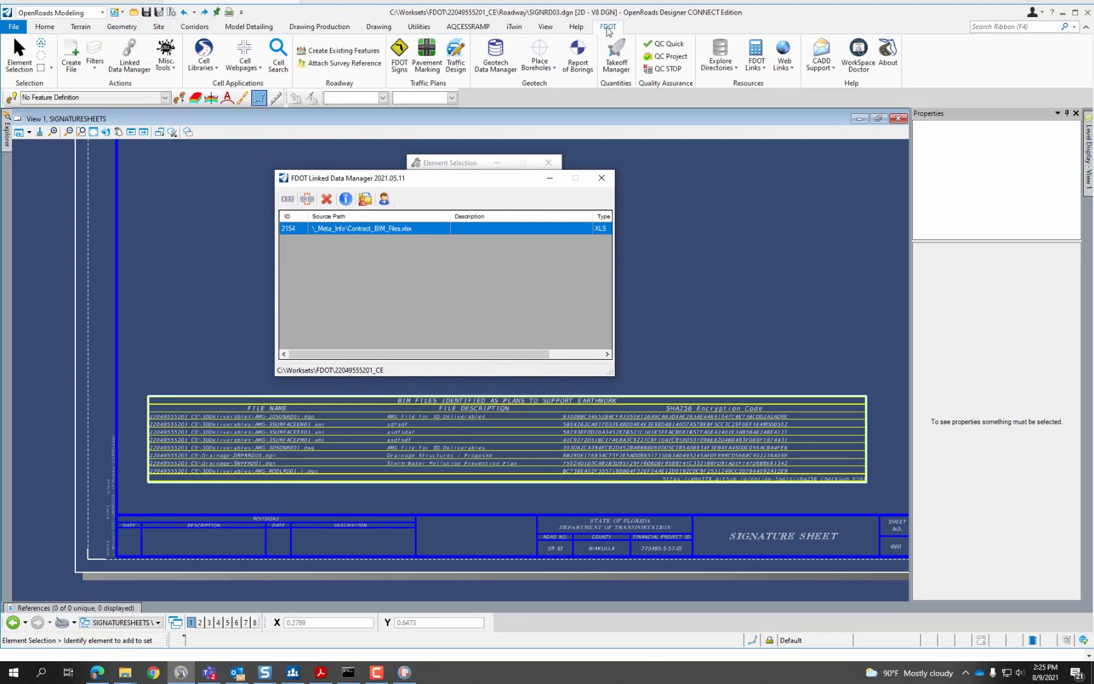
mouse_move(535, 37)
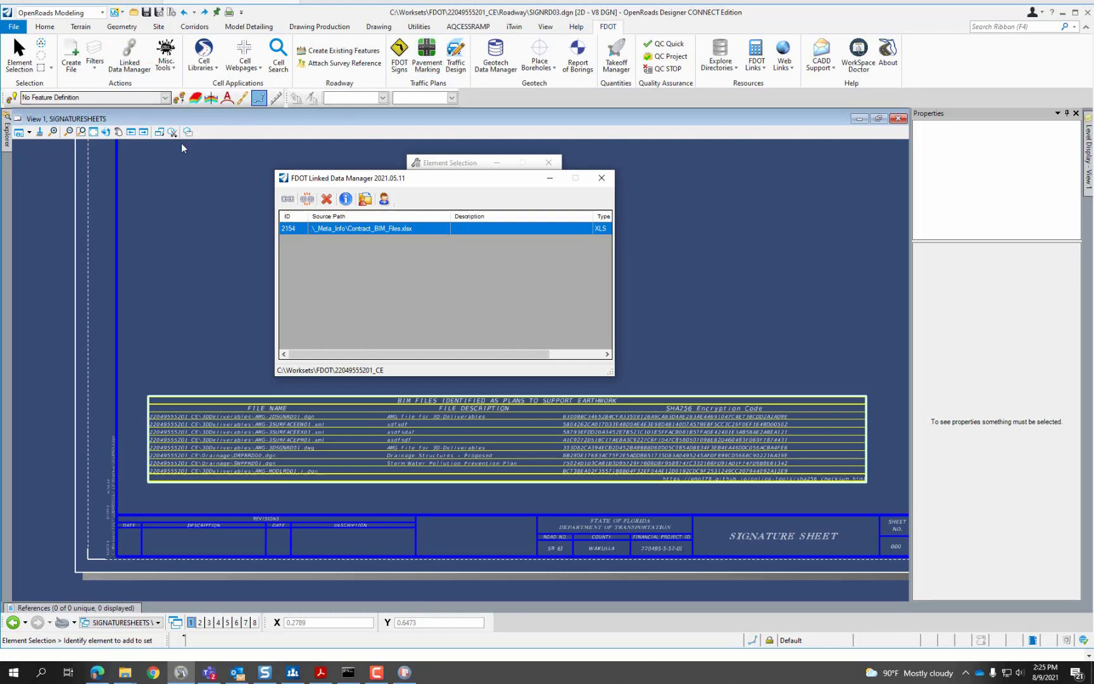
mouse_move(286, 199)
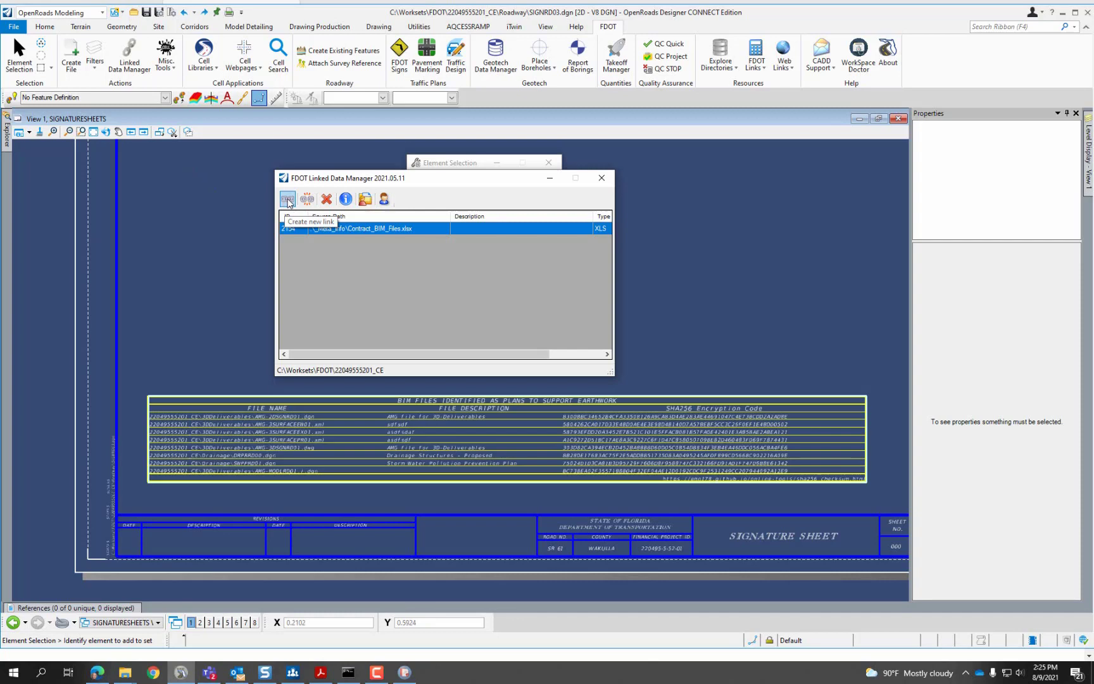
Step: Link Sheet1 of _Meta_Info\Contract_BIM_Files.xlsx in FDOT Linked Data Manager
click(287, 199)
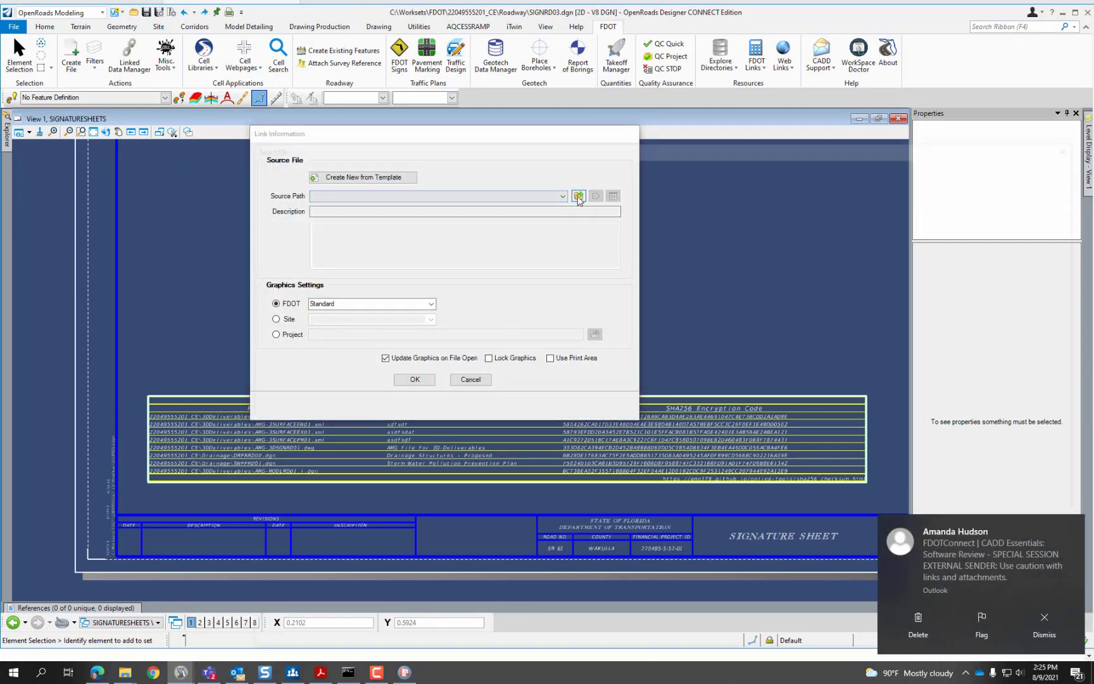
click(577, 196)
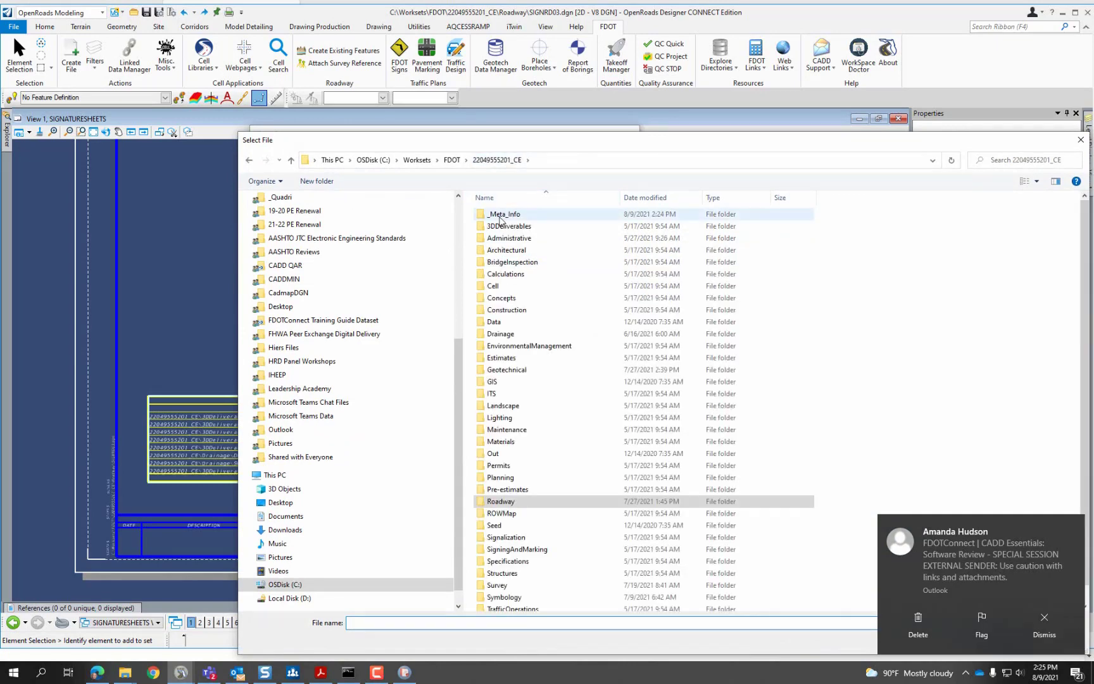
double_click(504, 213)
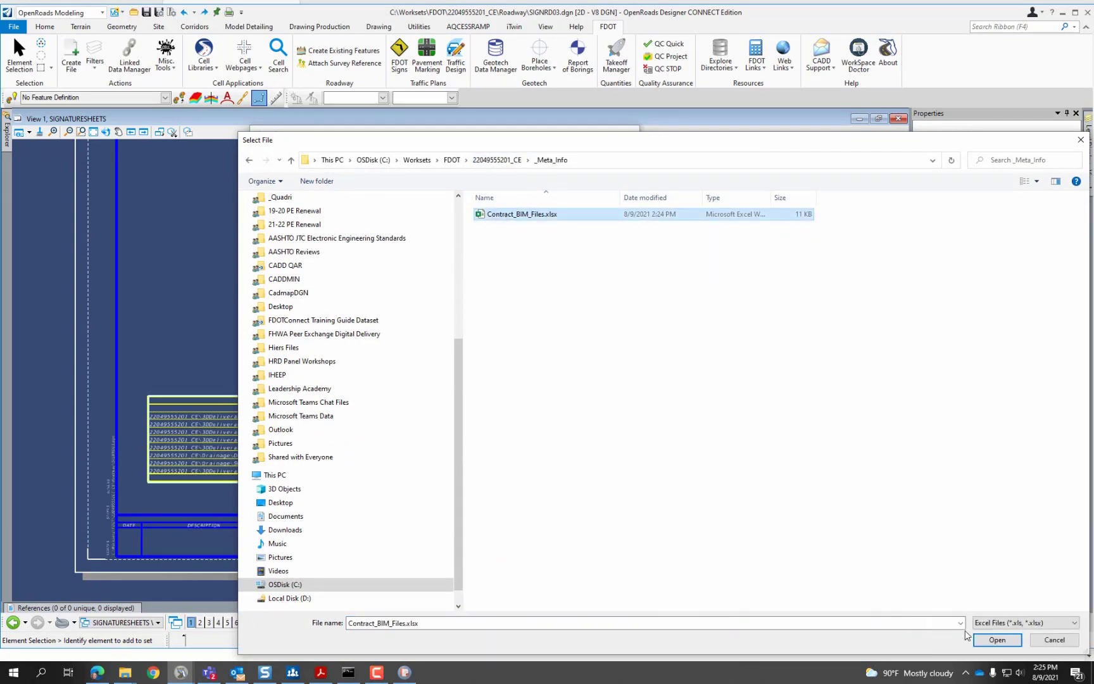
click(997, 641)
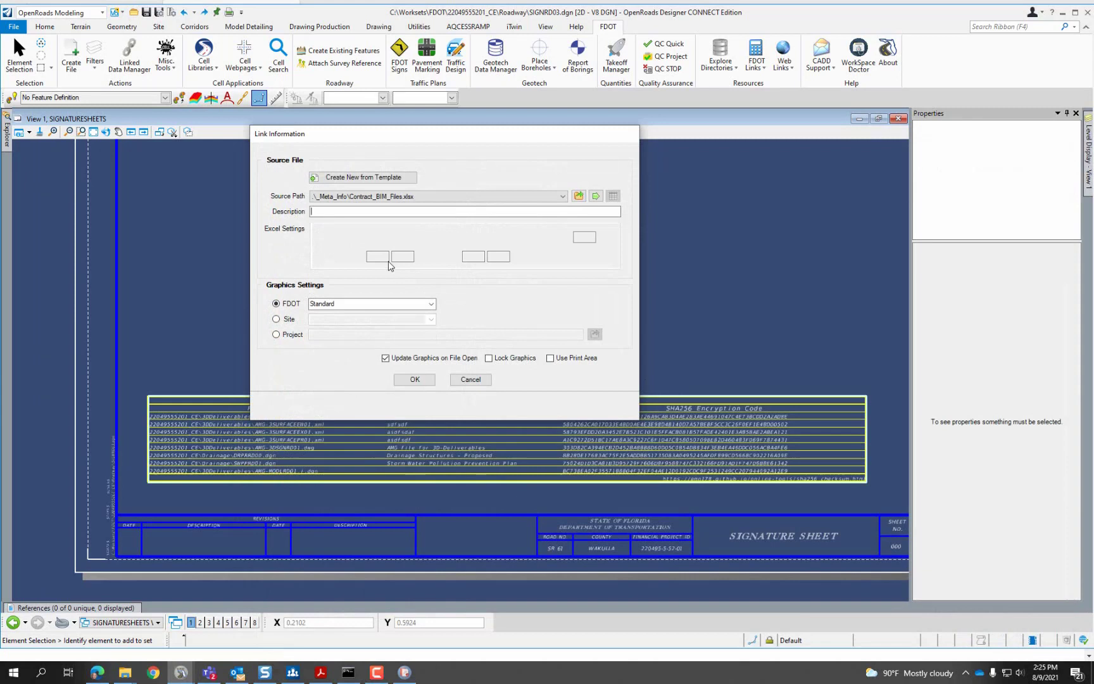
click(504, 238)
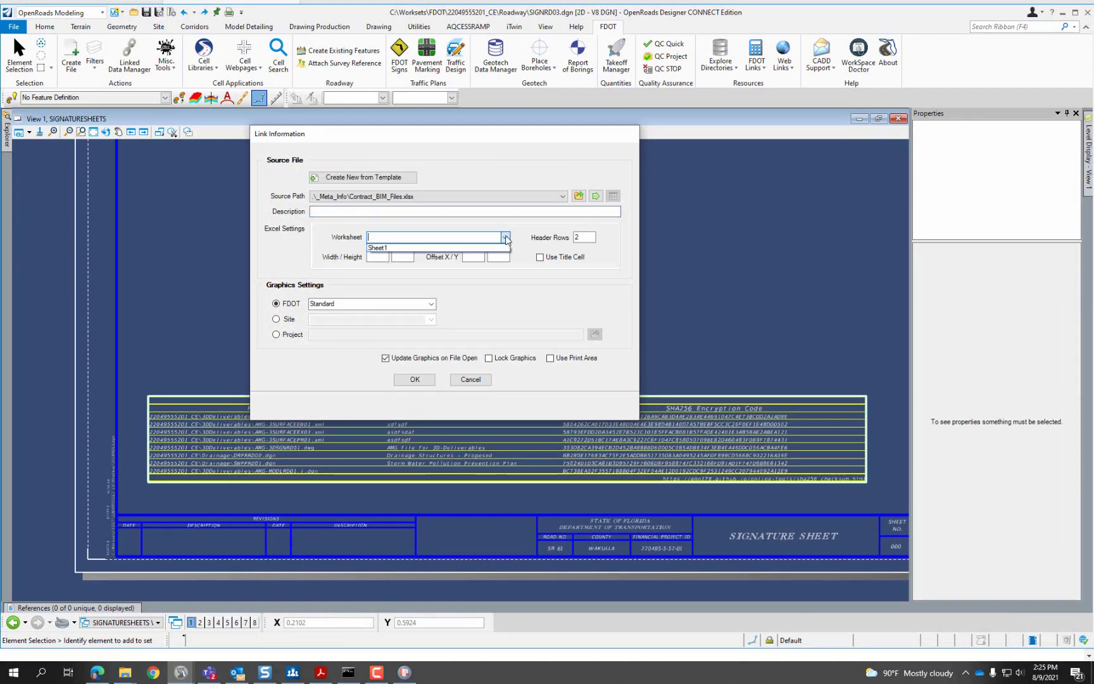
click(377, 248)
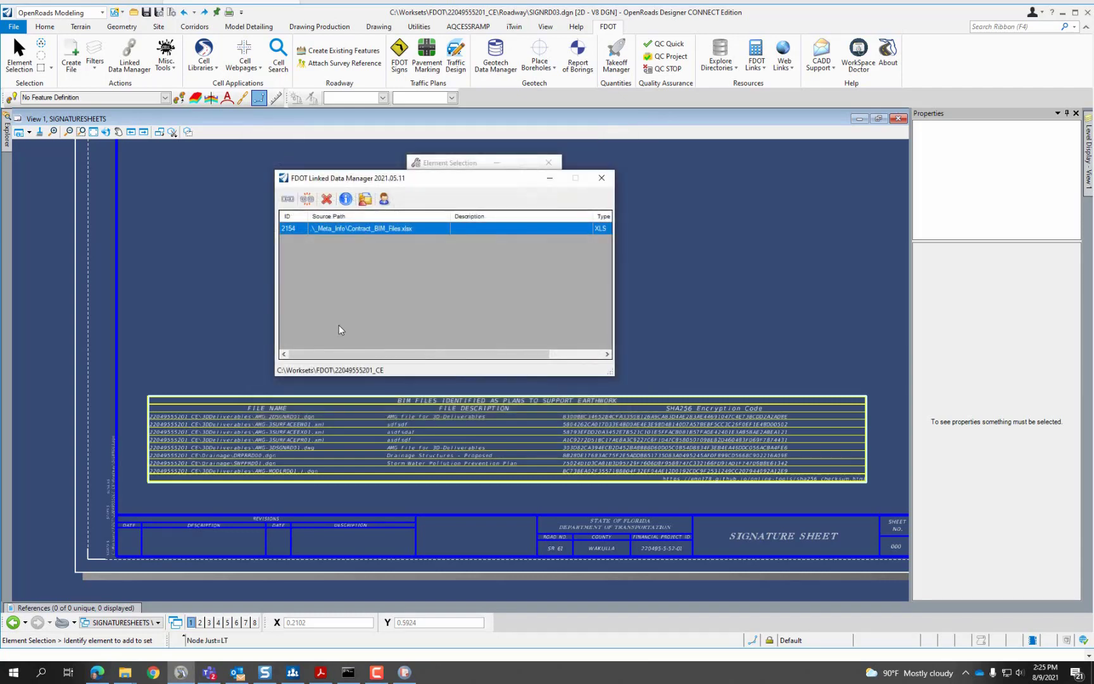
mouse_move(190, 272)
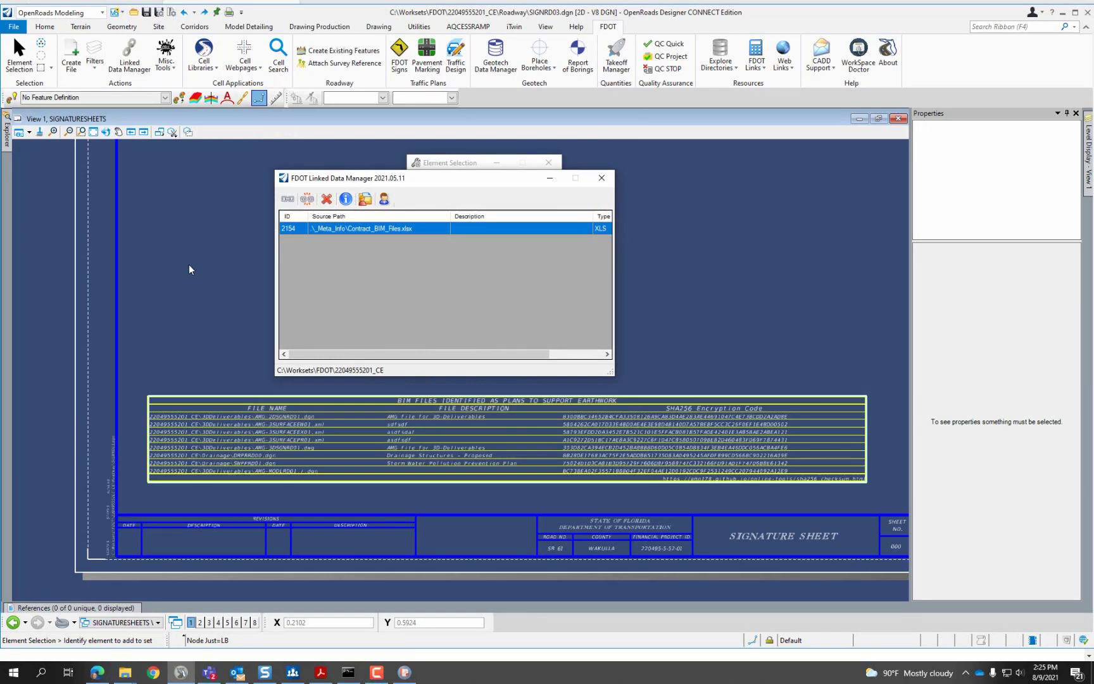
mouse_move(178, 260)
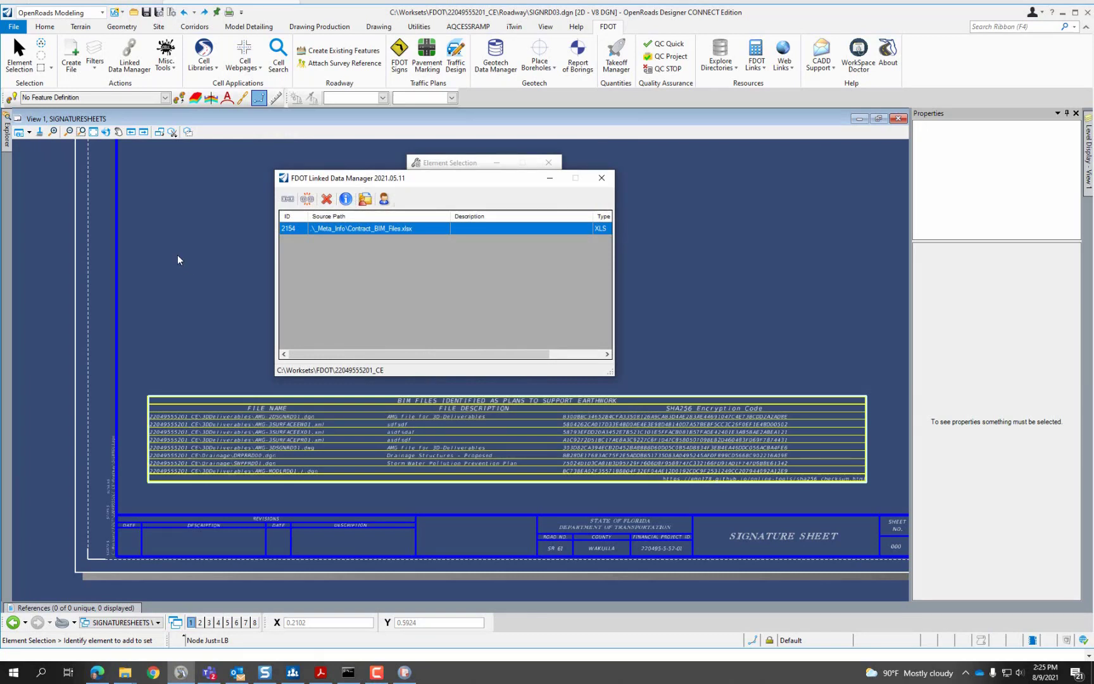
mouse_move(172, 263)
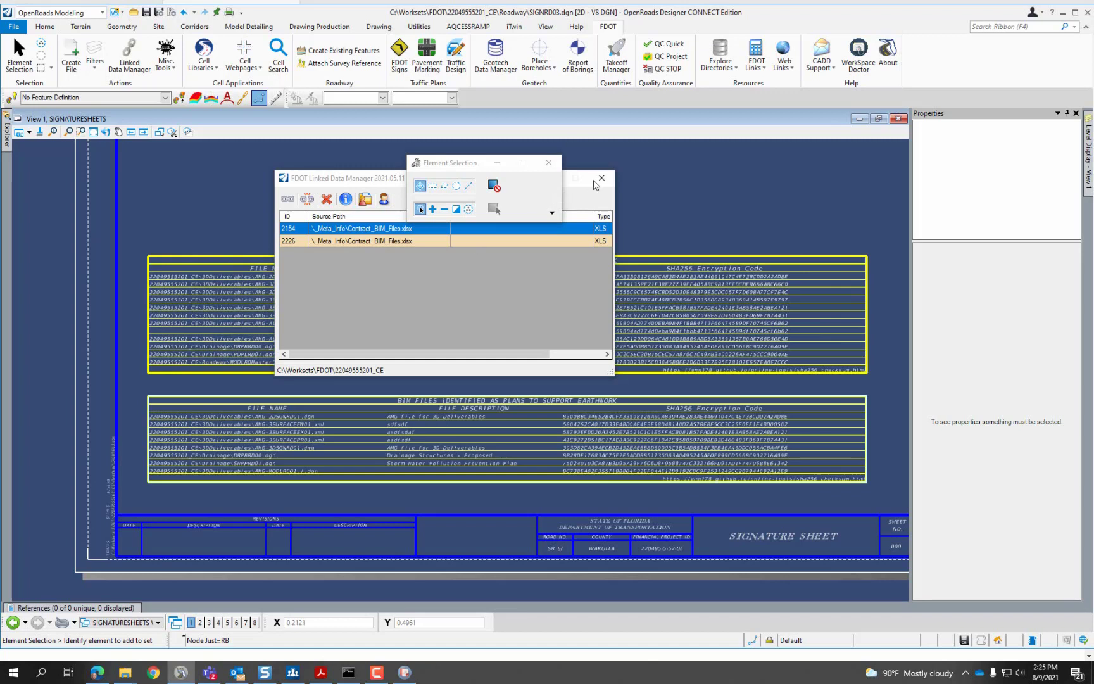
mouse_move(601, 178)
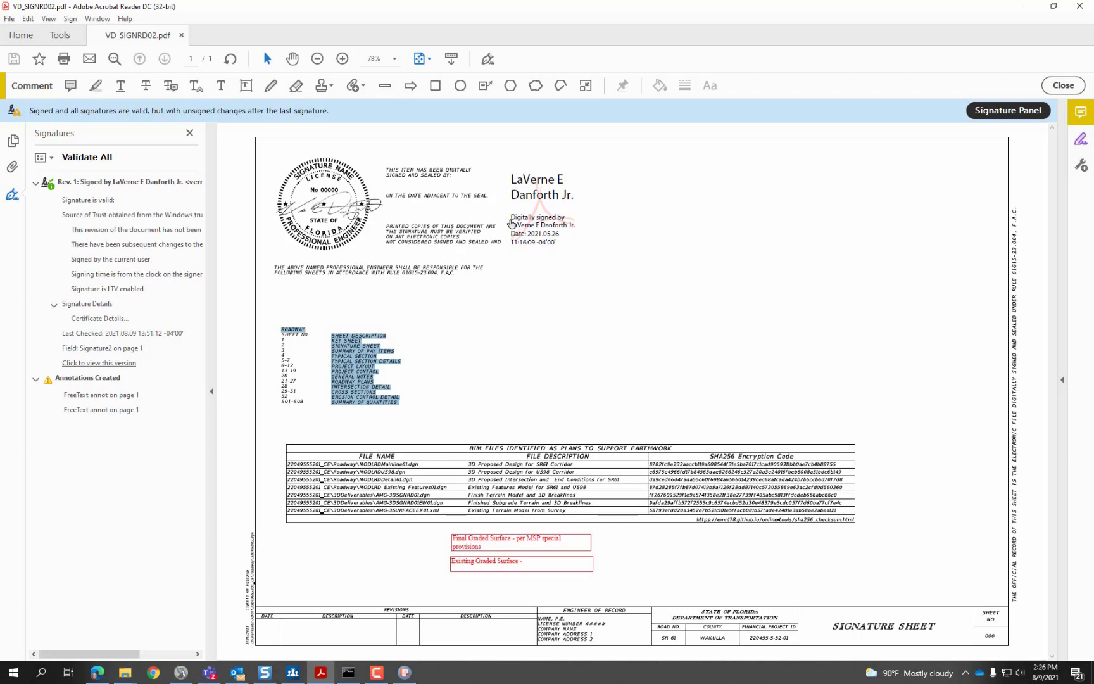
mouse_move(900, 361)
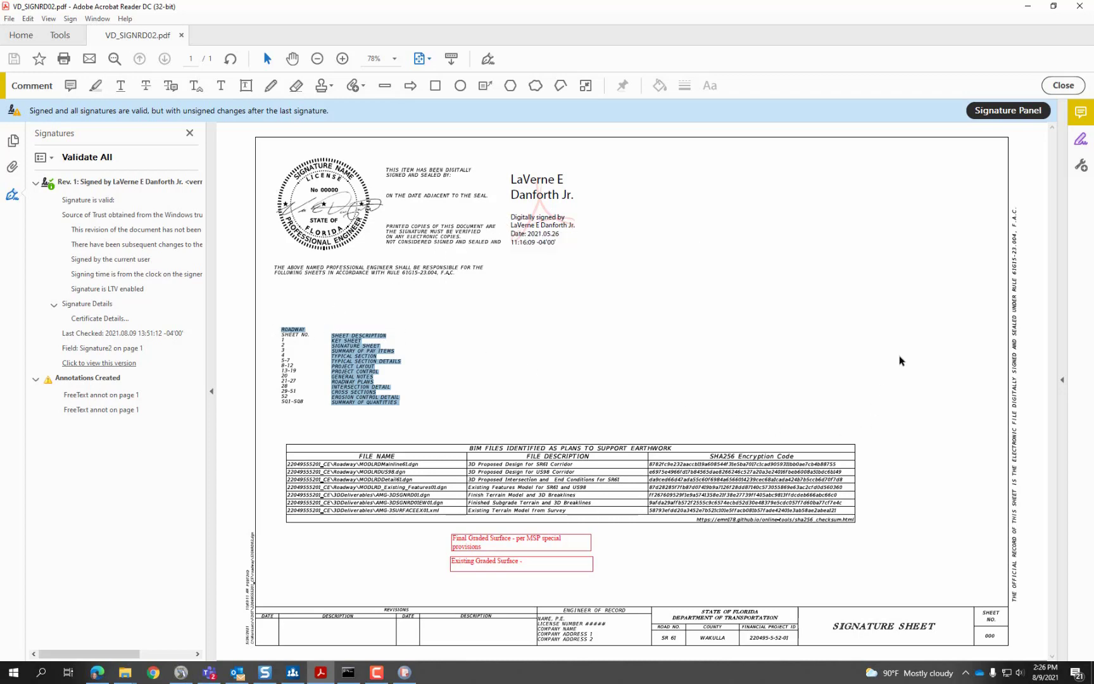
mouse_move(275, 352)
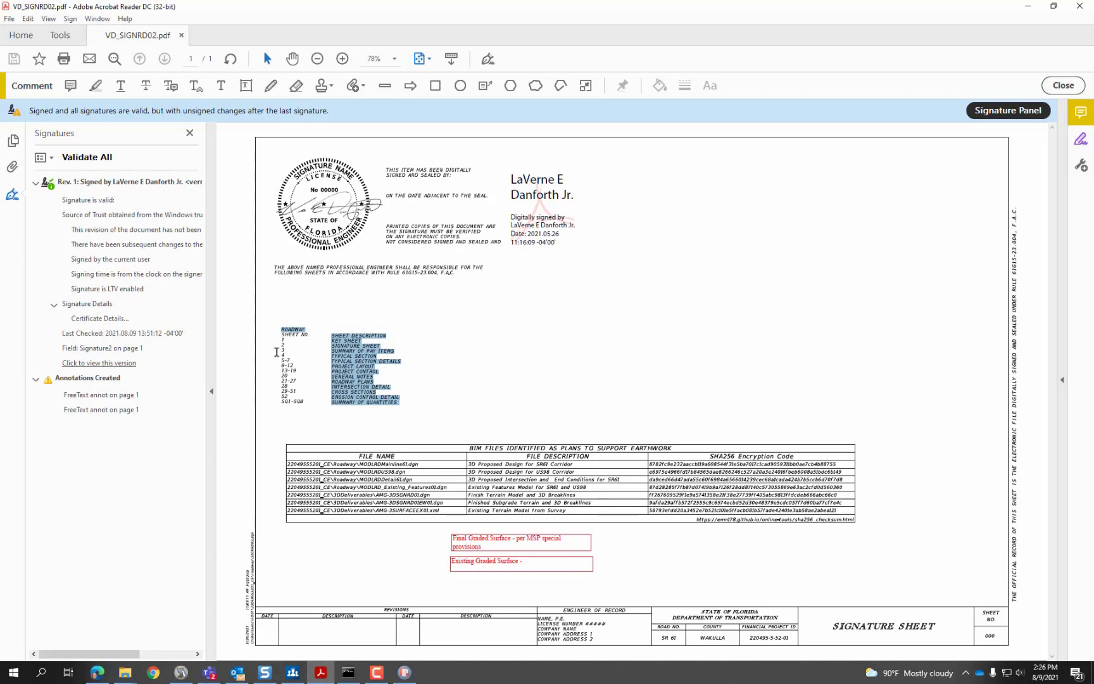
Step: Close the Signatures panel beside the VD_SIGNRD02.pdf sheet
click(189, 132)
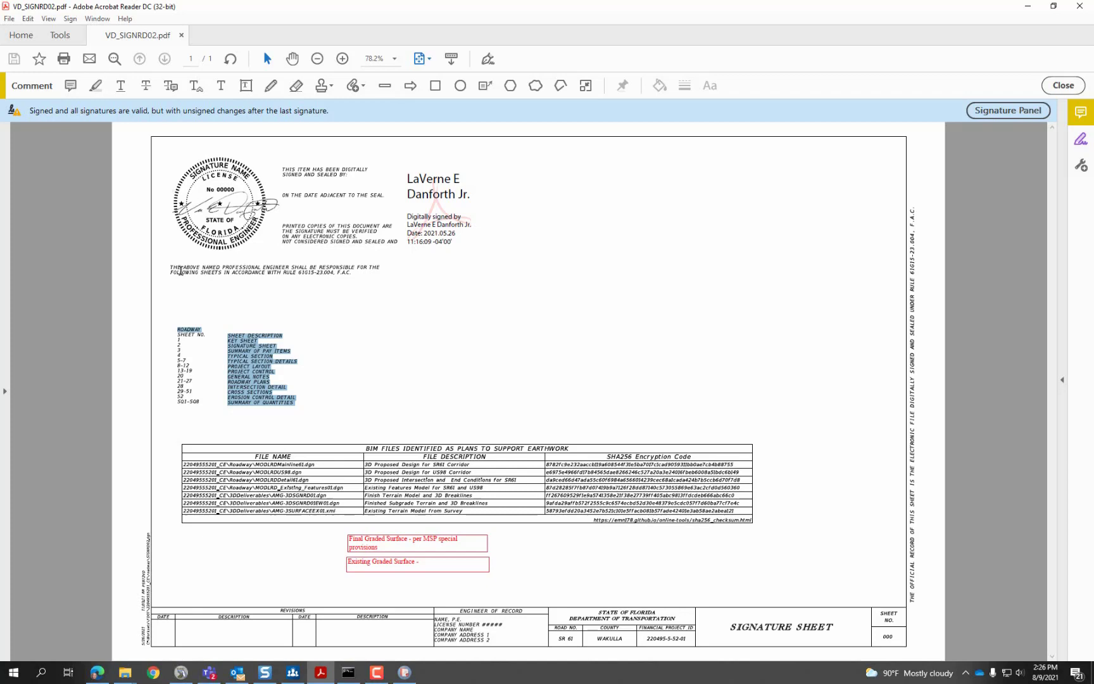
mouse_move(192, 298)
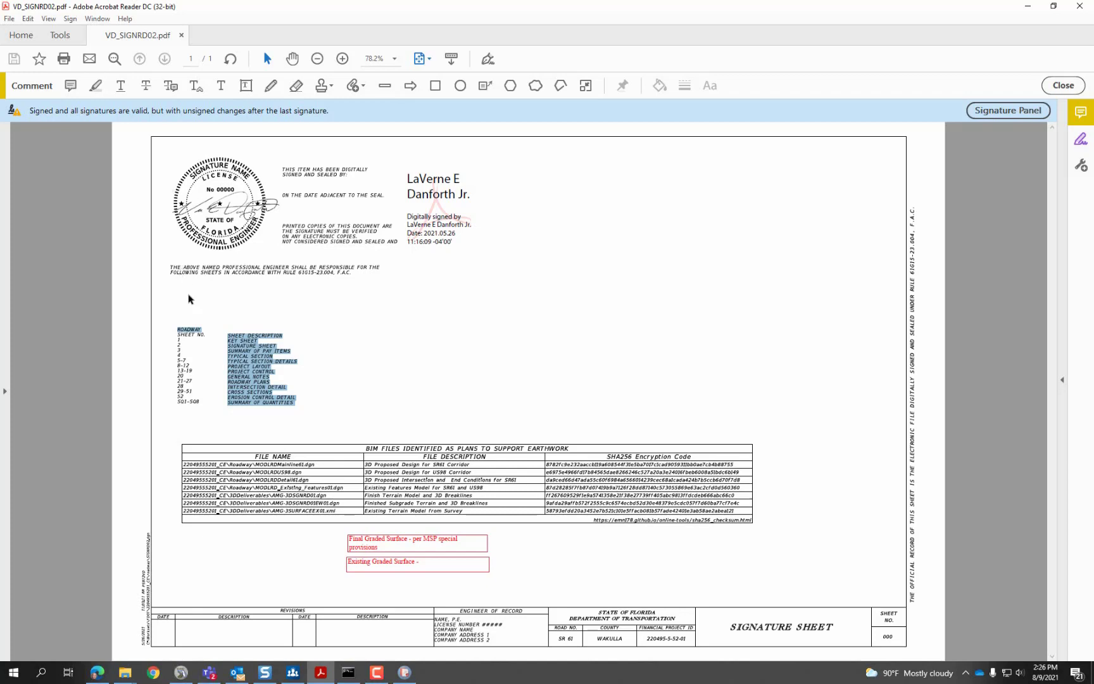
mouse_move(304, 502)
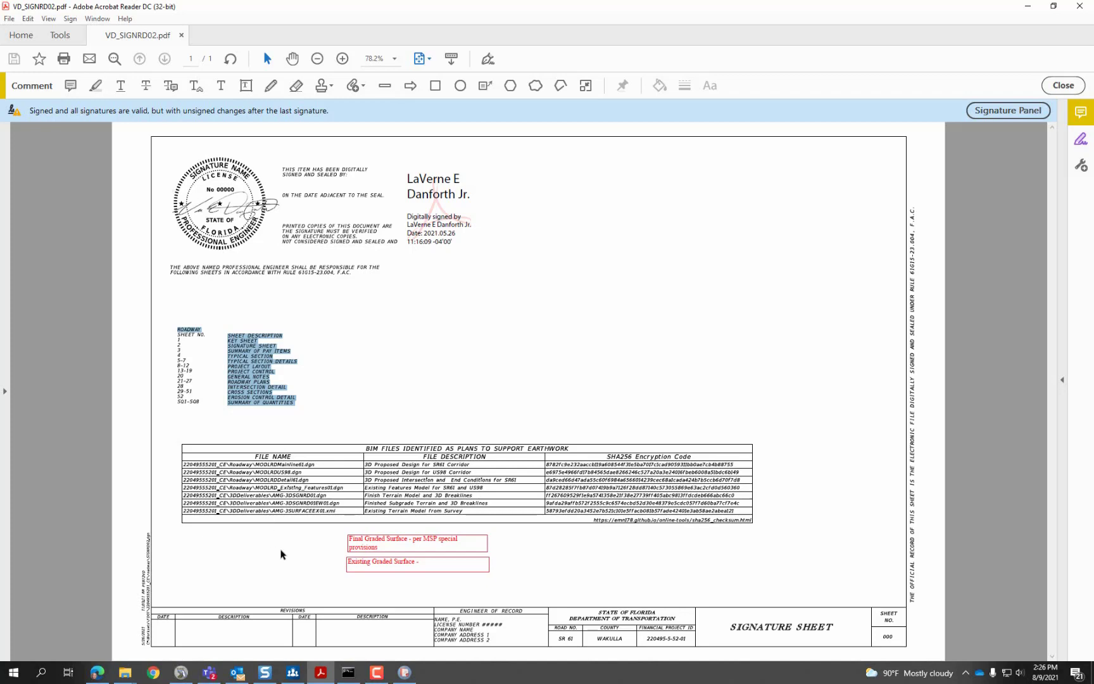
mouse_move(323, 338)
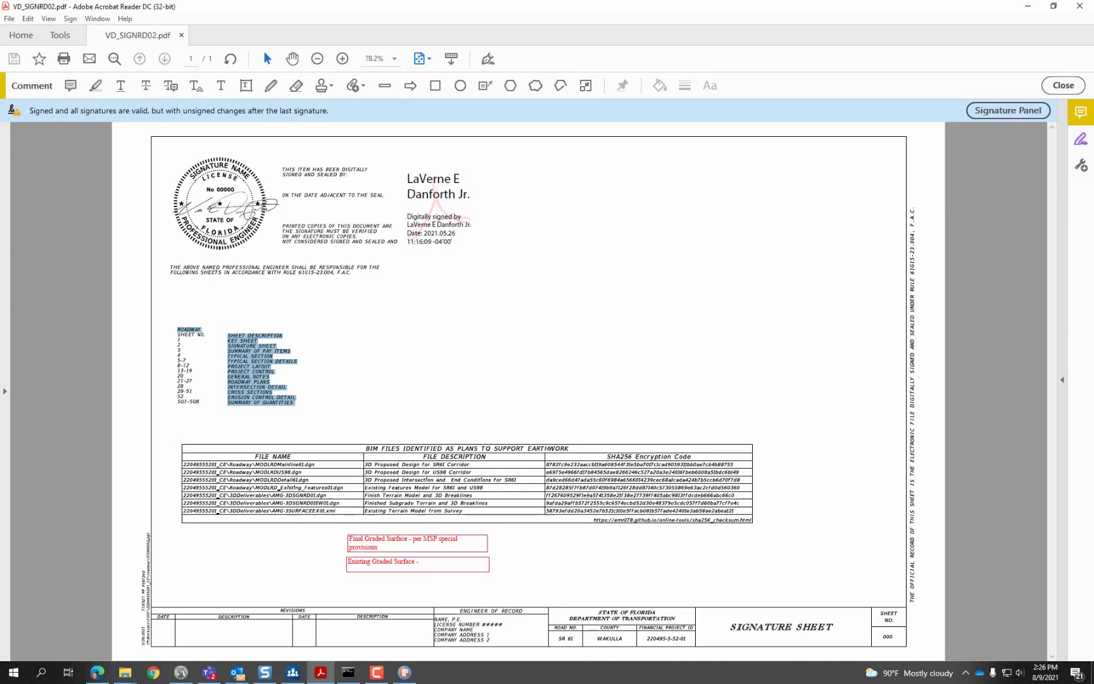
mouse_move(709, 410)
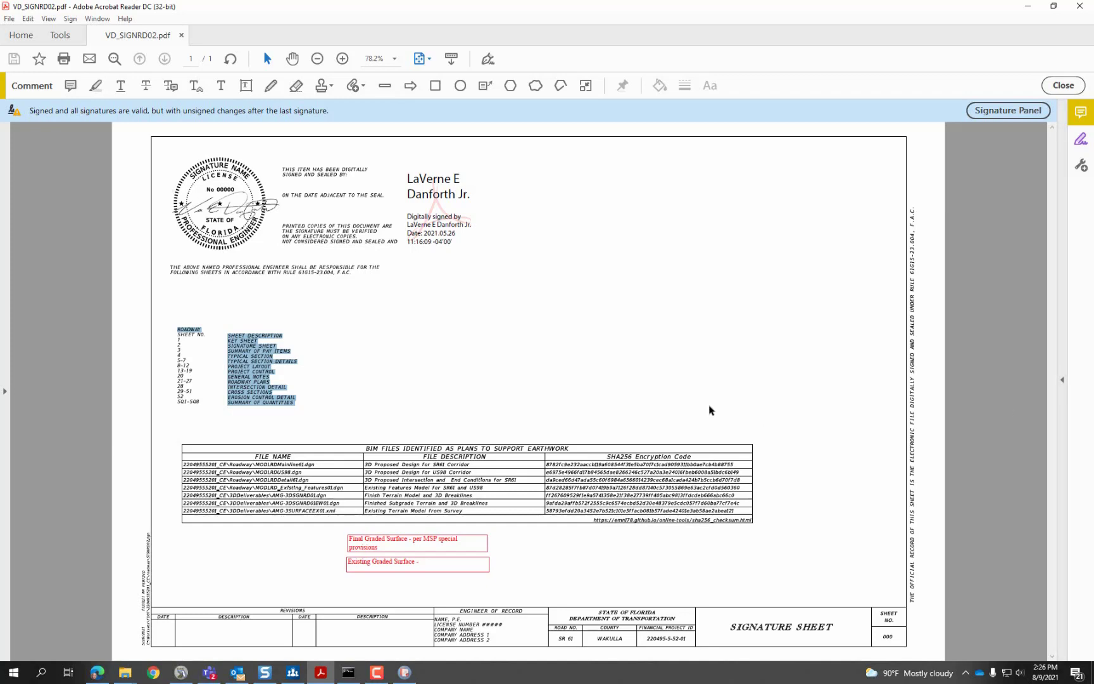
mouse_move(1012, 10)
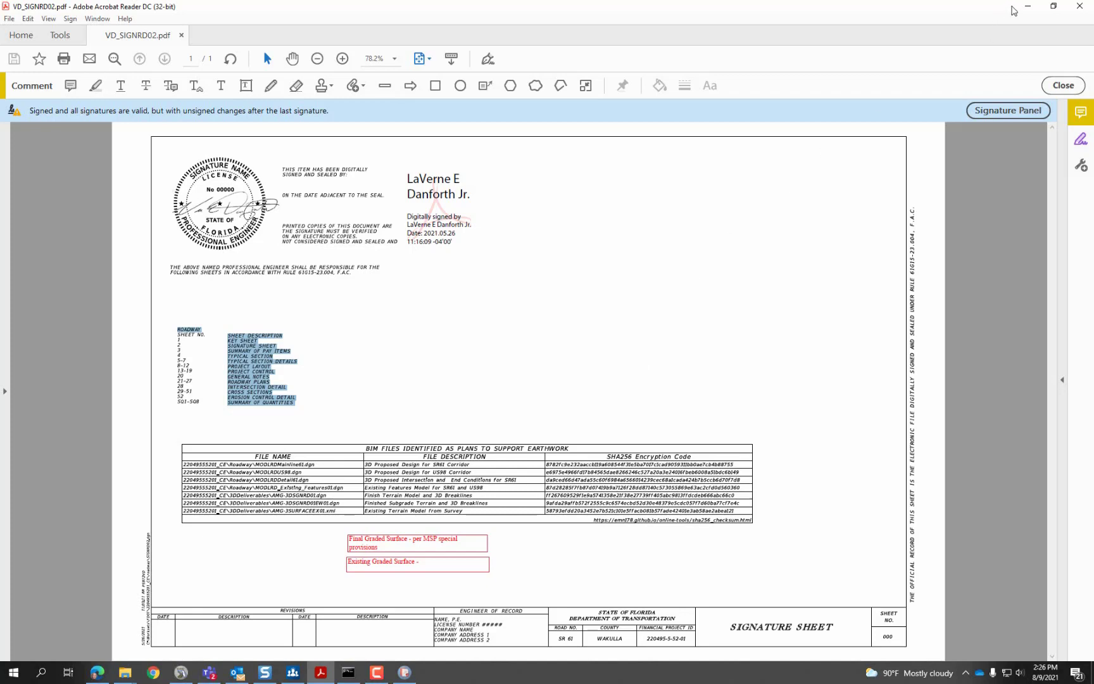
mouse_move(264, 551)
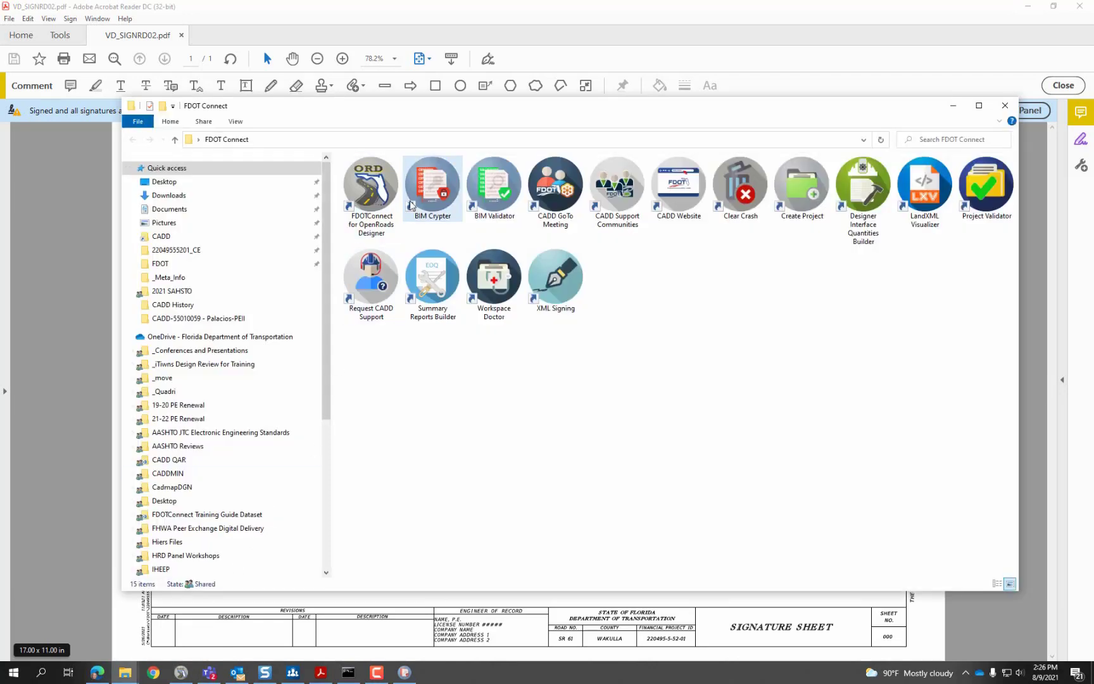
mouse_move(493, 184)
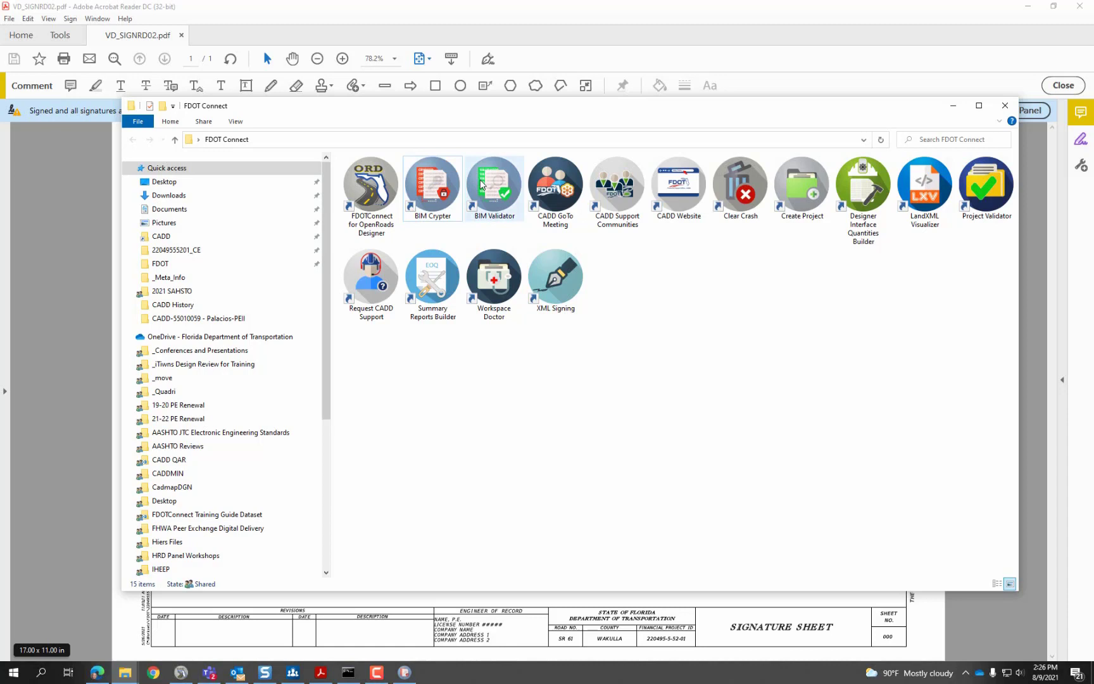
mouse_move(493, 177)
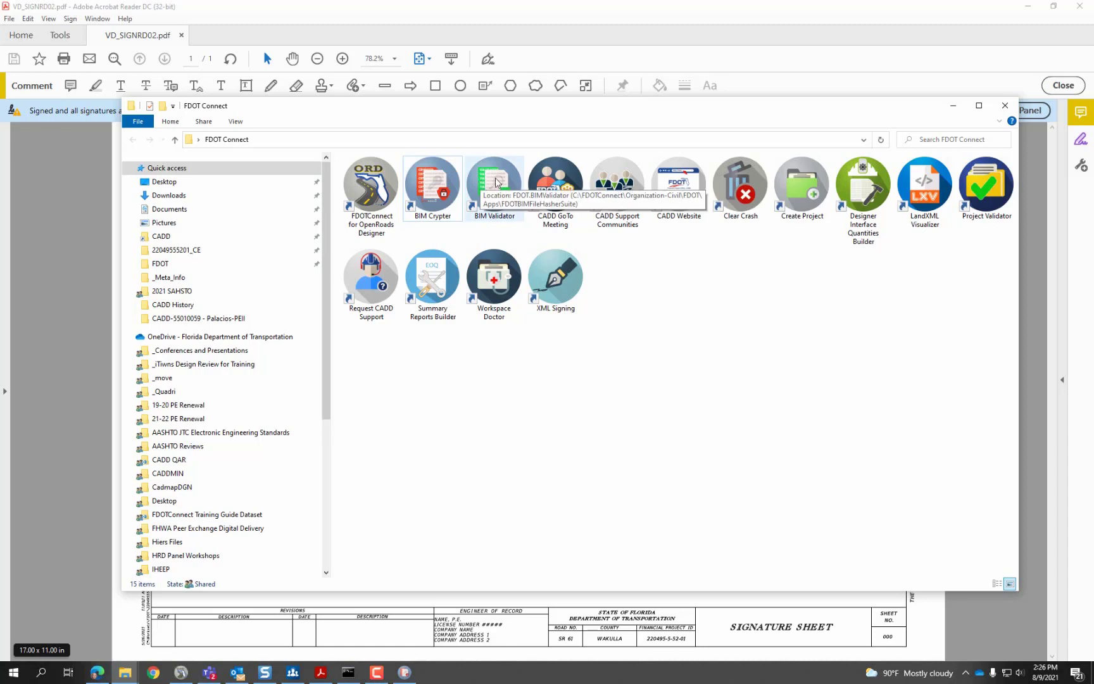
Step: Launch BIM Validator from the FDOT Connect folder shortcut
click(493, 183)
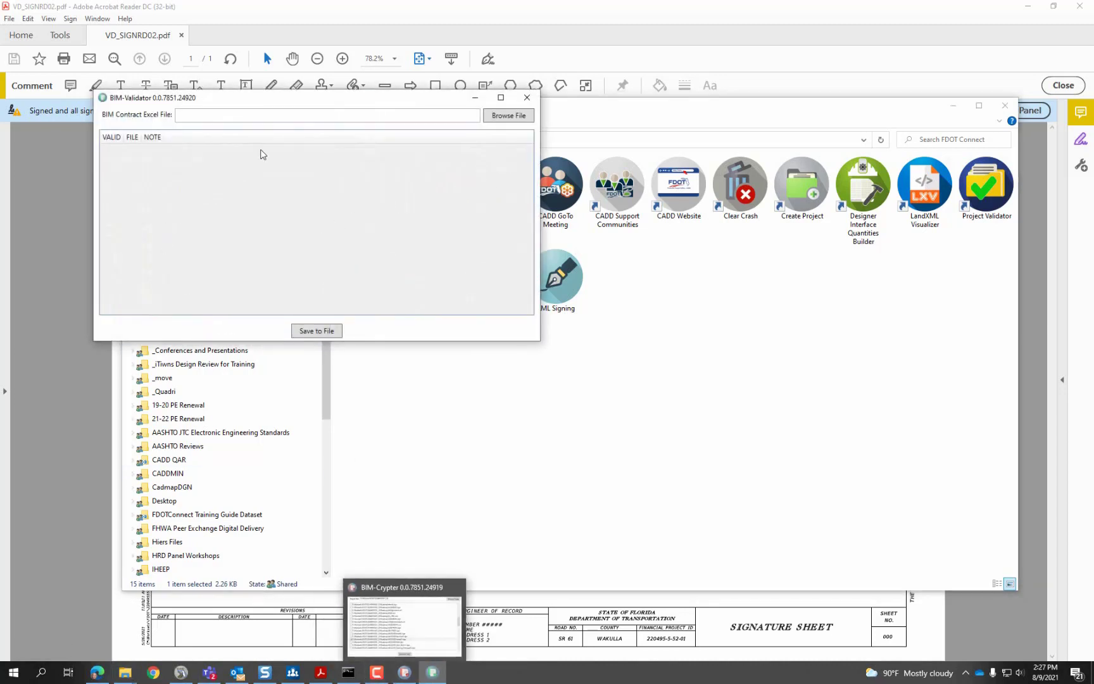
click(508, 115)
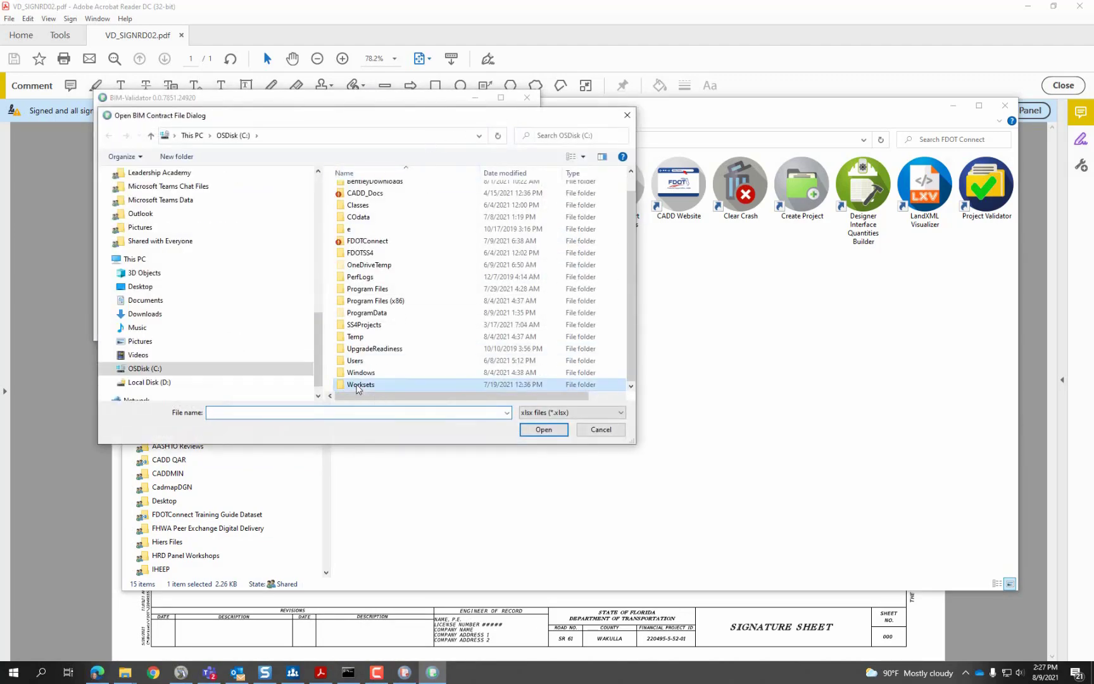
double_click(362, 385)
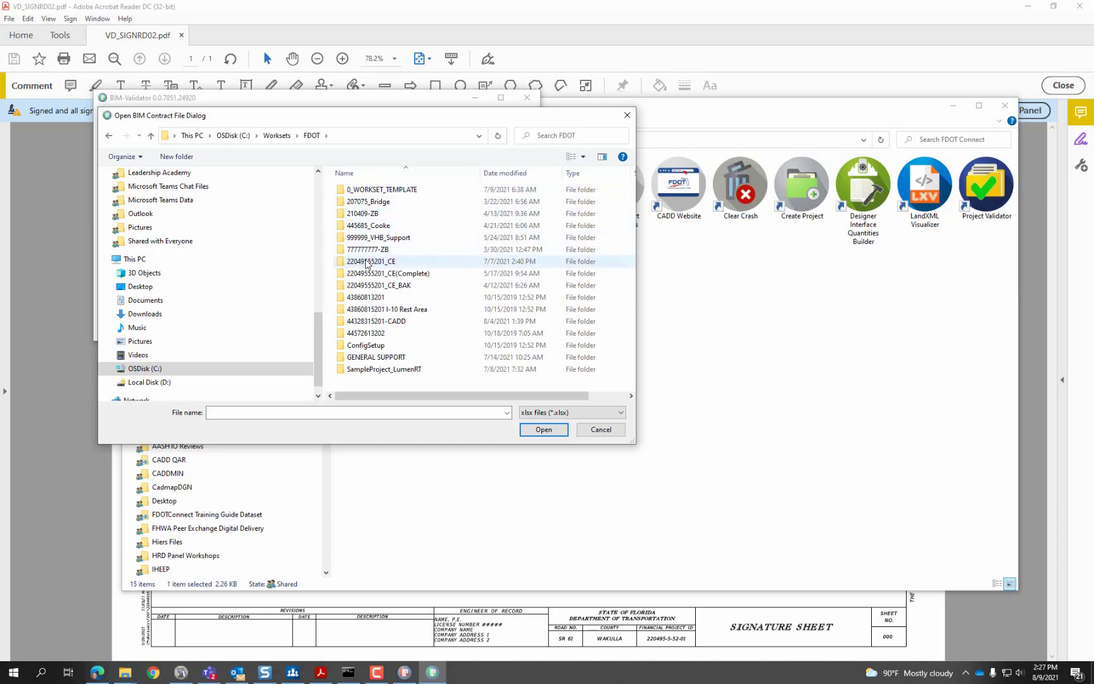
double_click(370, 261)
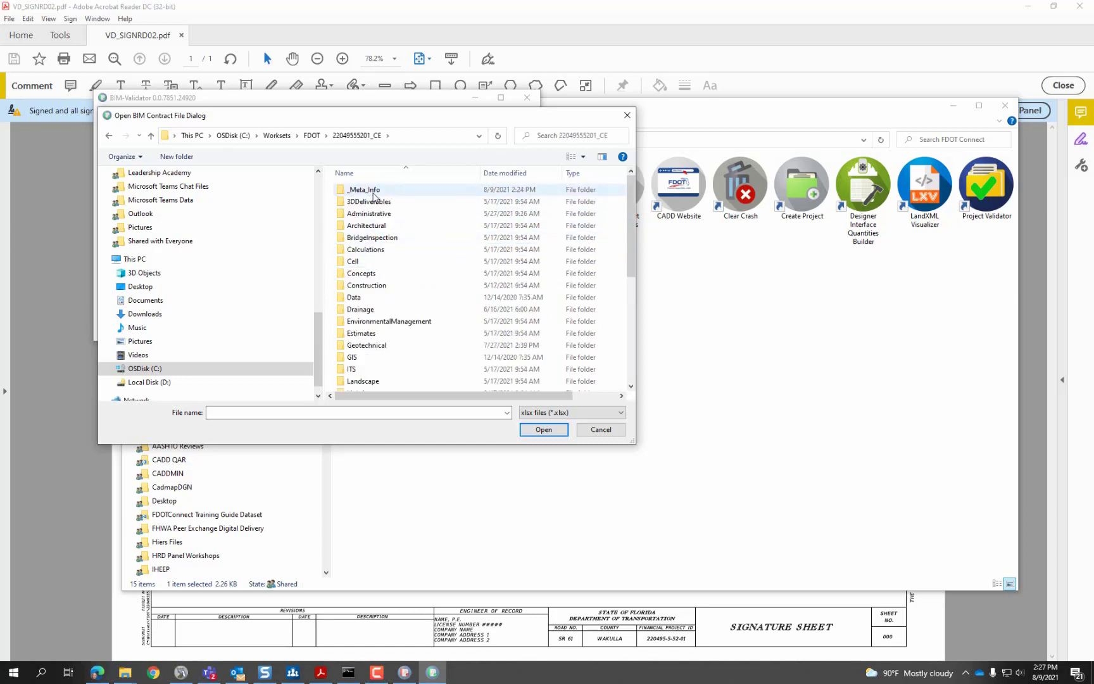
double_click(362, 190)
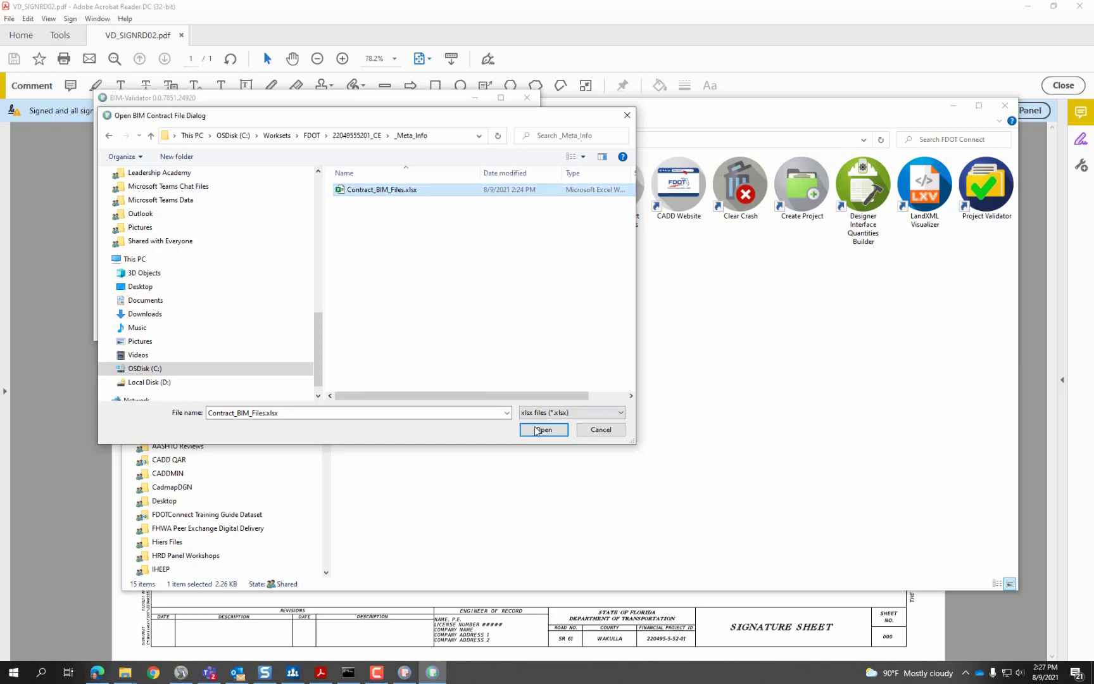
click(542, 429)
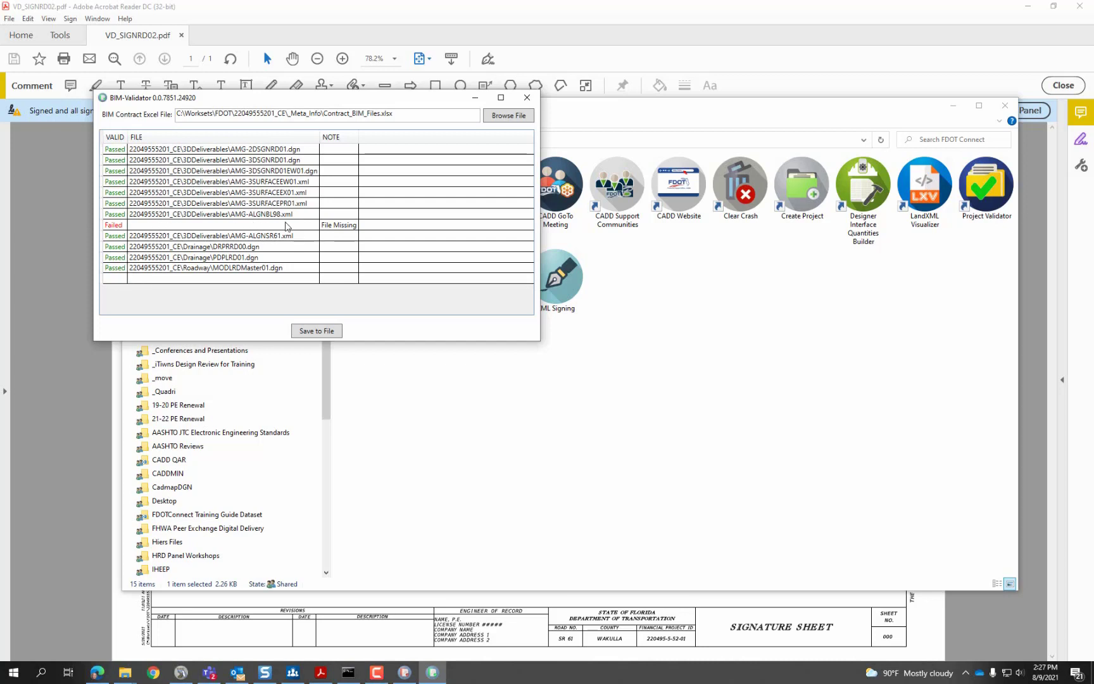
mouse_move(310, 231)
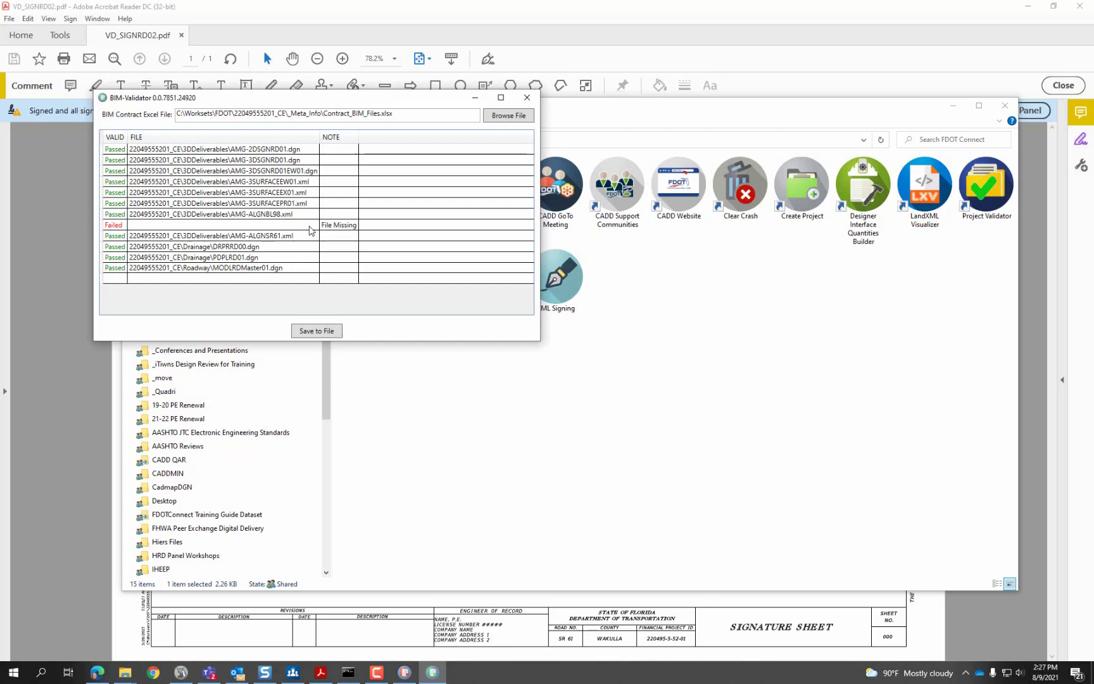
mouse_move(129, 230)
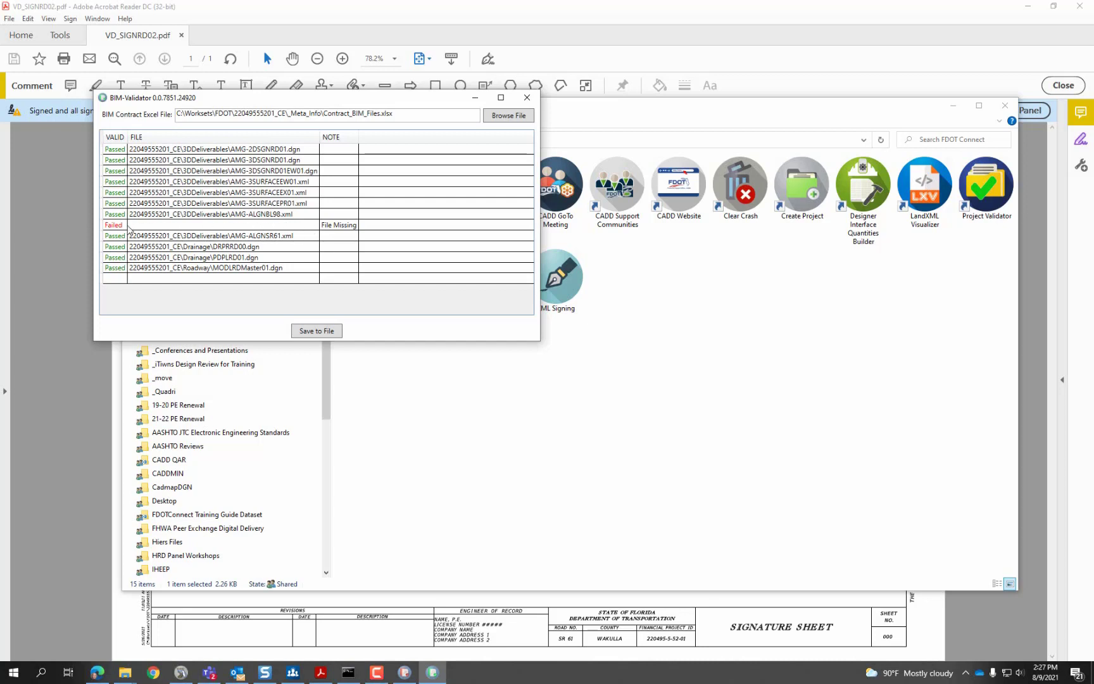
mouse_move(108, 228)
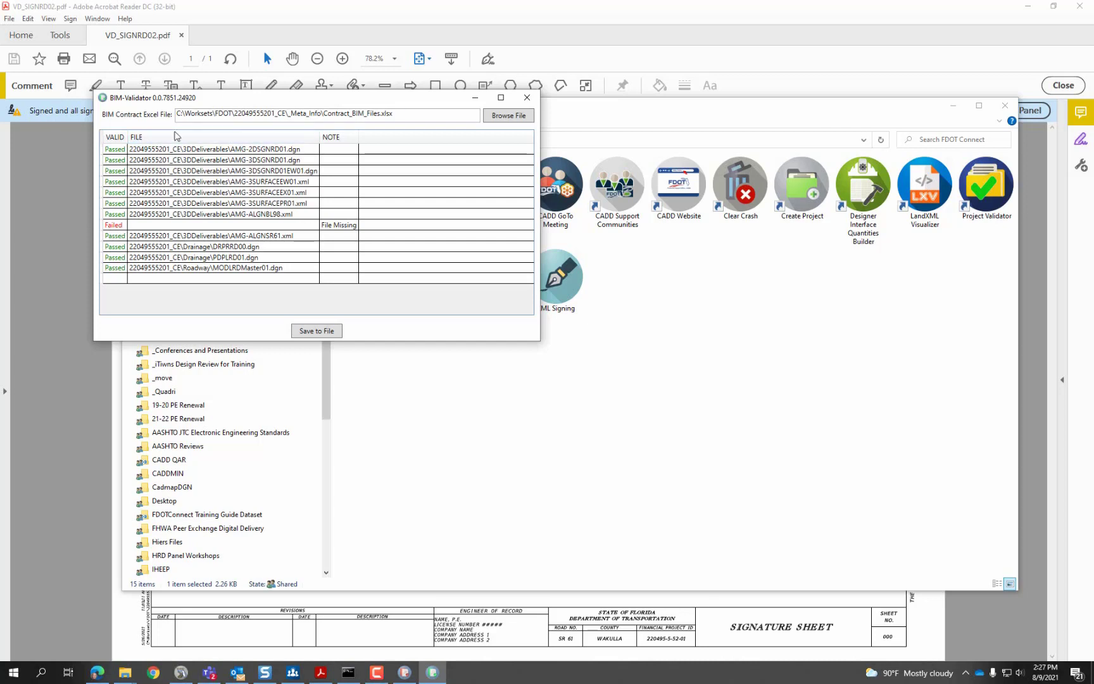
mouse_move(307, 237)
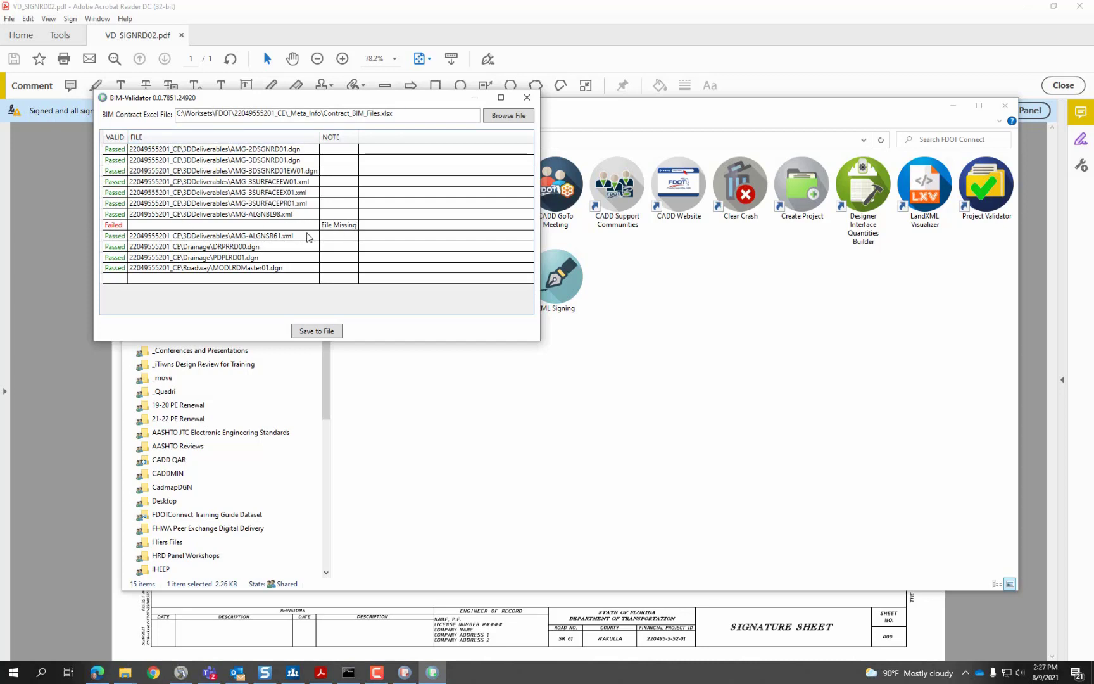
mouse_move(245, 227)
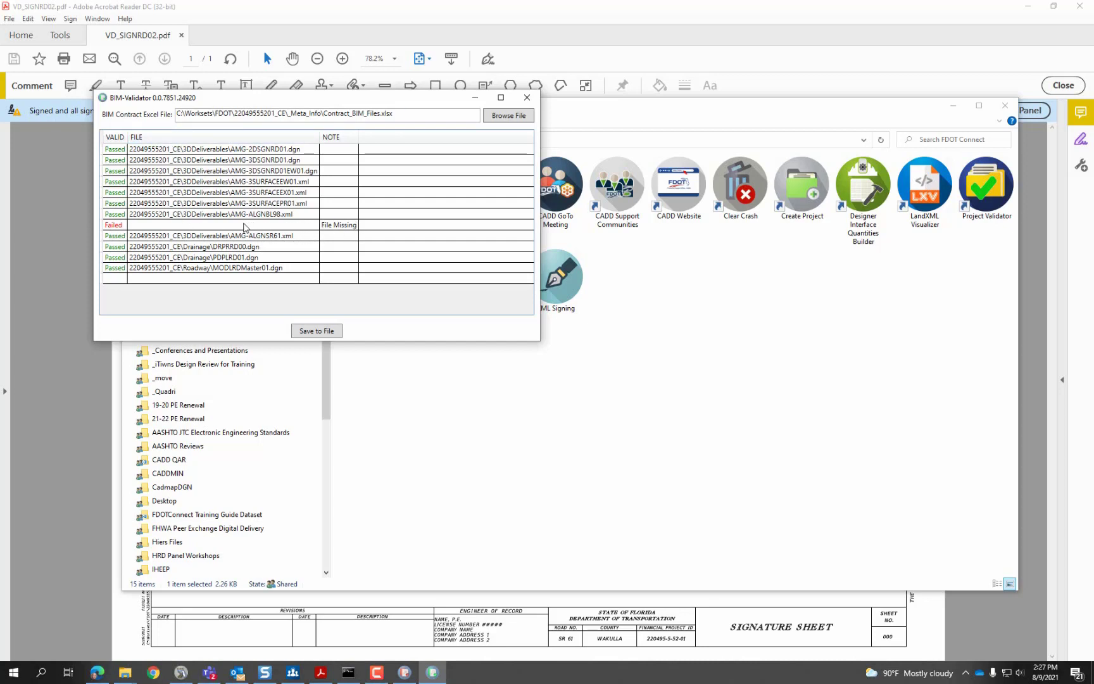
mouse_move(141, 221)
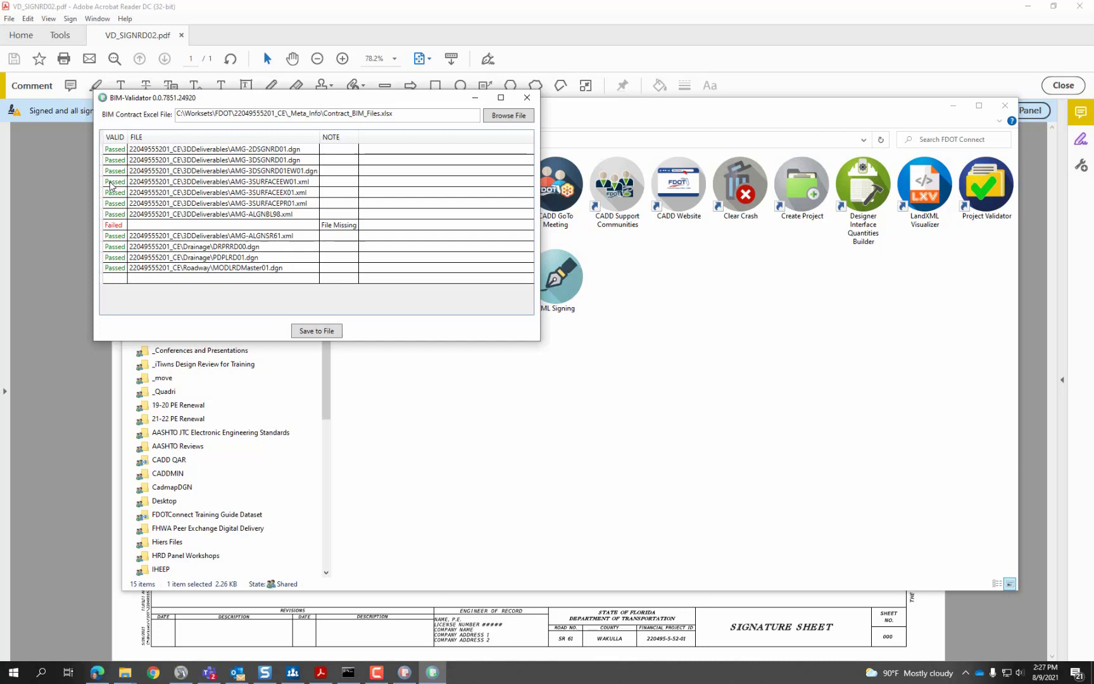
mouse_move(212, 189)
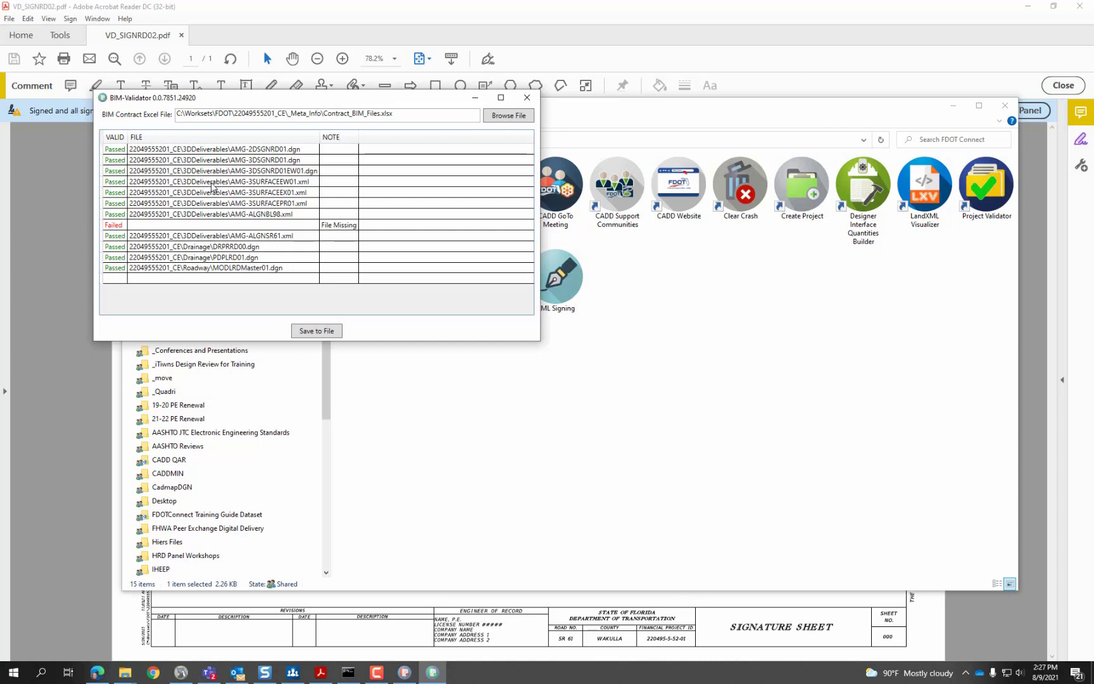
Step: Select the AMG-3SURFACEEW01.xml entry in the validation results grid
click(216, 182)
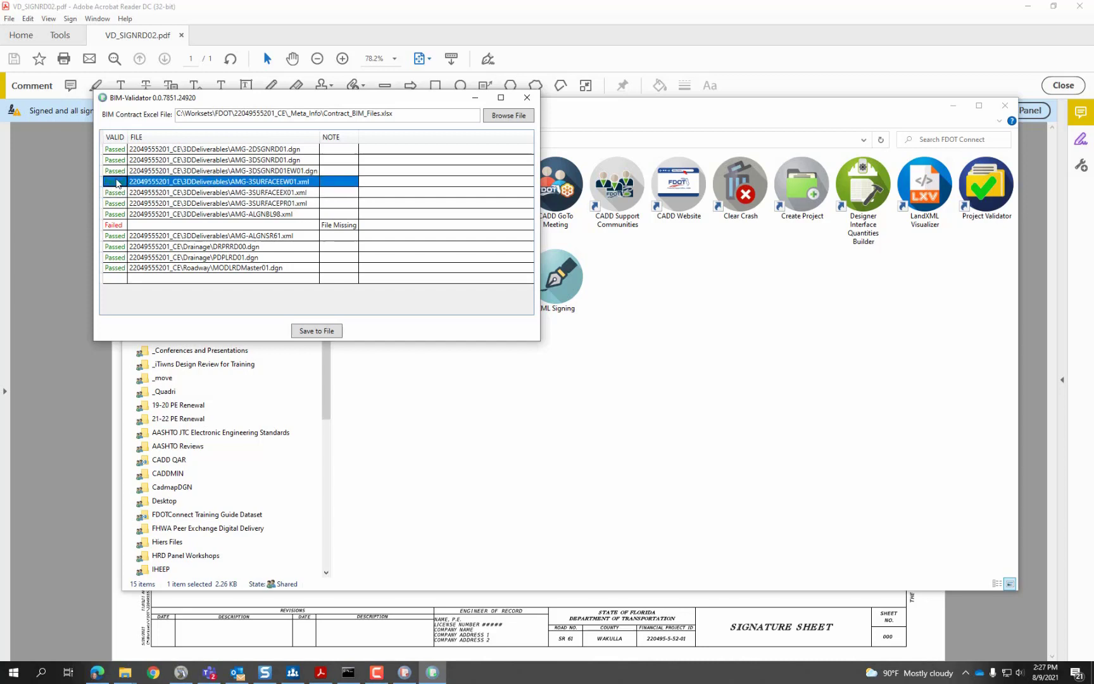
mouse_move(239, 213)
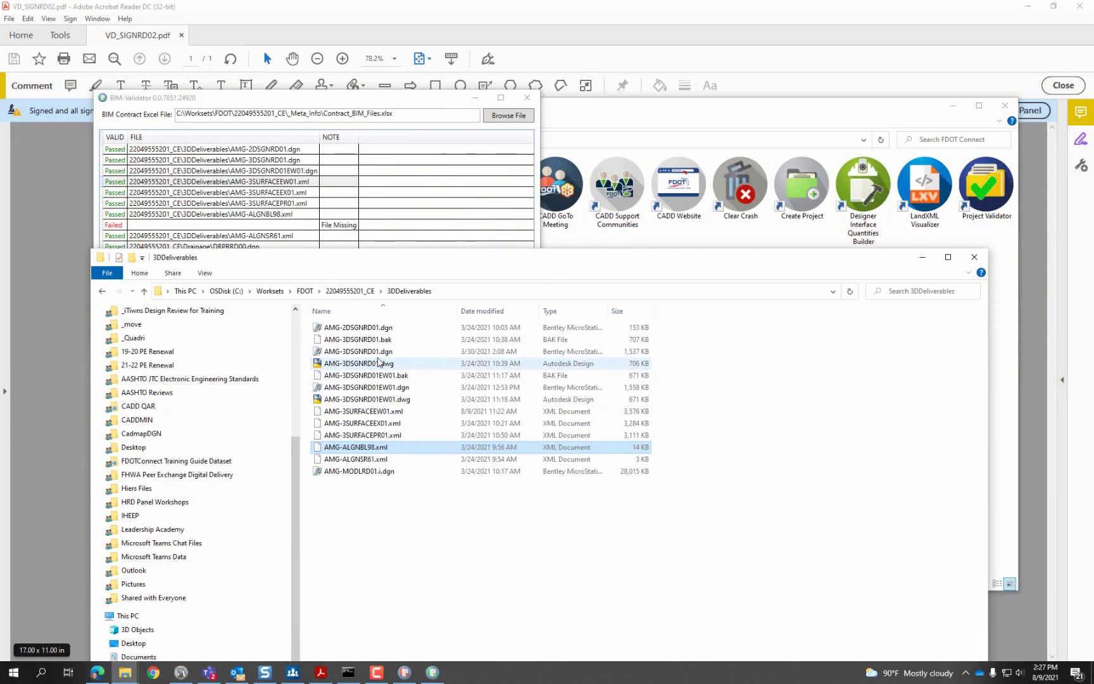
Step: Check AMG-3SURFACEEW01.xml's properties, read-only and modified August 9, 2021, and open it in Notepad++
click(363, 411)
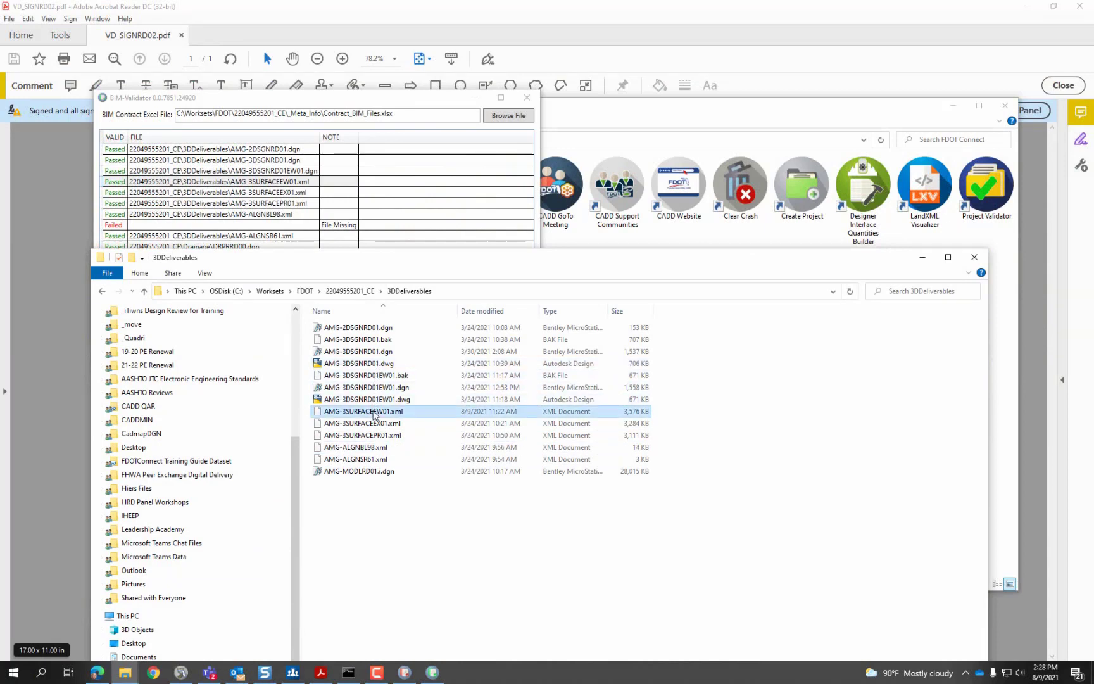
right_click(375, 411)
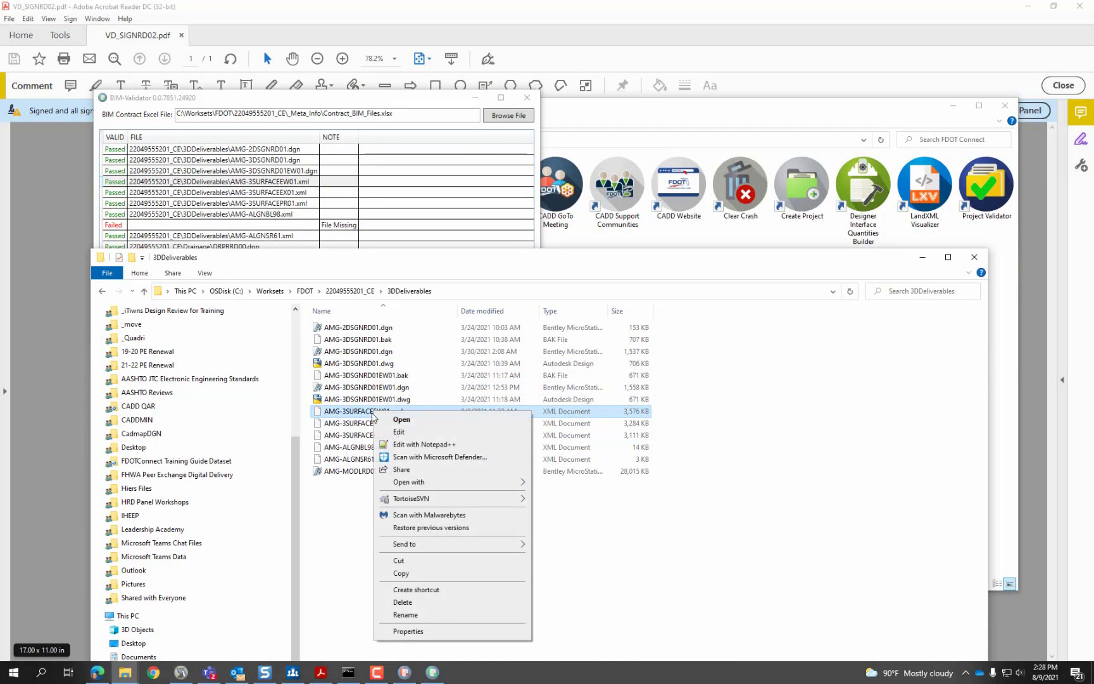
click(408, 630)
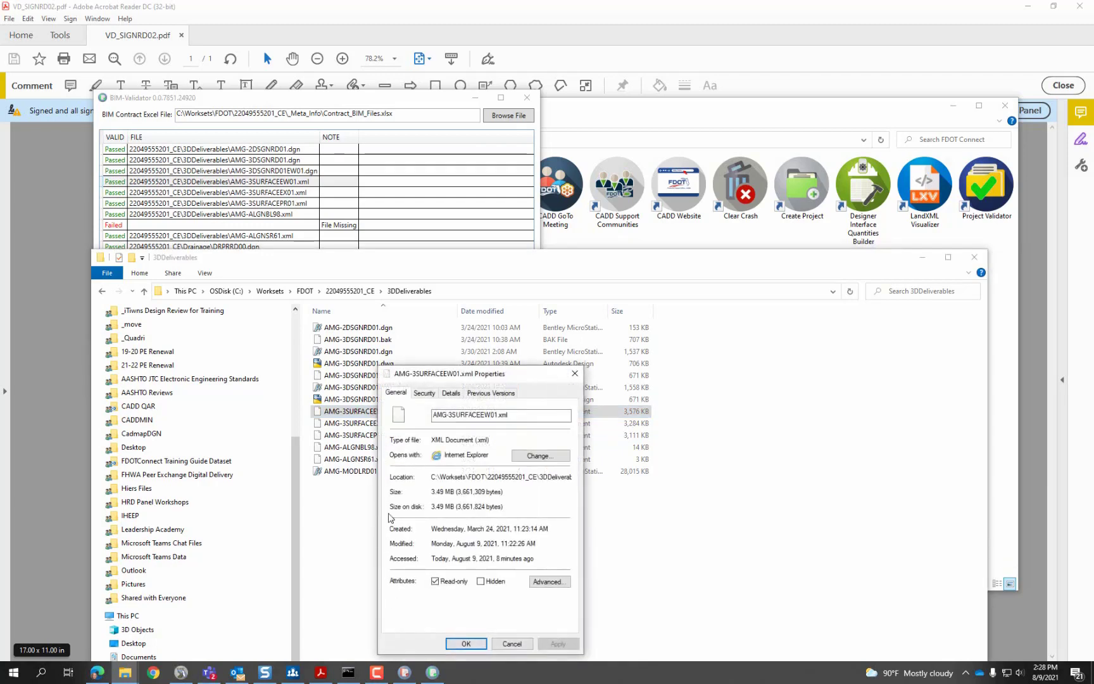
click(436, 580)
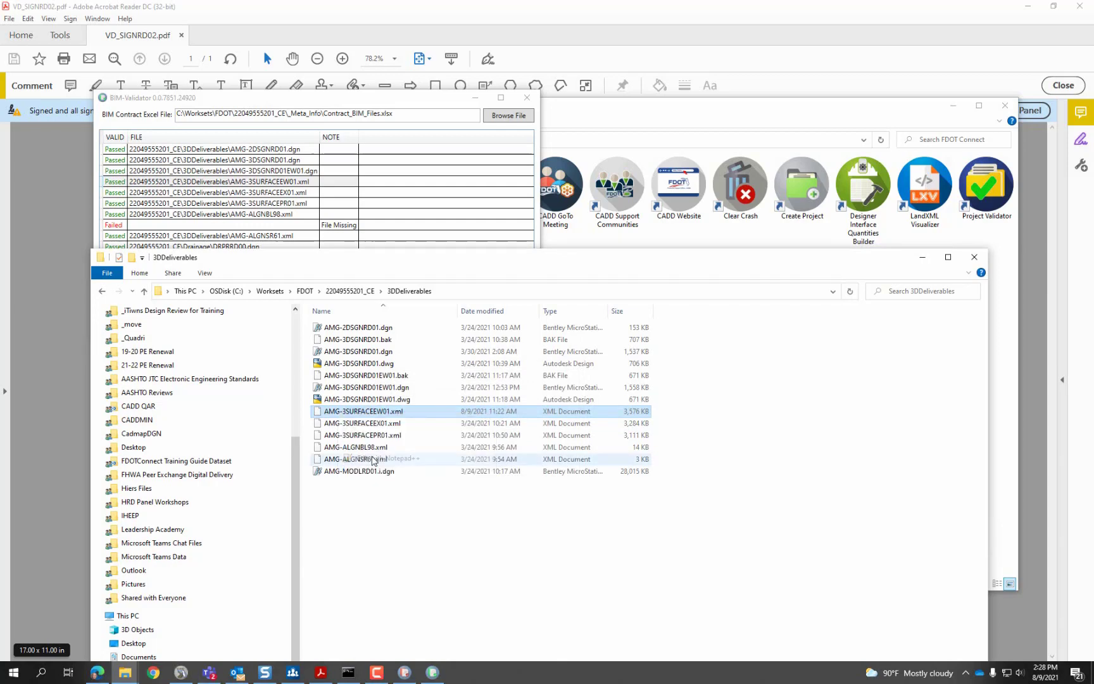
double_click(361, 411)
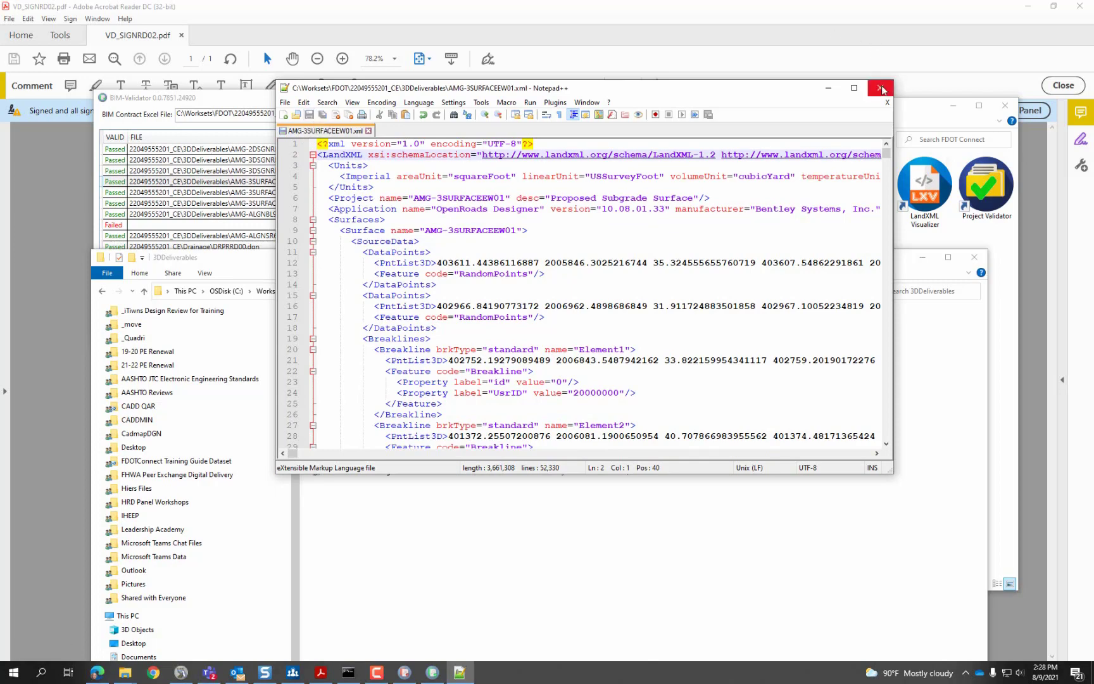
mouse_move(882, 88)
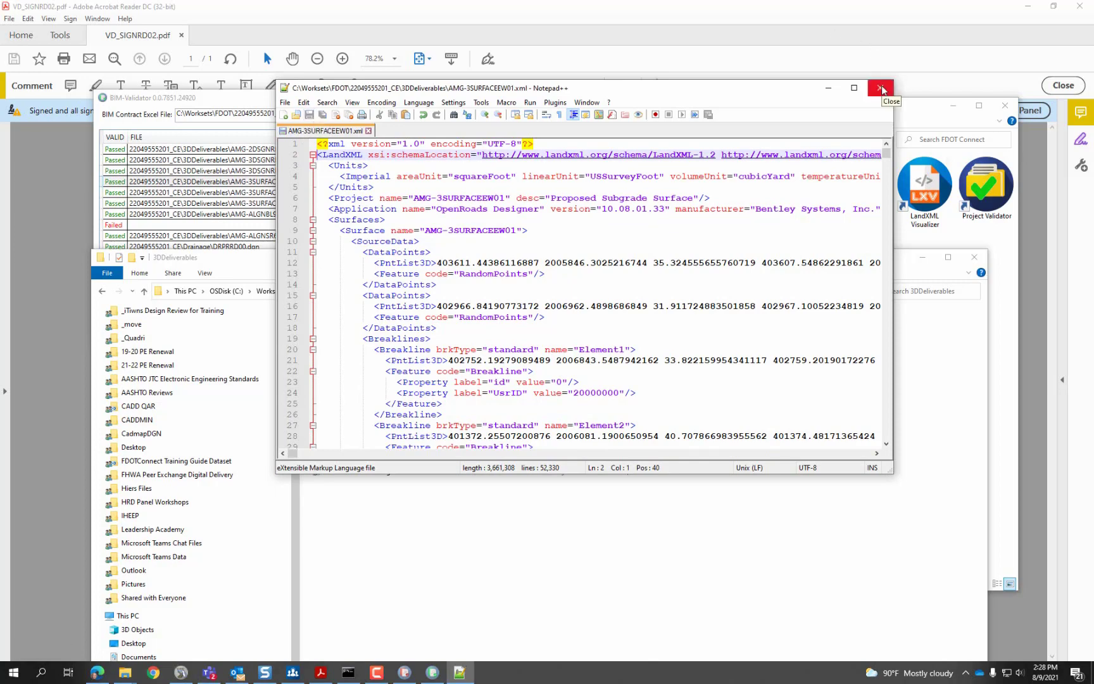
Step: Close Notepad++ after reviewing the AMG-3SURFACEEW01.xml LandXML surface data
click(881, 88)
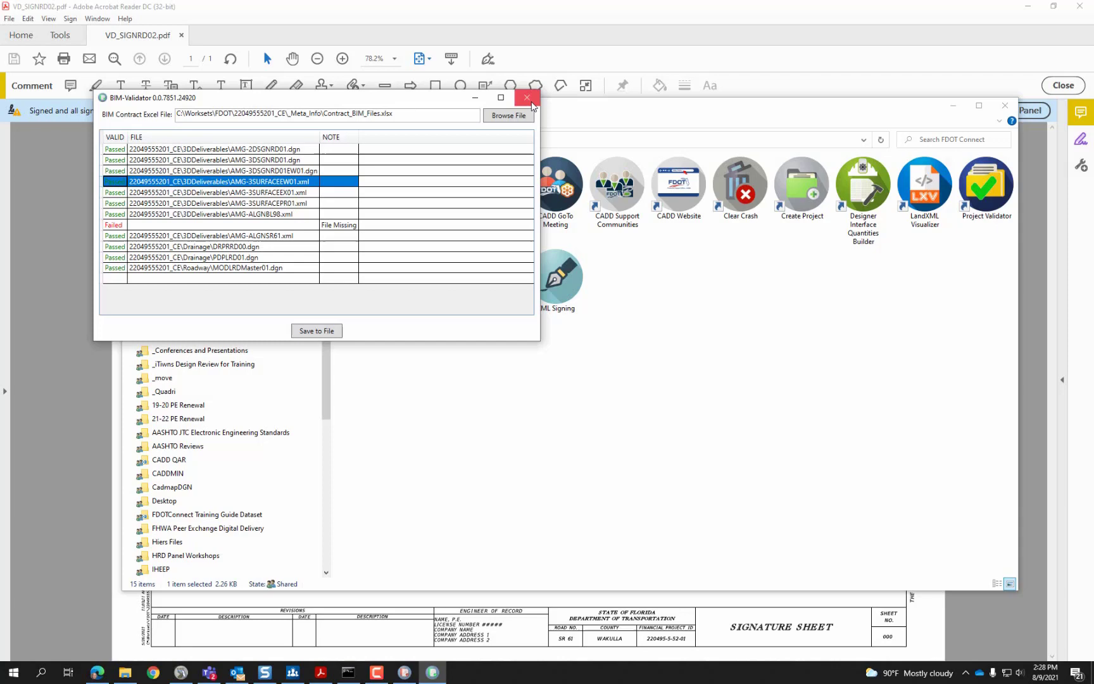
Step: Restart BIM-Validator and rerun it on _Meta_Info\Contract_BIM_Files.xlsx
click(526, 96)
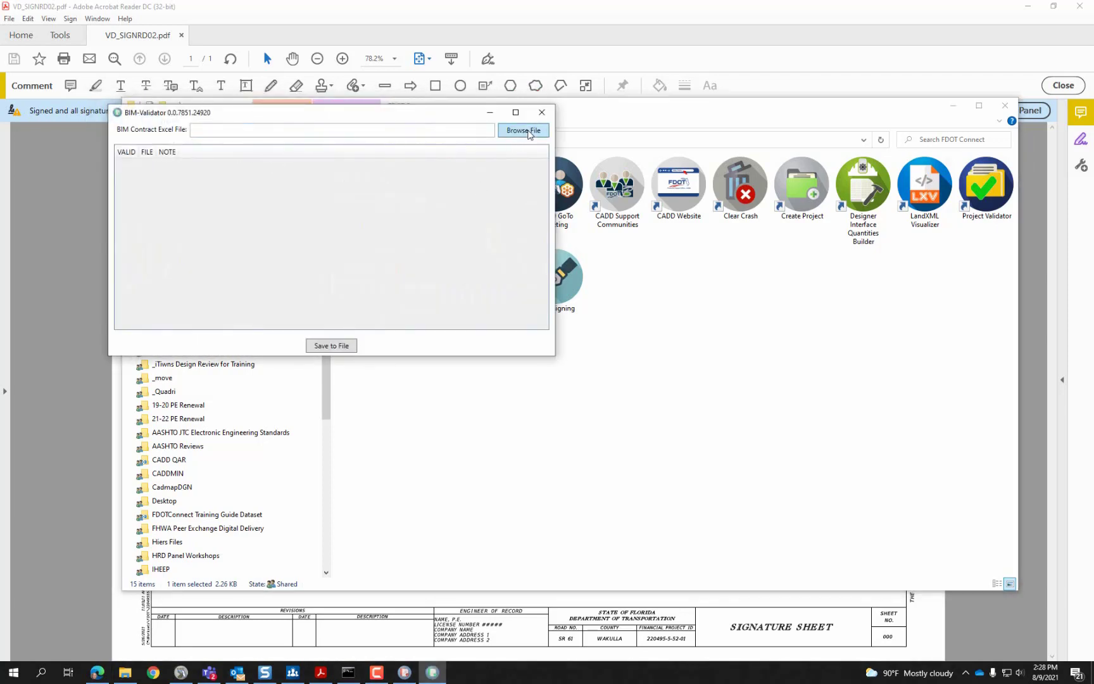
click(524, 130)
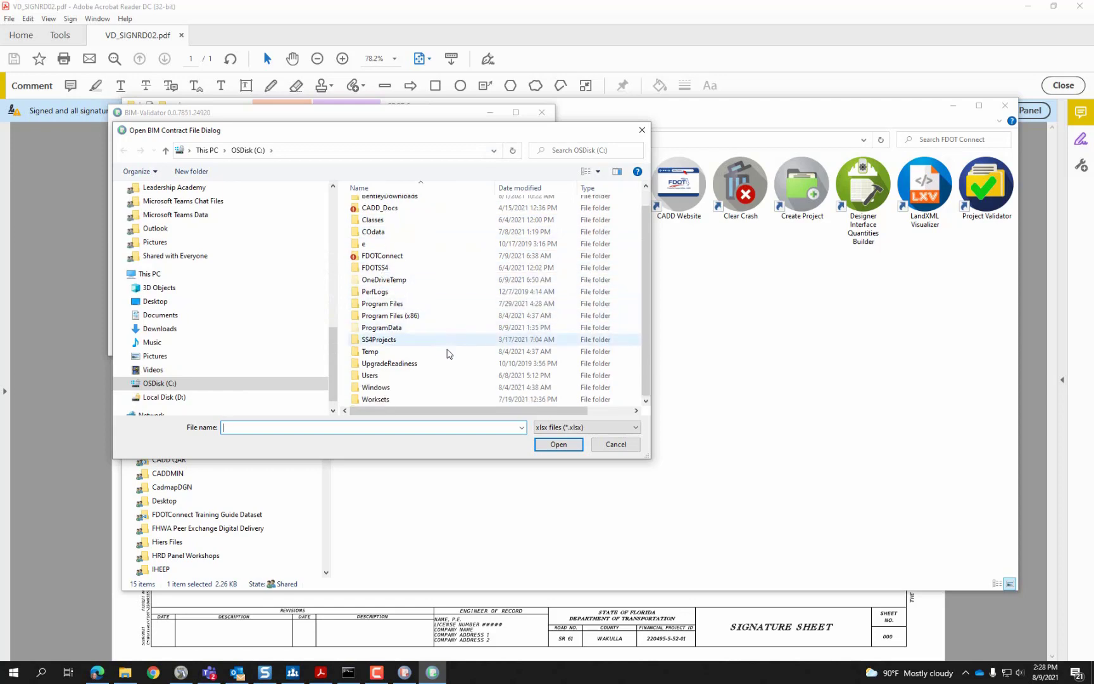
double_click(375, 398)
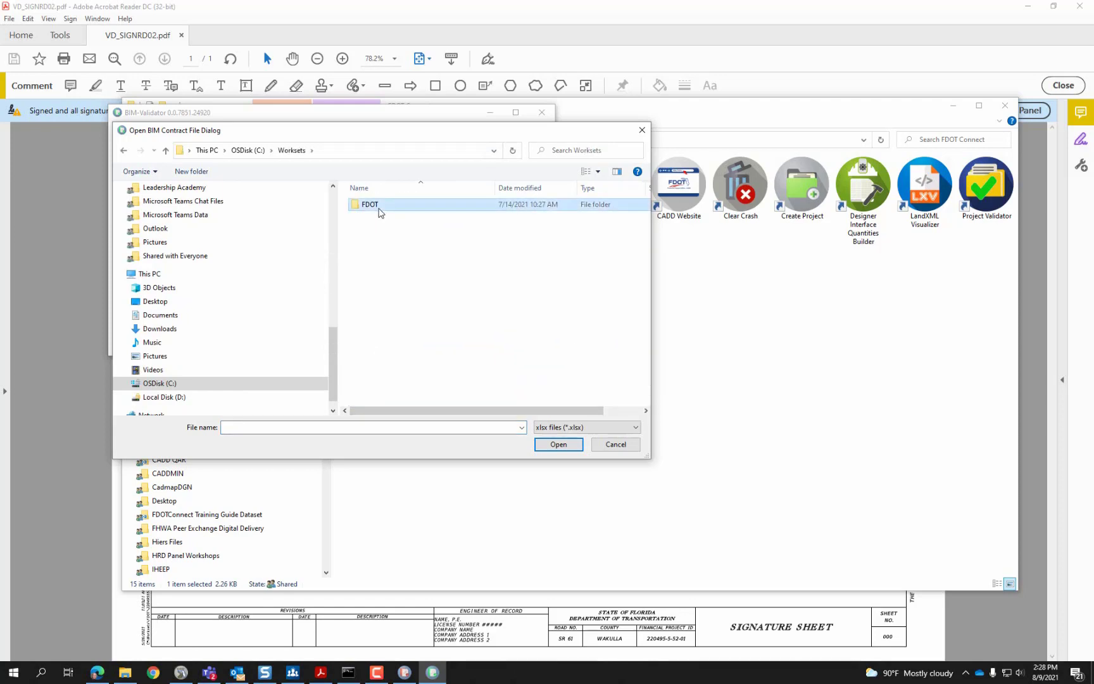
double_click(369, 204)
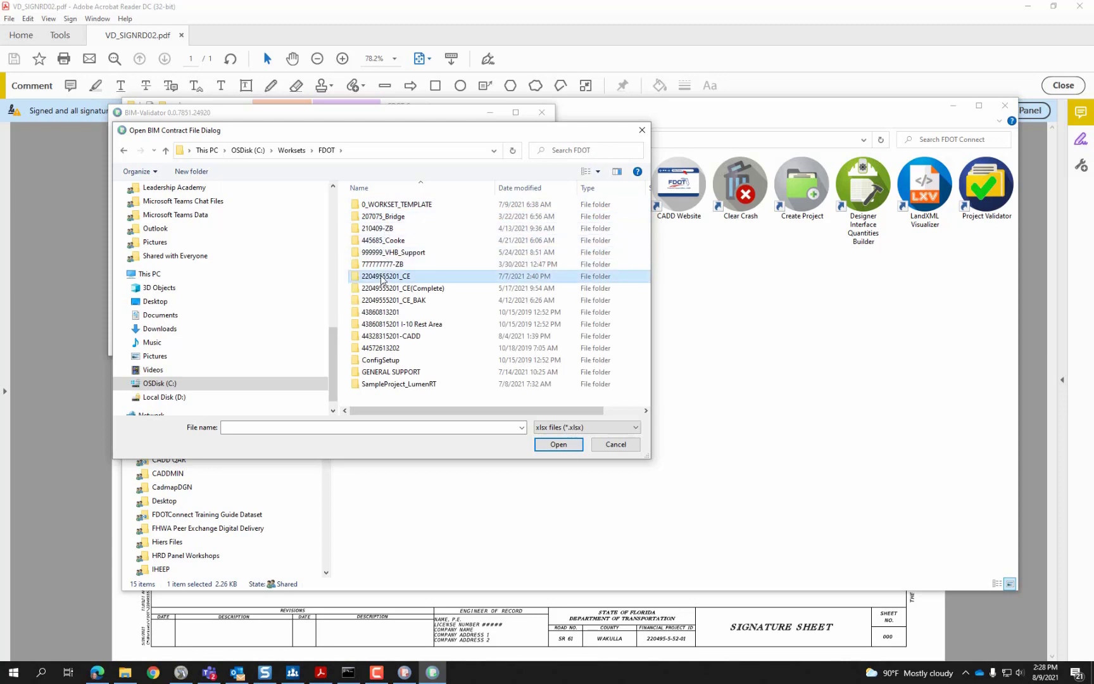
double_click(384, 276)
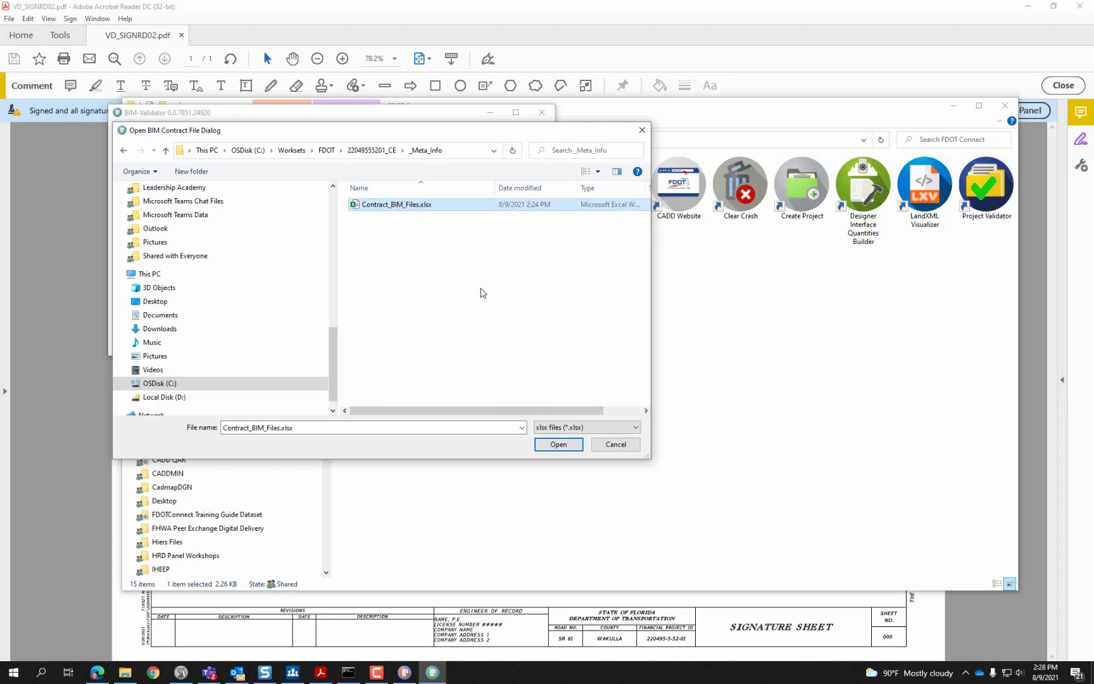
click(559, 444)
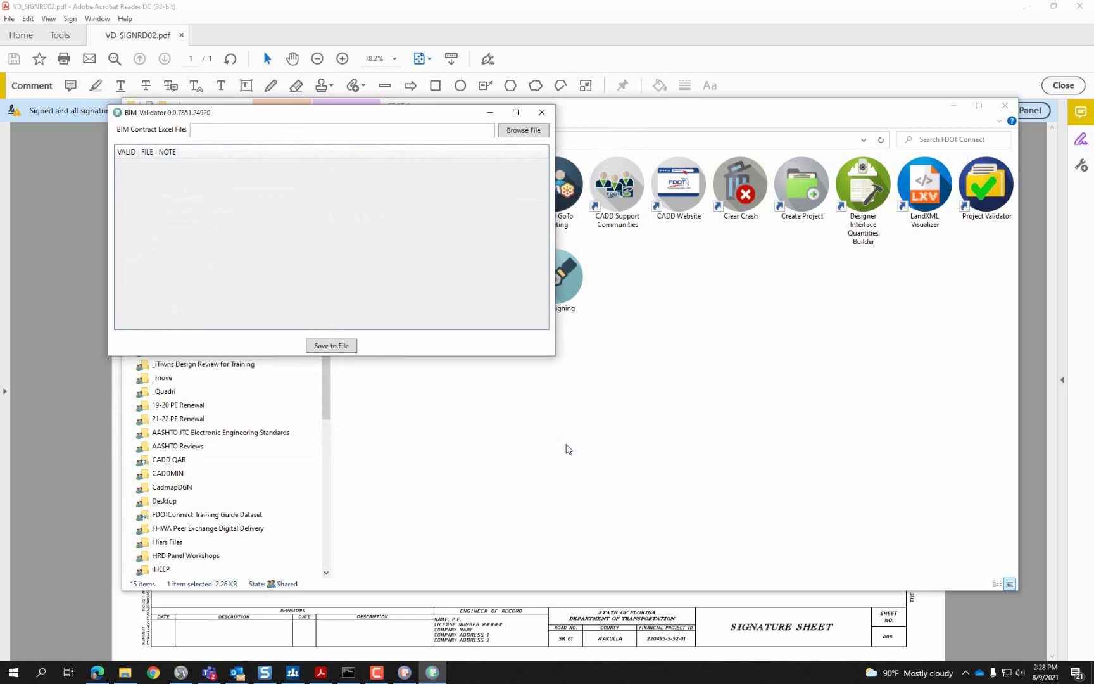
click(522, 130)
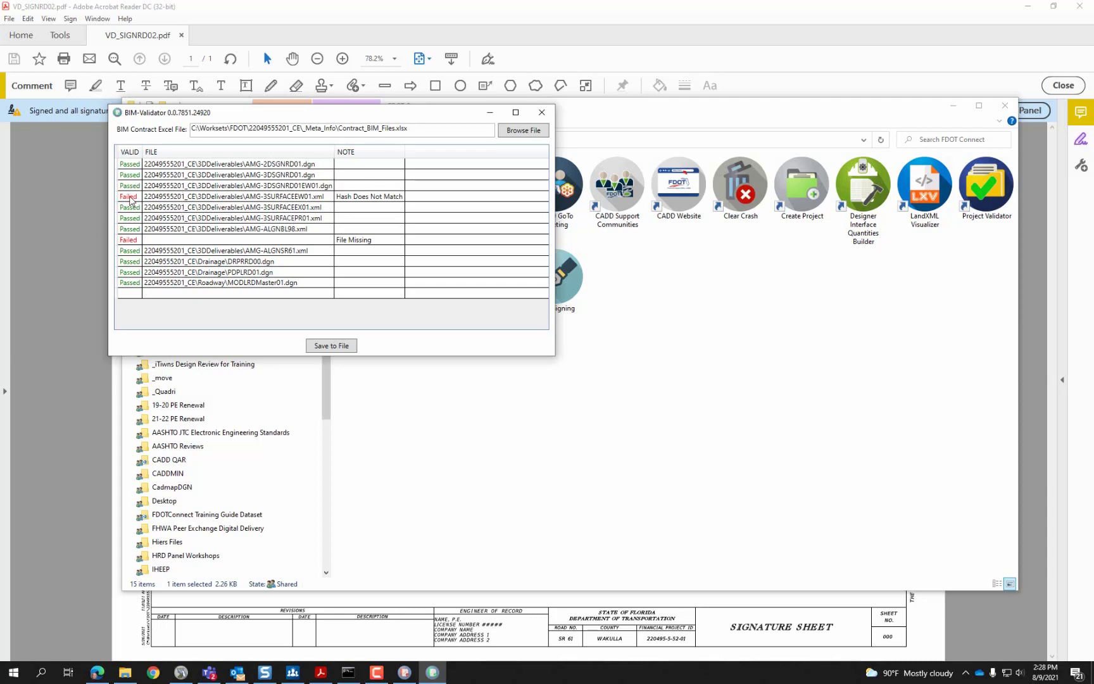
Step: Select the failed AMG-3SURFACEEW01.xml row to review its Hash Does Not Match note
click(224, 196)
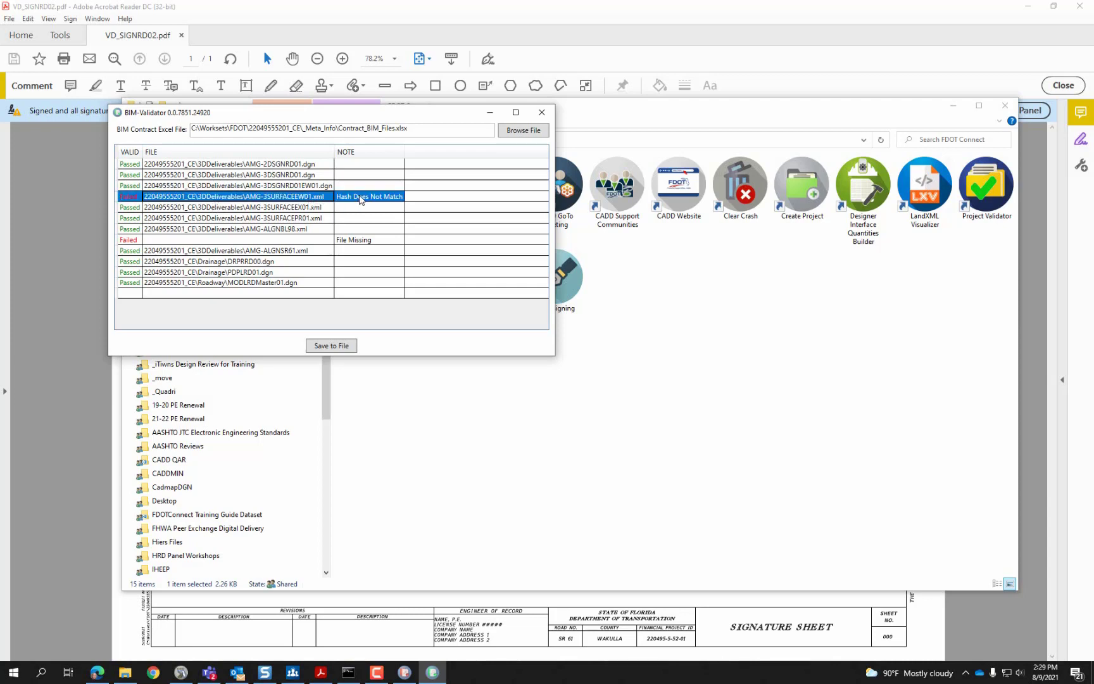
mouse_move(388, 198)
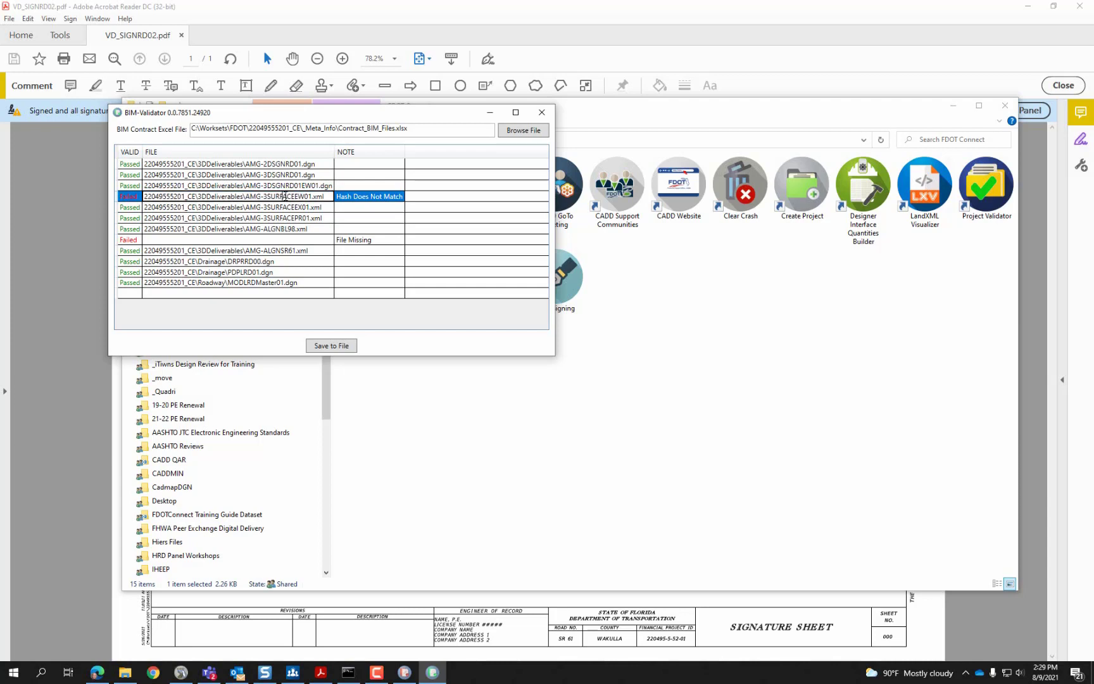
mouse_move(189, 241)
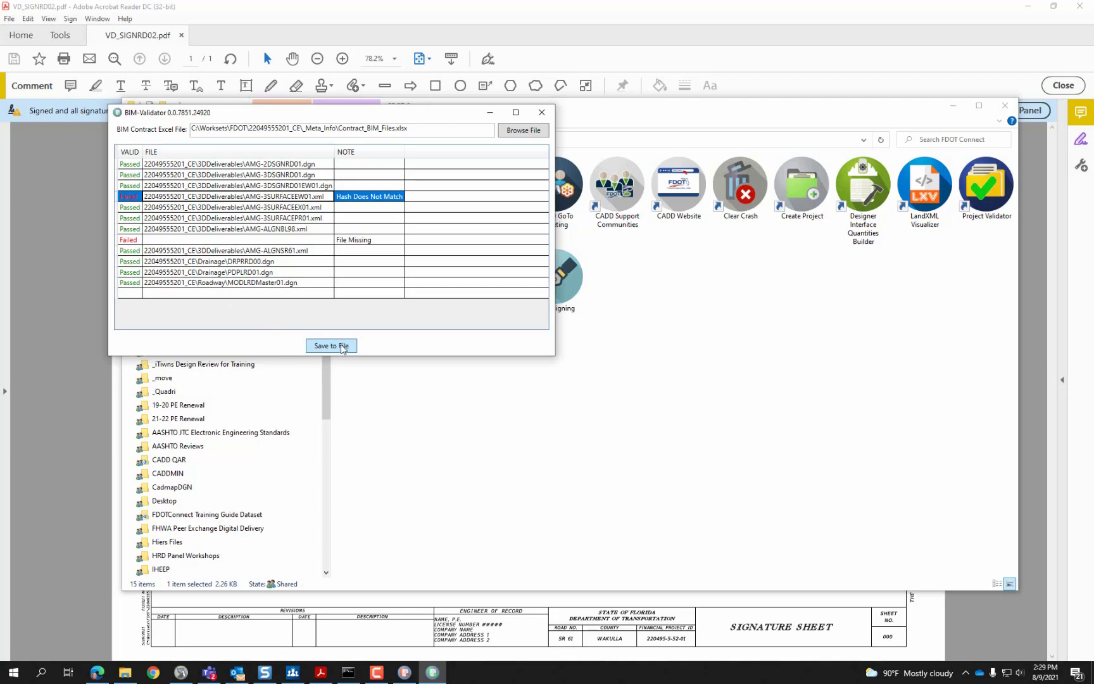
Step: Save Contract_BIM_Files_Validator_Report.xlsx to _Meta_Info, review it in Excel, then close it
click(331, 346)
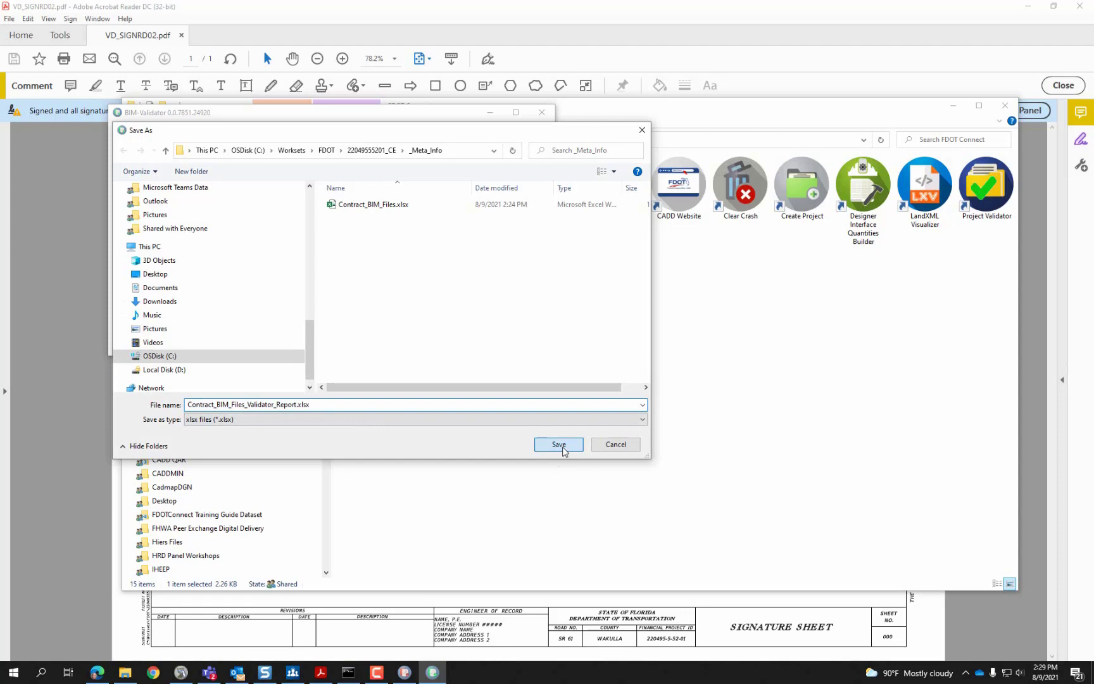
click(559, 445)
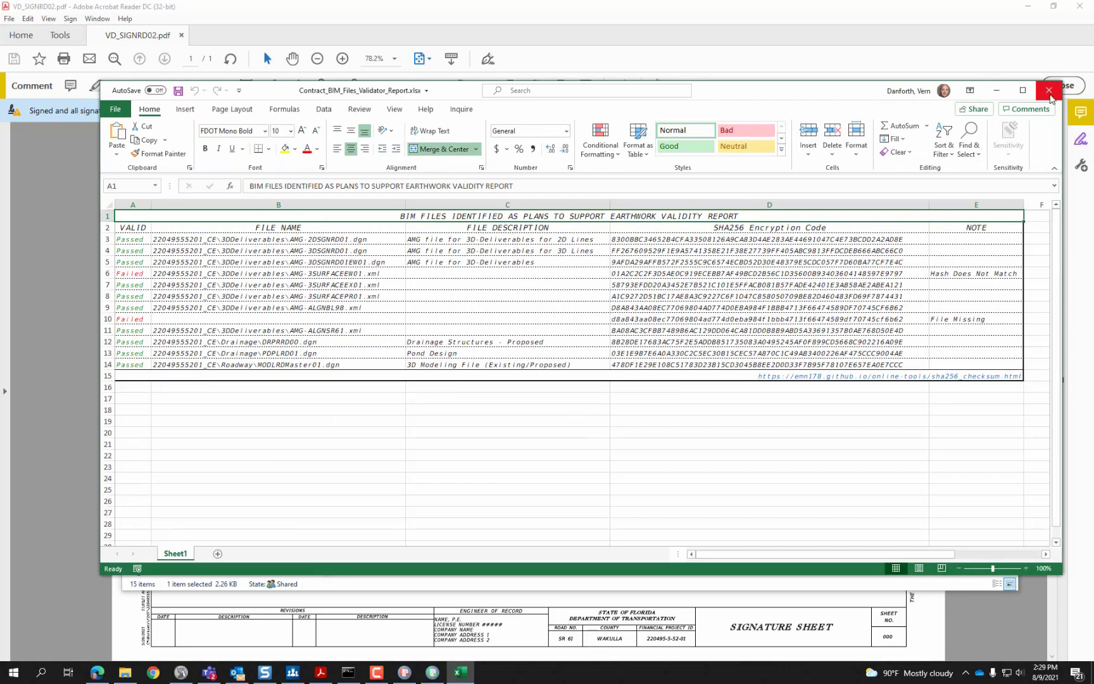
mouse_move(1049, 92)
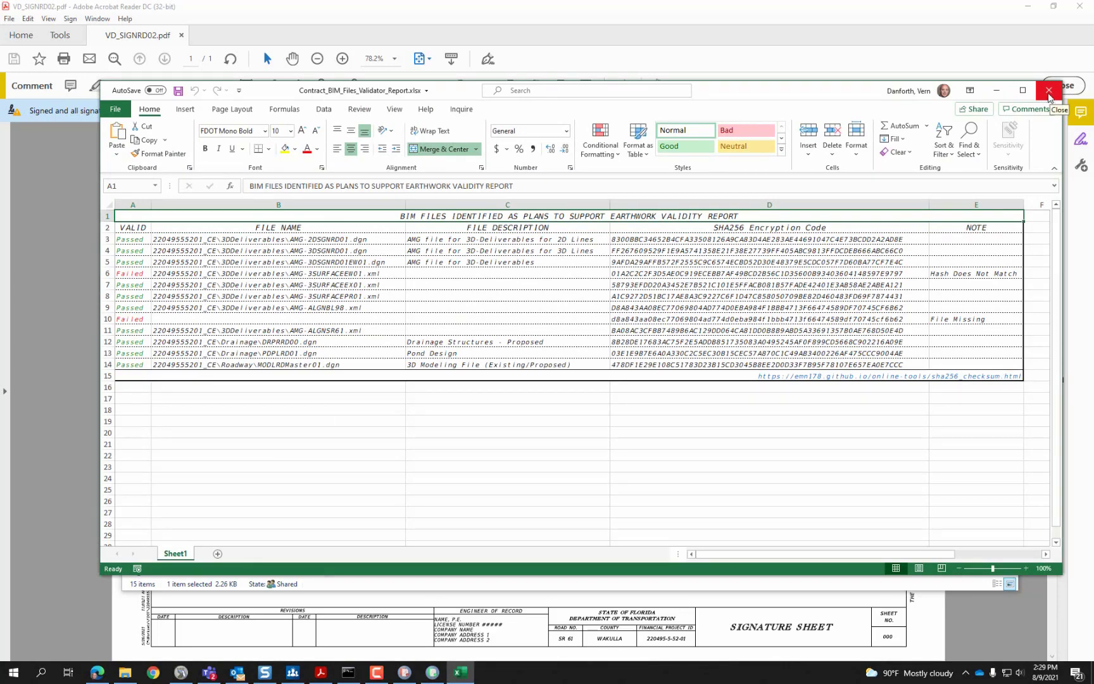
click(1050, 90)
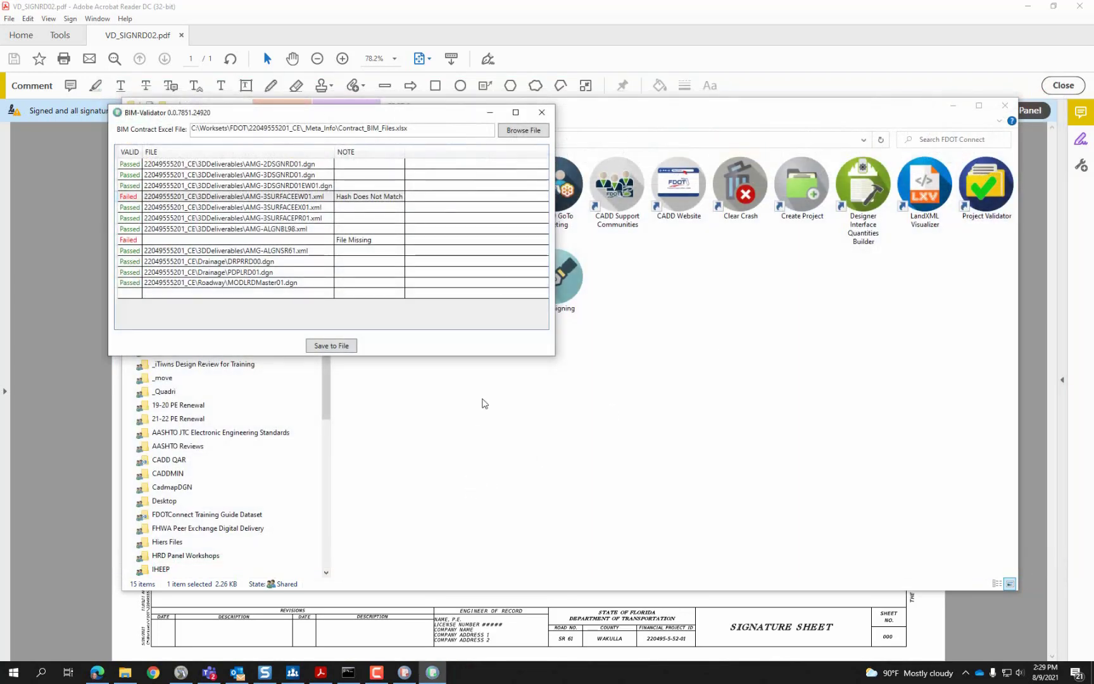